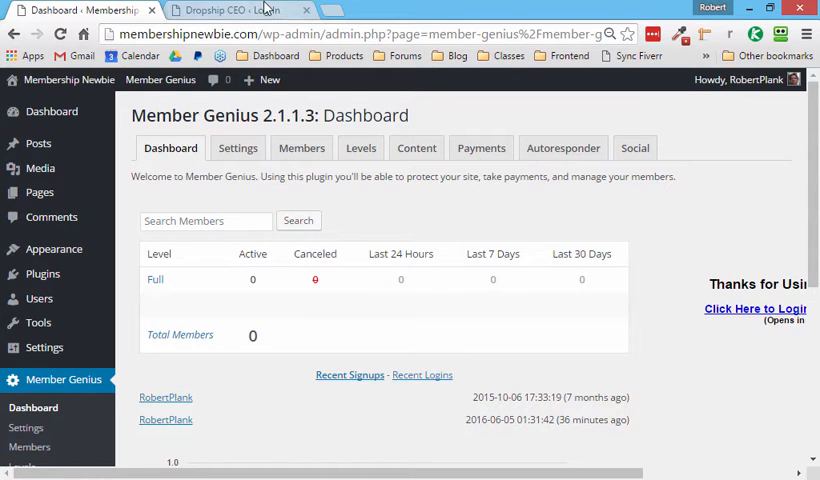
Step: Sign in to the demo site with Facebook and return to the Member Genius dashboard
click(230, 12)
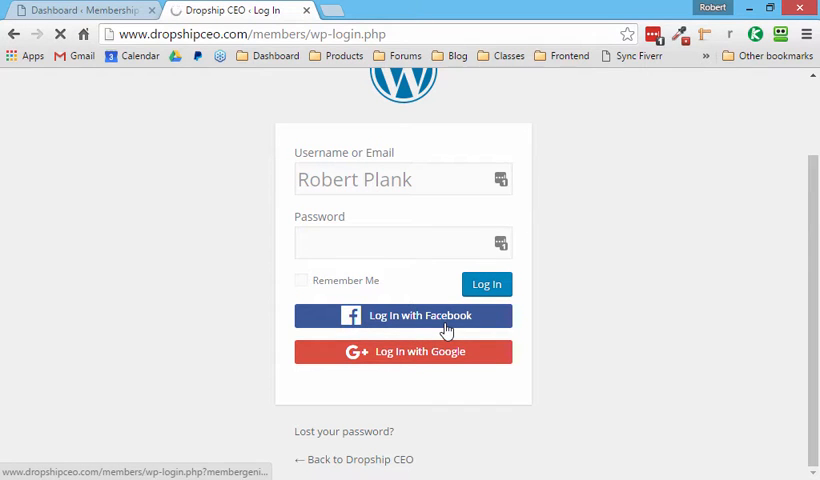
click(486, 284)
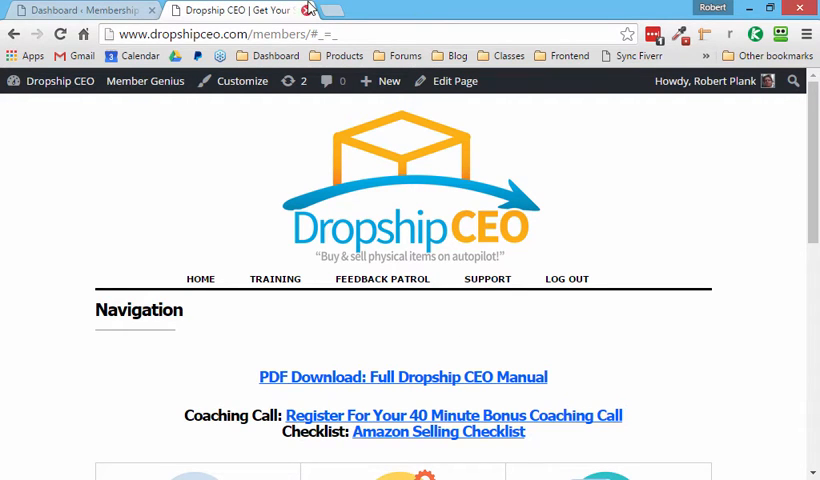
click(84, 16)
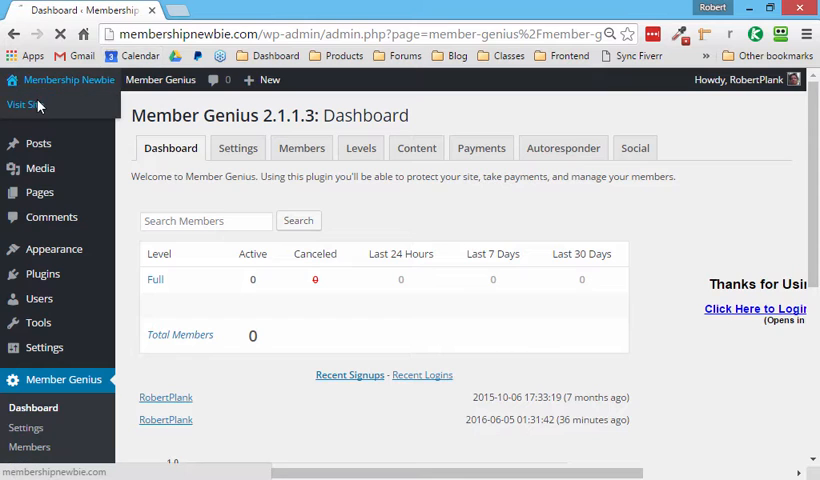
Step: Log out of the Membership Newbie site and log back in with the saved username and password
click(24, 104)
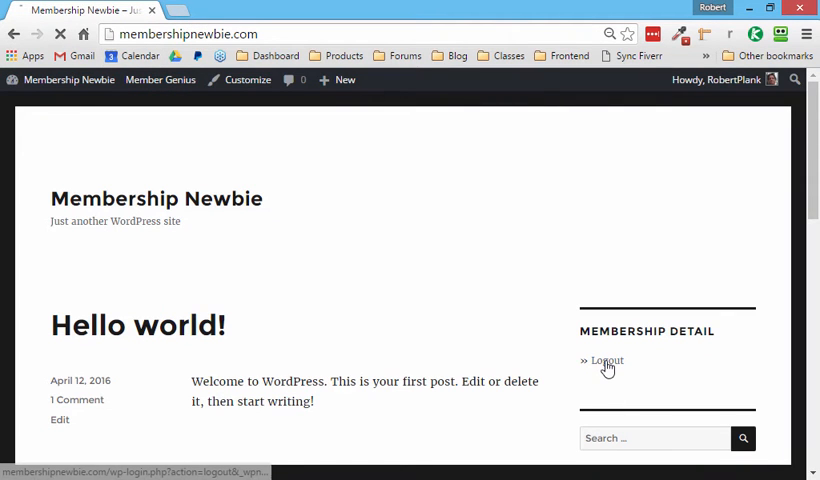
click(608, 360)
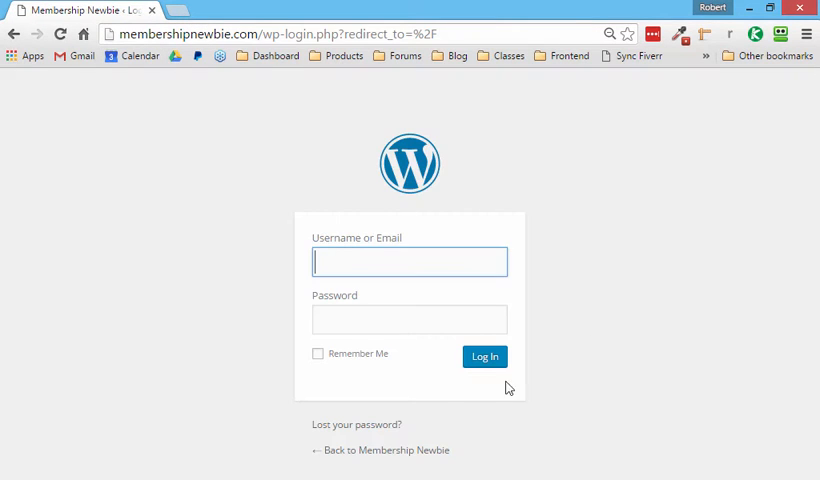
mouse_move(350, 394)
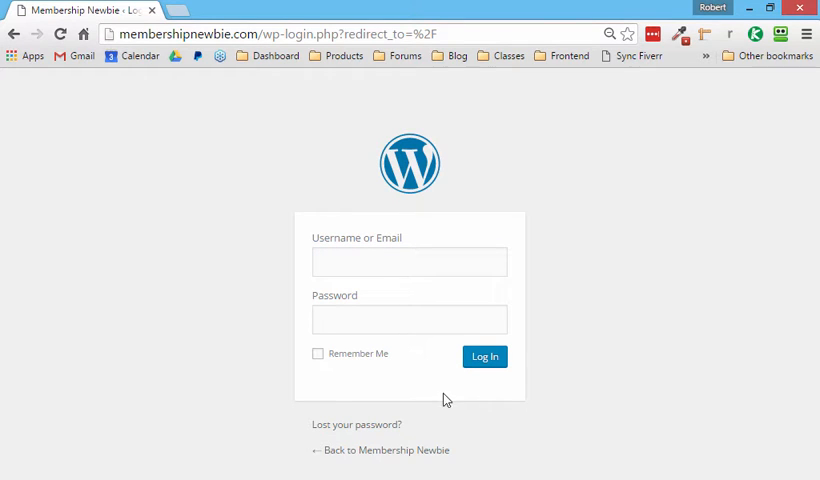
click(408, 260)
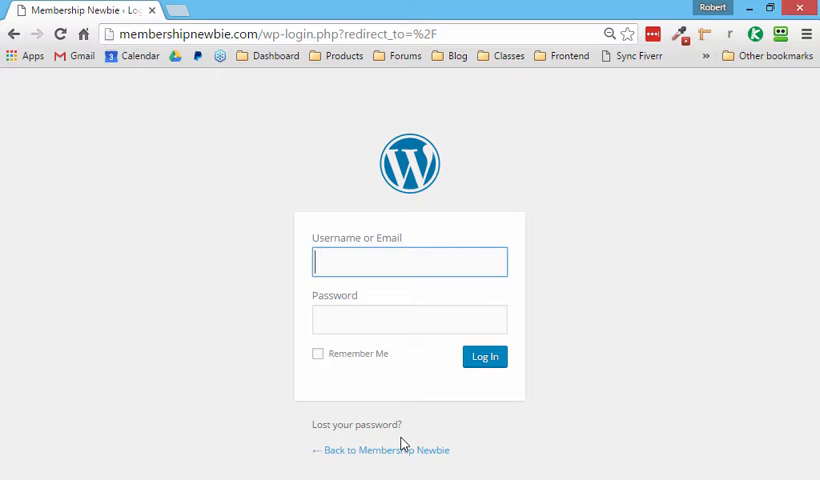
click(320, 32)
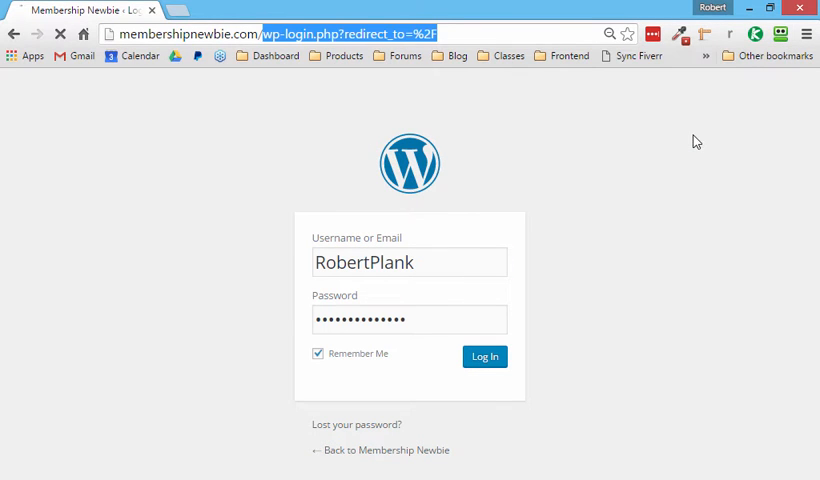
click(484, 356)
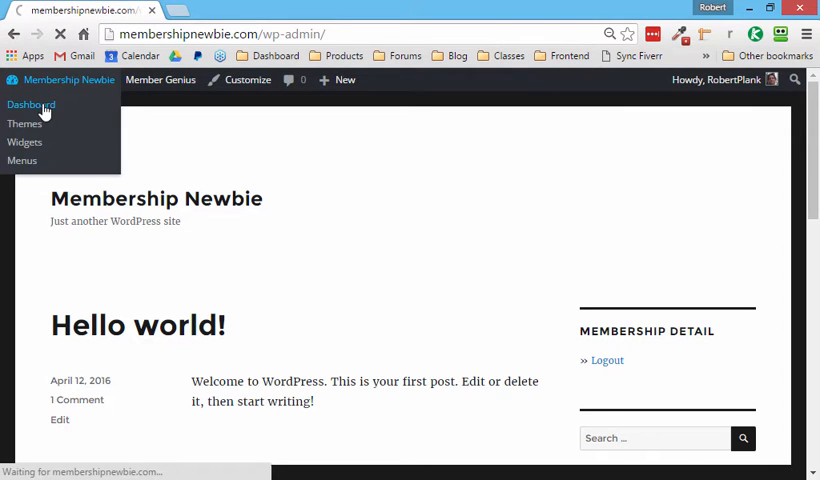
Step: Go to Dashboard > Member Genius and bring up its Social login settings
click(30, 104)
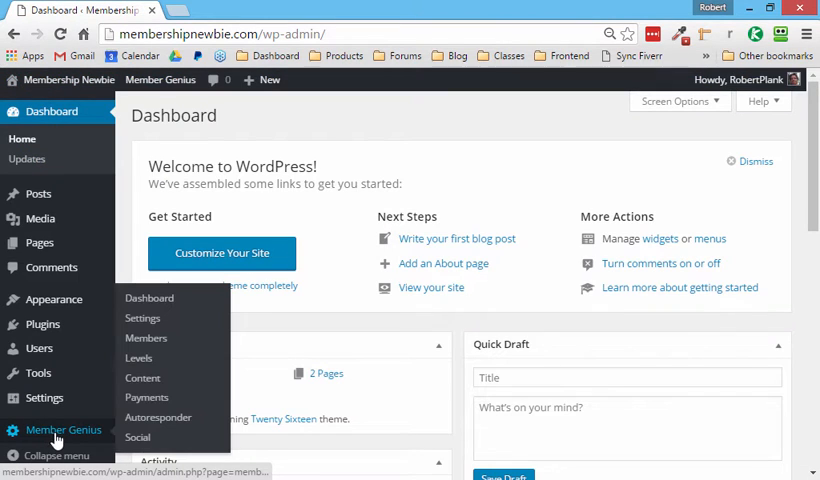
click(148, 298)
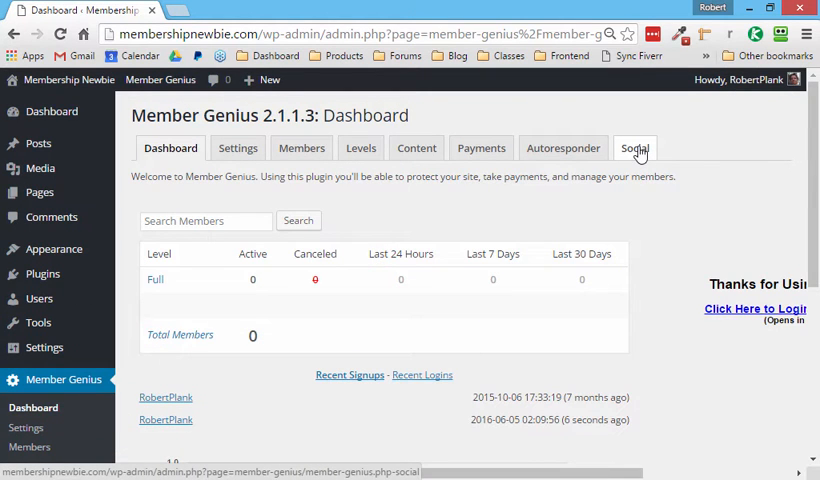
click(634, 148)
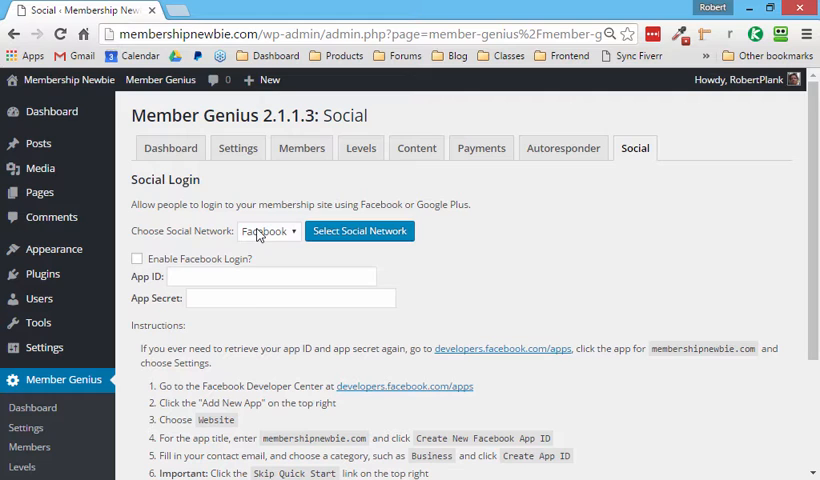
click(268, 232)
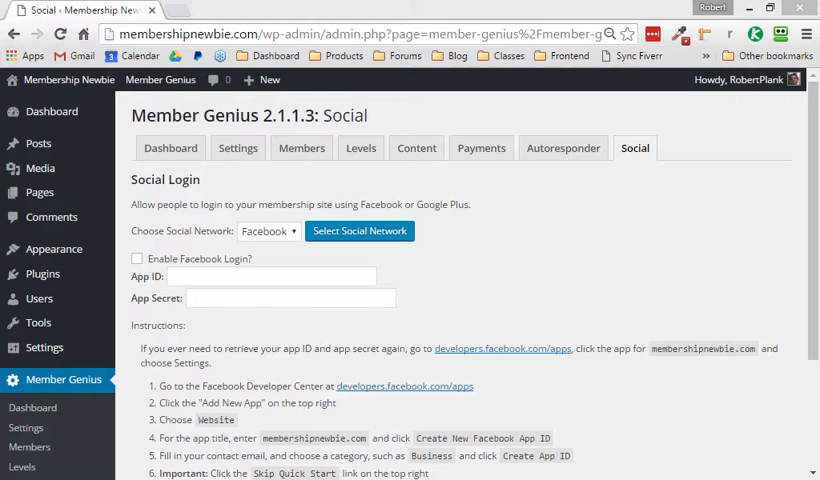
mouse_move(636, 152)
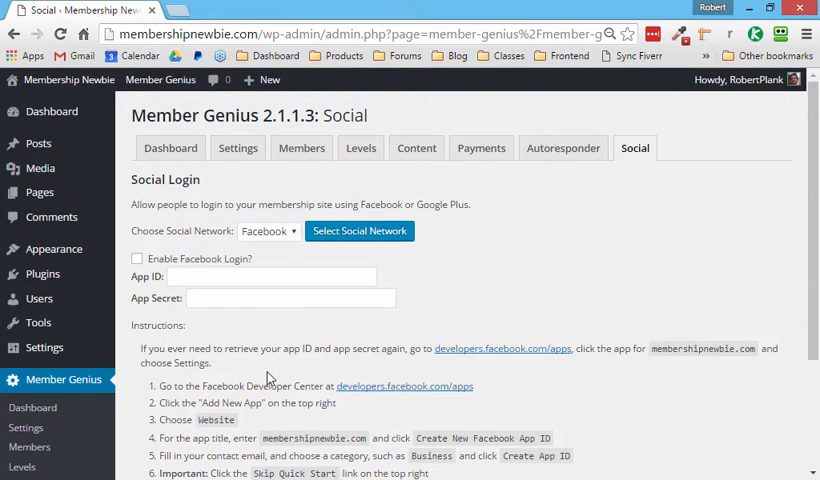
Step: From developers.facebook.com/apps, add a new Website app named Membership Newbie
scroll(down, 3)
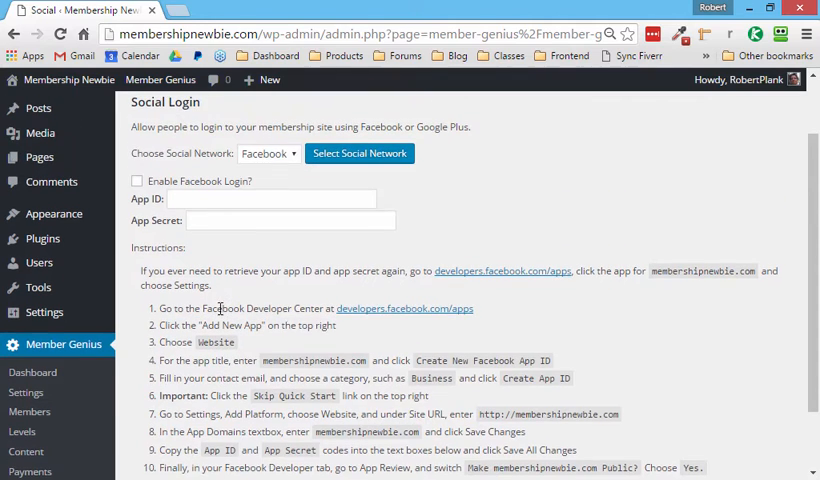
mouse_move(408, 310)
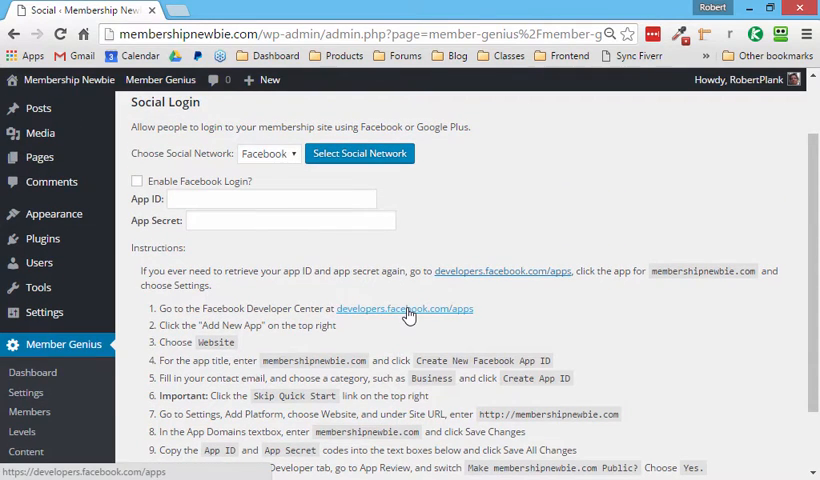
click(404, 308)
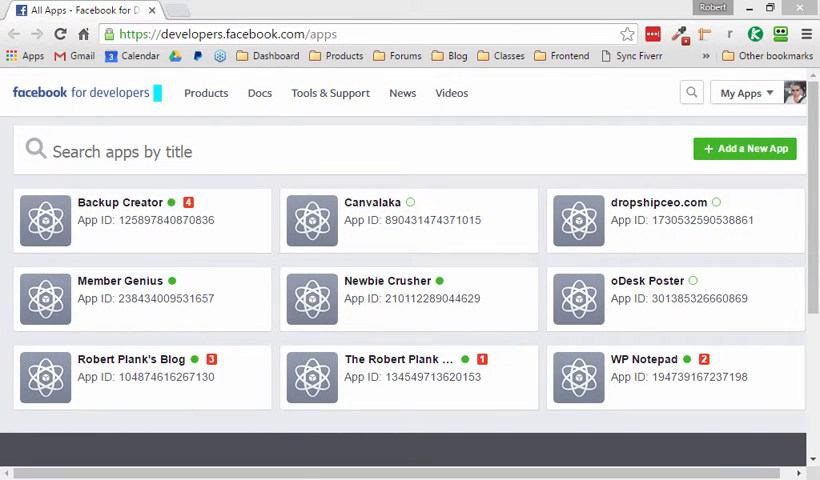
mouse_move(438, 172)
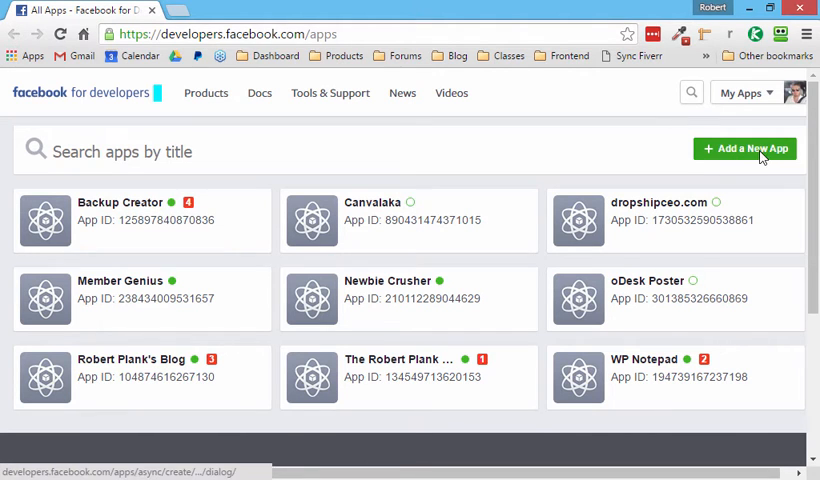
click(744, 148)
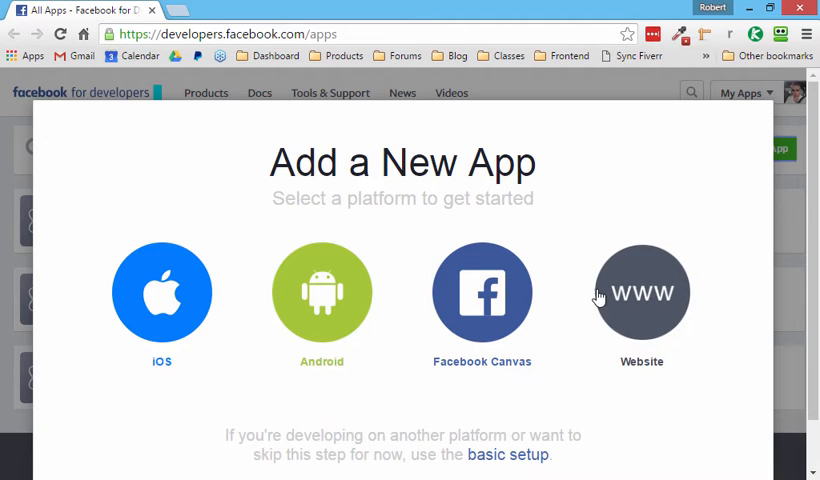
click(640, 292)
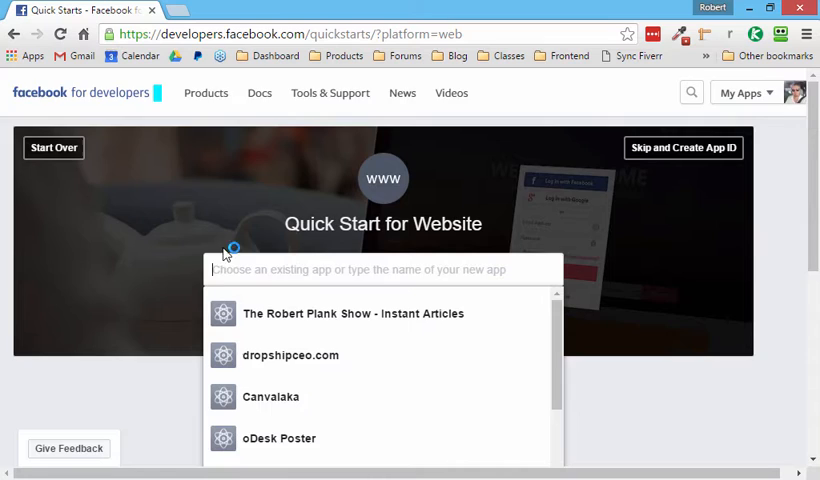
scroll(down, 3)
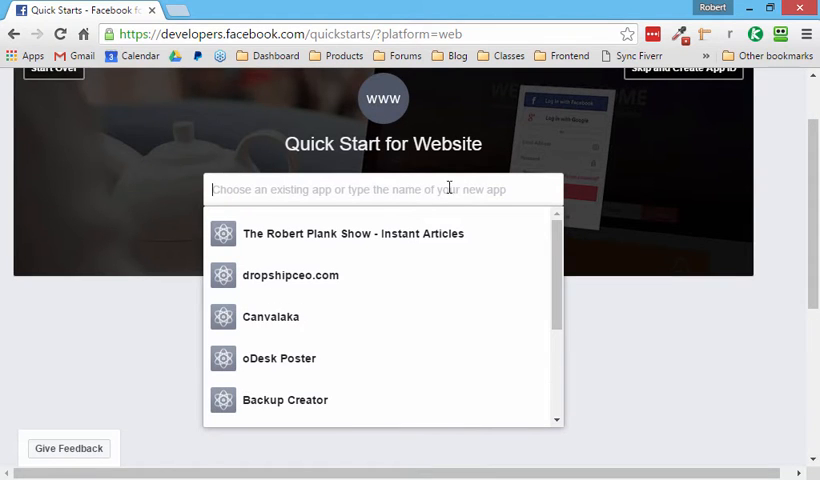
mouse_move(400, 188)
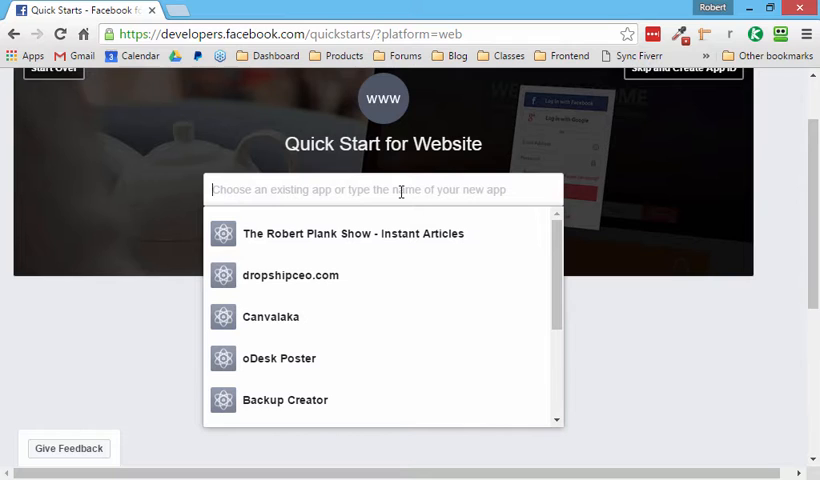
text(M)
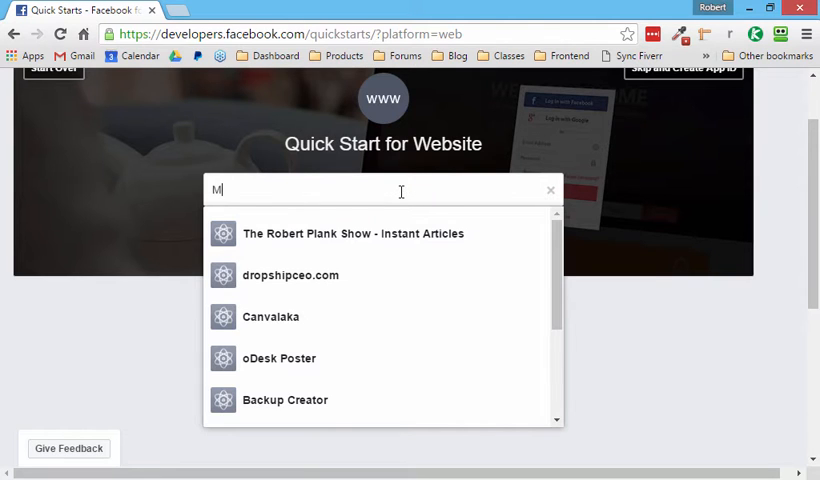
text(Membership Newbie)
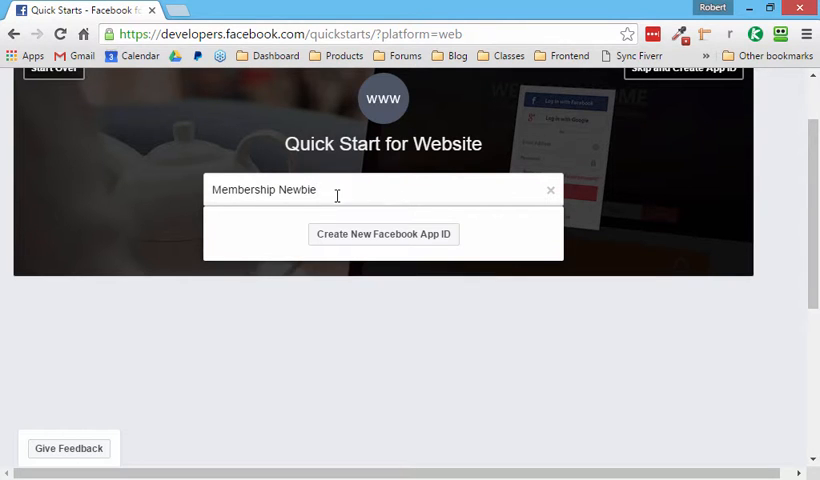
mouse_move(352, 240)
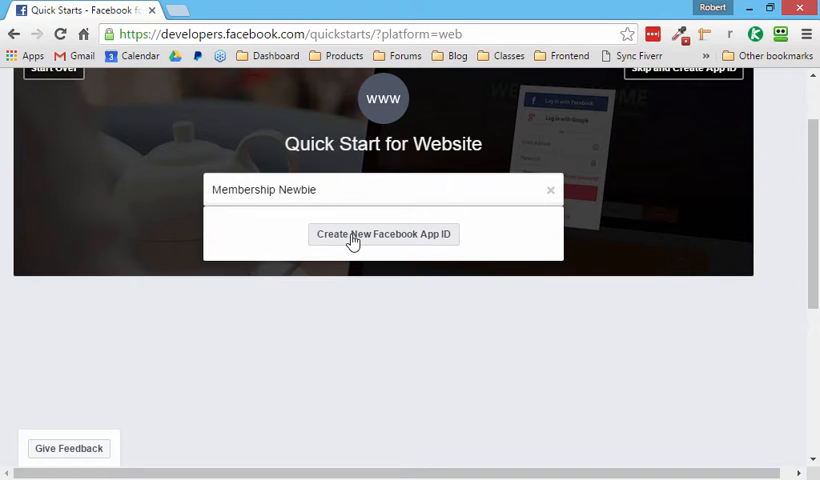
Step: Enter the admin@ contact email, file the app under Business and create the app ID
click(384, 232)
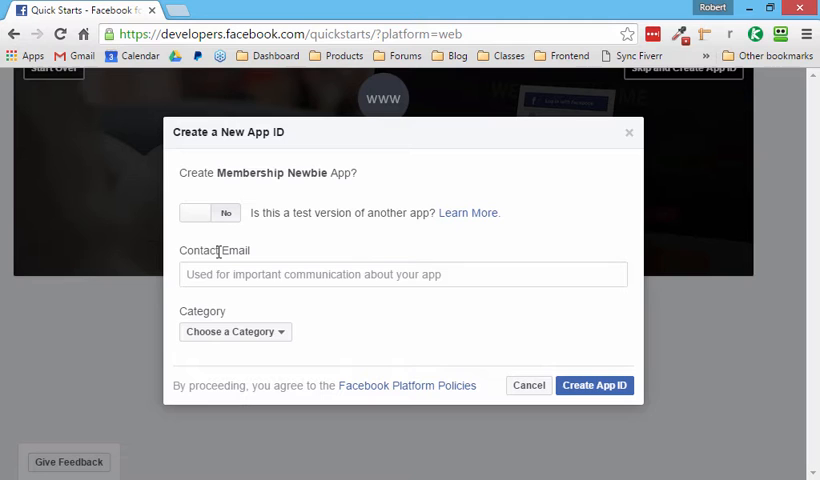
text(admin@)
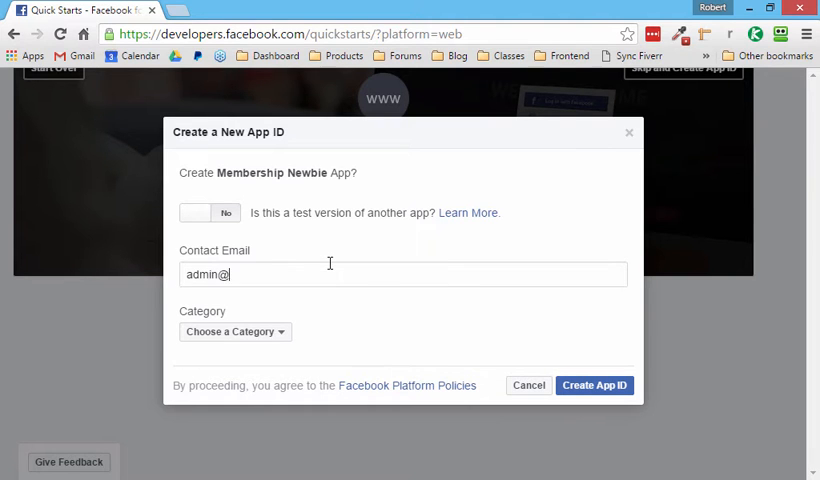
click(234, 332)
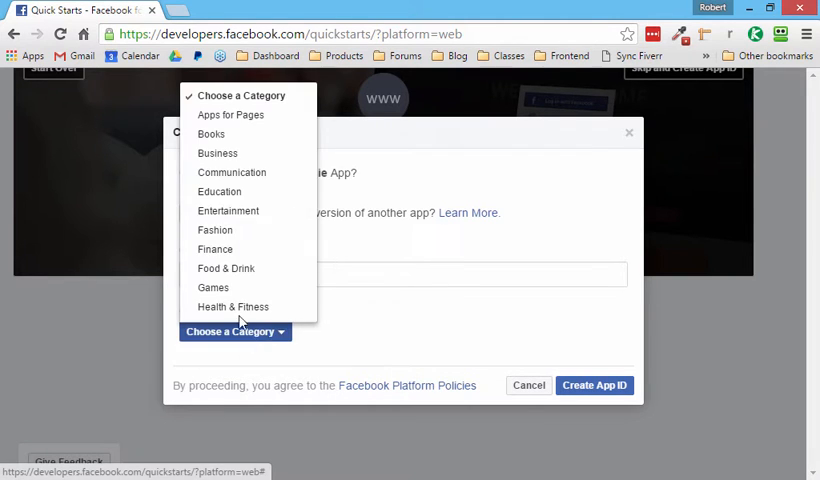
click(216, 152)
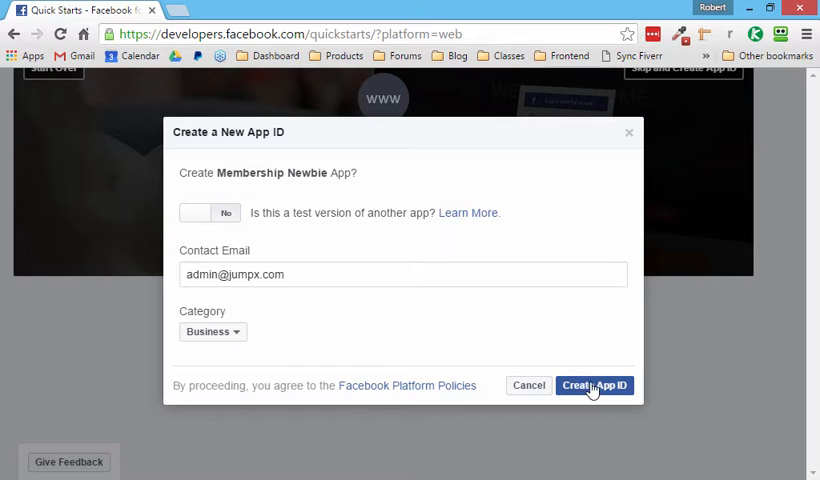
mouse_move(612, 392)
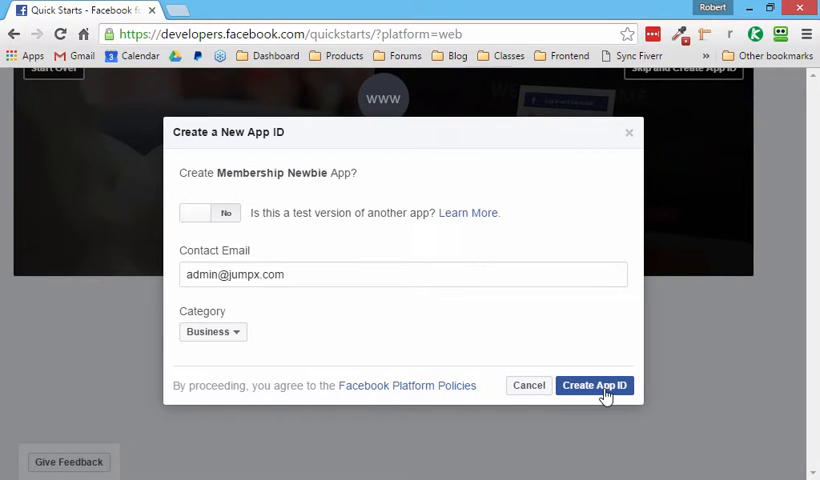
click(596, 384)
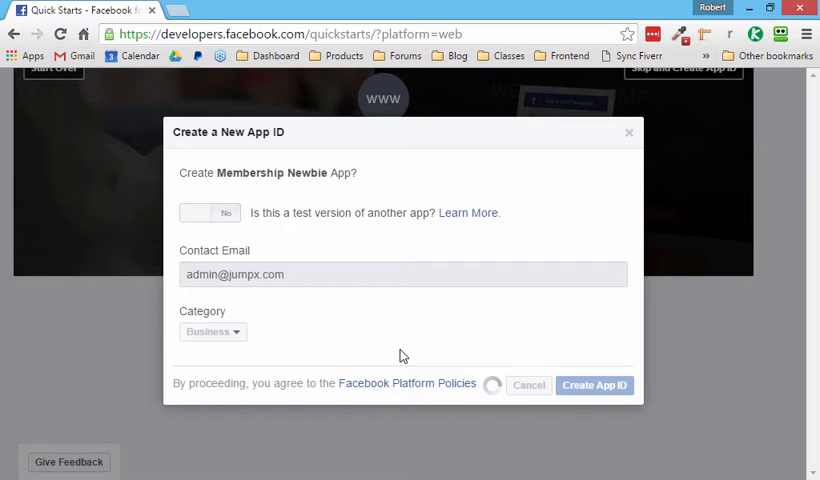
mouse_move(380, 388)
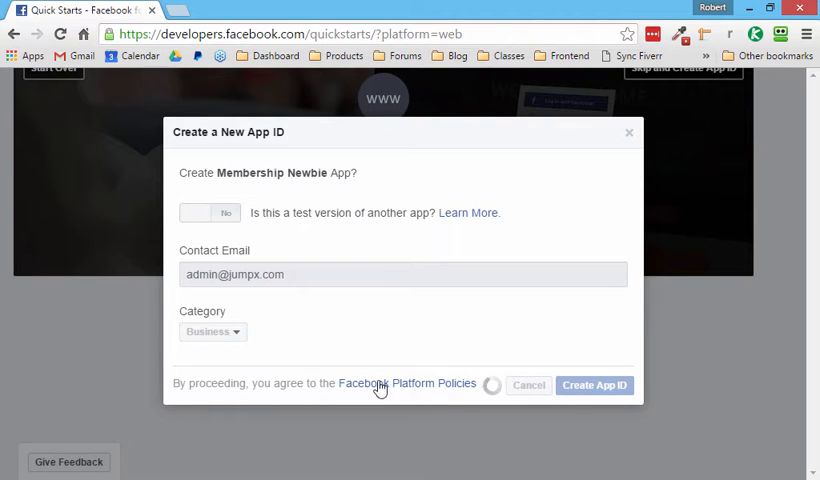
click(596, 384)
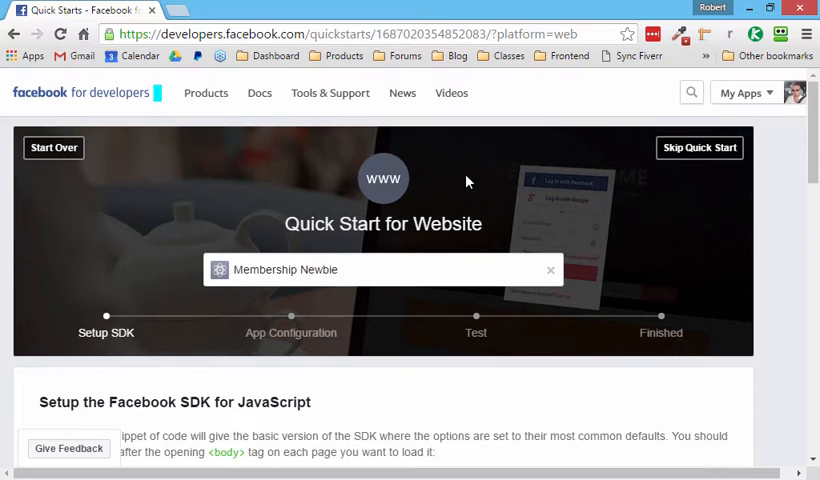
Step: Skip the quick start and go to the app's Settings, scrolling to Add Platform
scroll(down, 3)
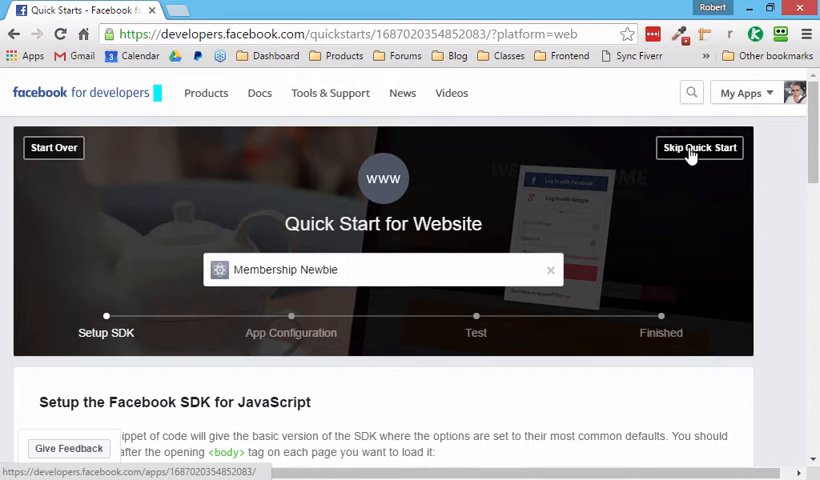
click(698, 148)
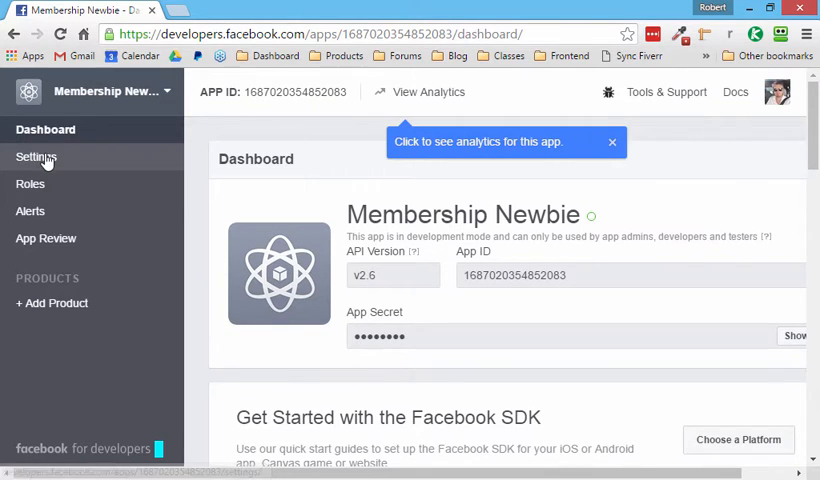
click(36, 156)
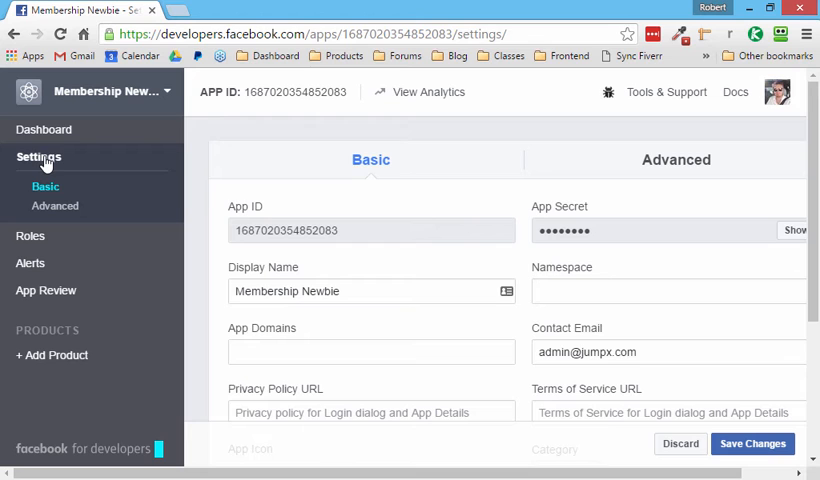
scroll(down, 3)
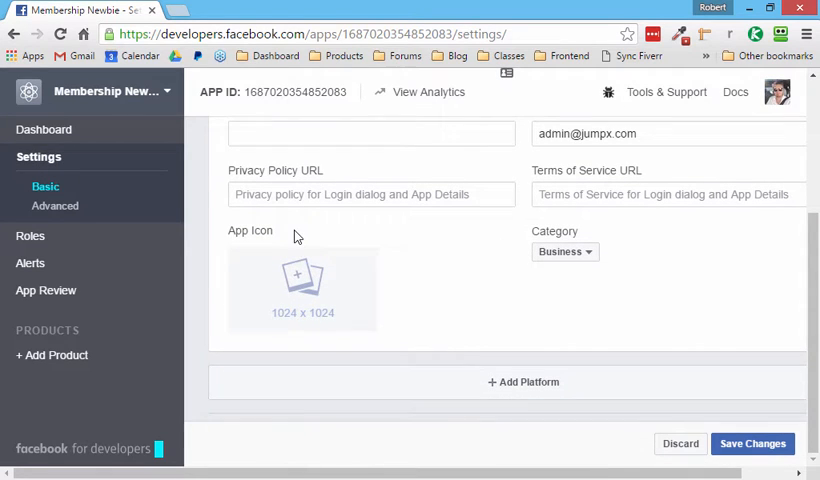
mouse_move(552, 396)
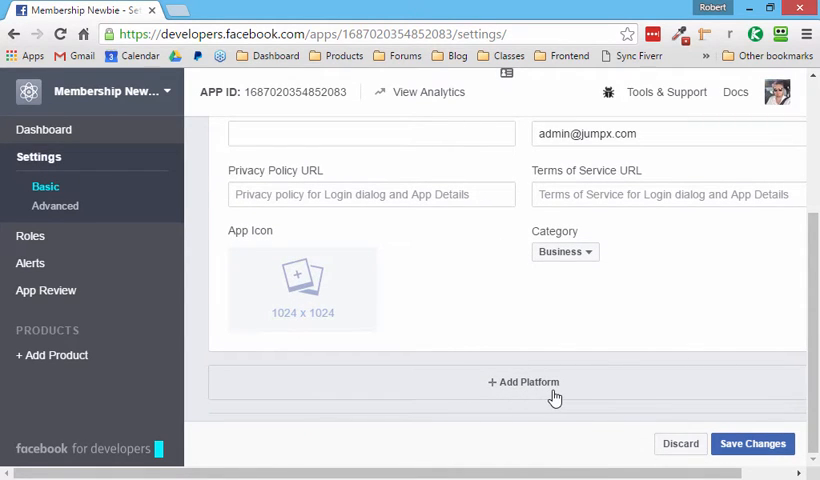
click(528, 382)
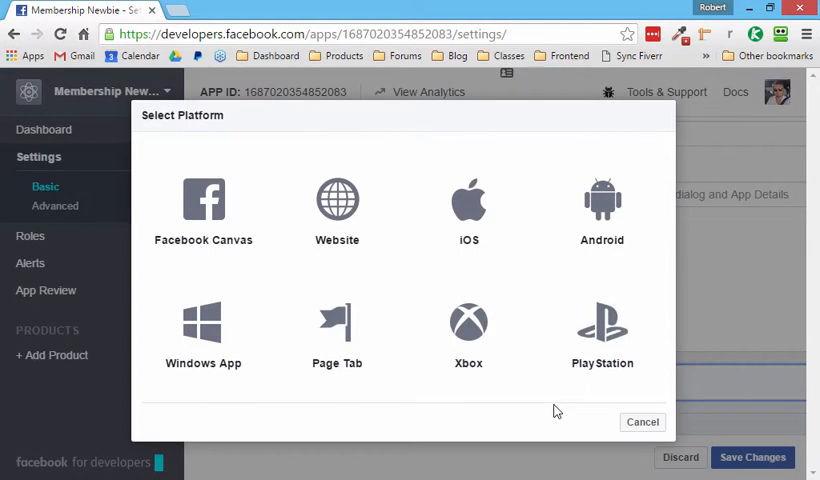
mouse_move(336, 202)
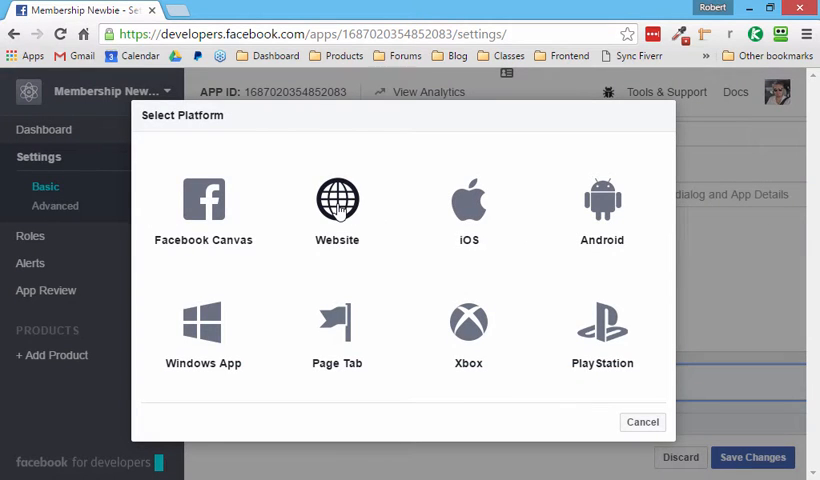
click(640, 422)
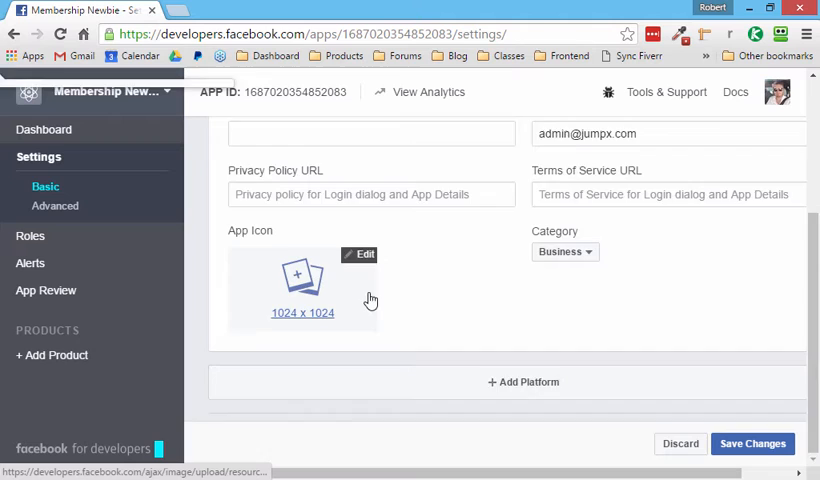
scroll(down, 3)
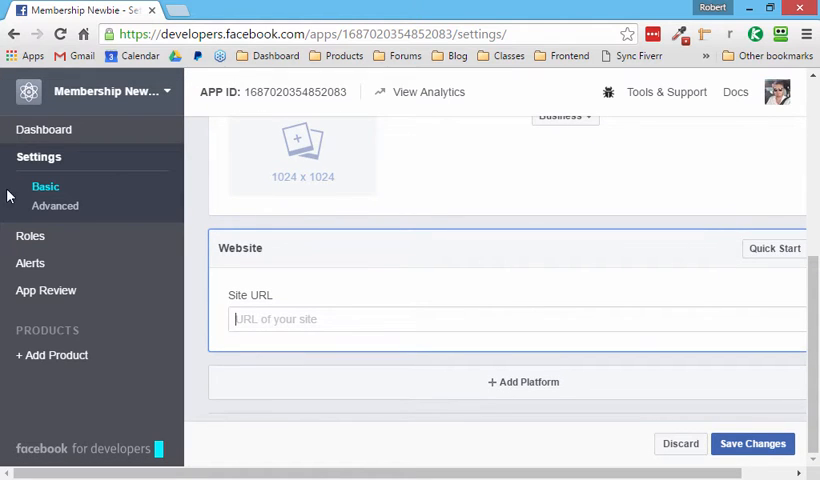
text(http://)
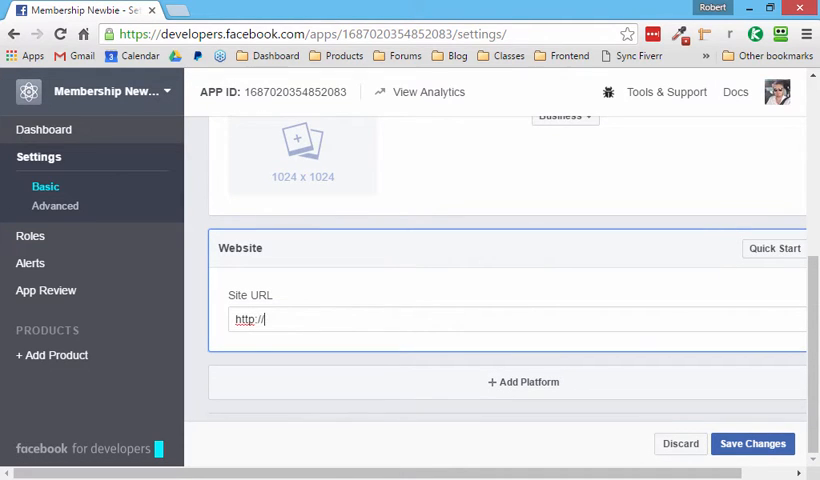
text(membershipnewbie.com)
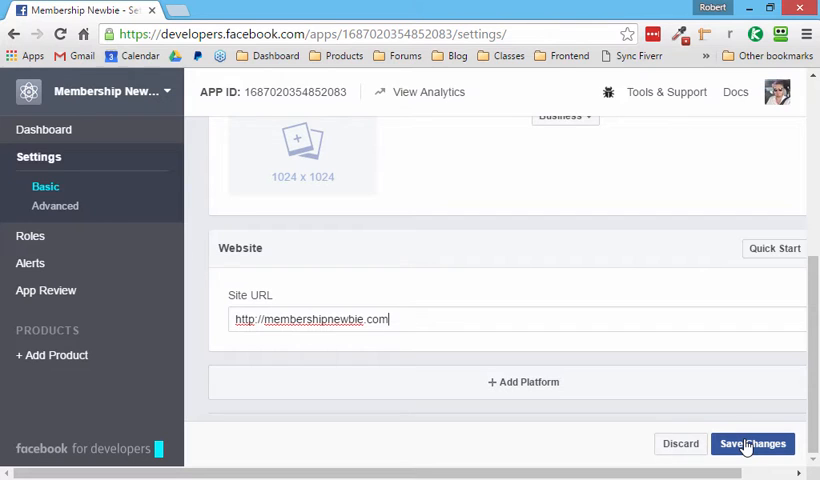
click(752, 444)
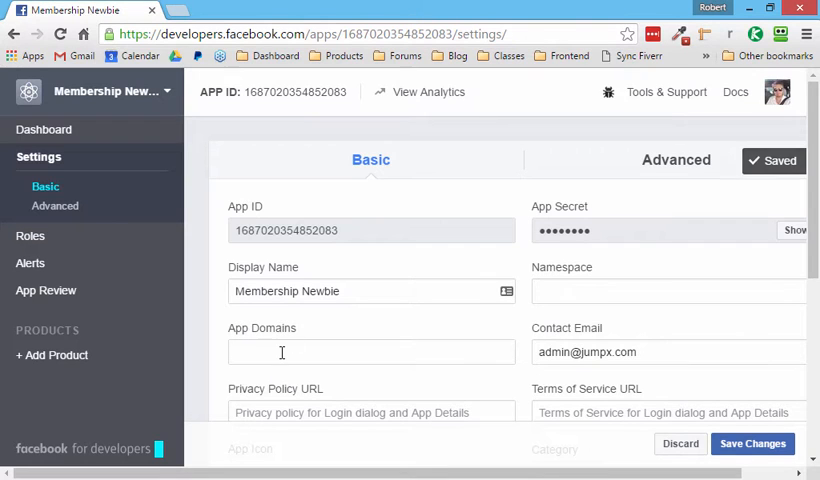
Step: Set membershipnewbie.com as the App Domain via the autocomplete suggestion and save changes
text(membershipnewbie.co)
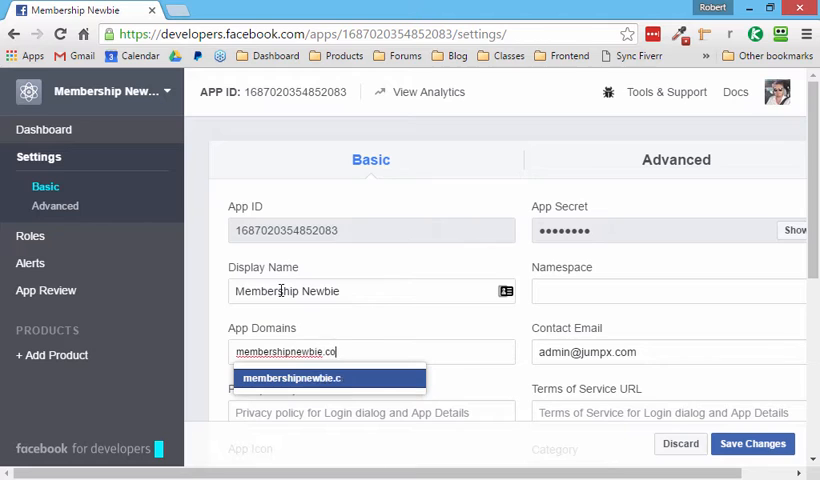
click(284, 378)
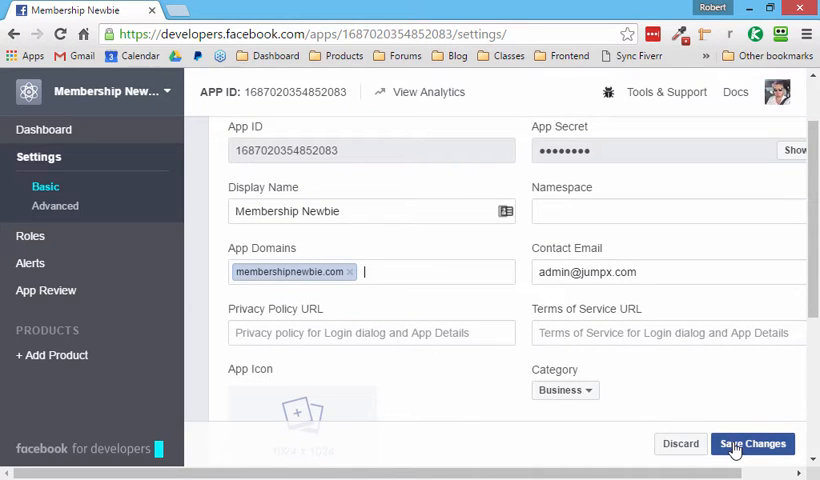
click(760, 444)
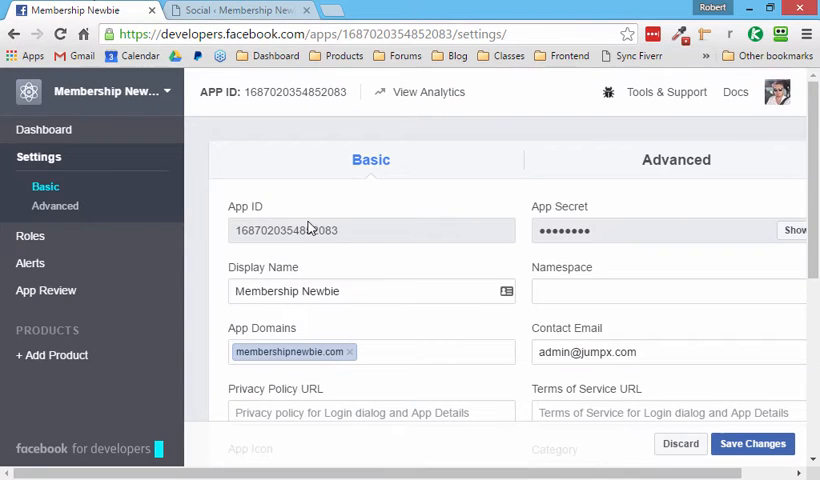
Step: Copy the App ID from Facebook and paste it into the Member Genius Facebook login settings
double_click(286, 230)
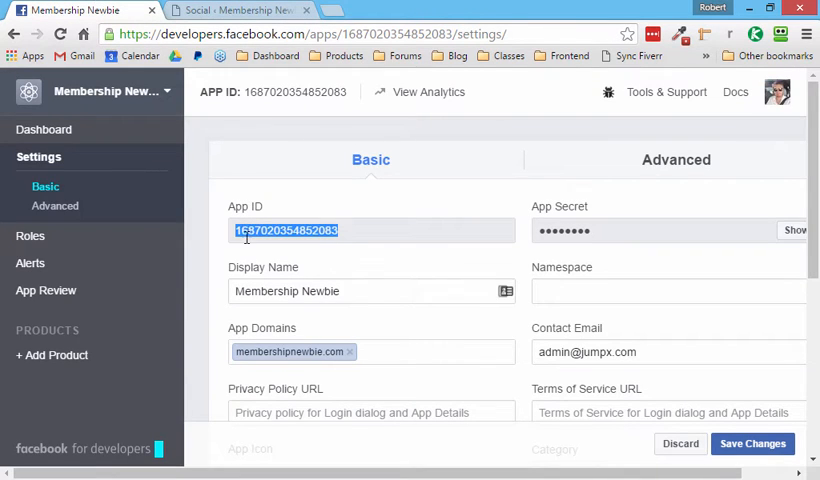
right_click(290, 230)
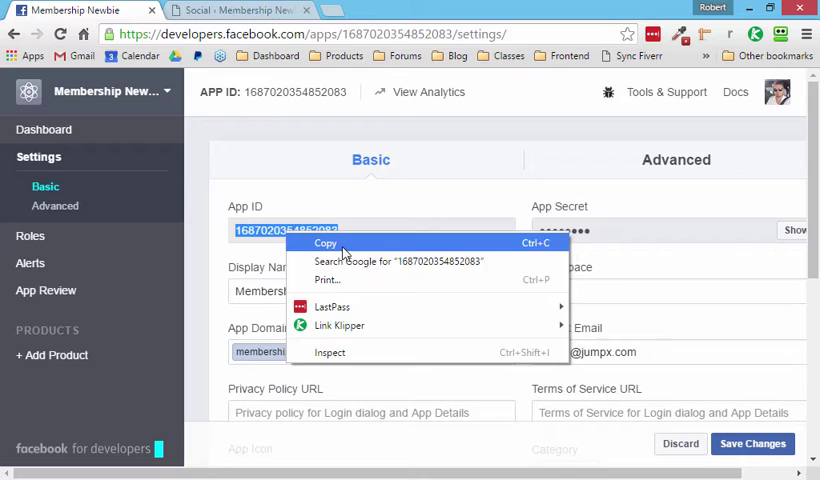
click(240, 12)
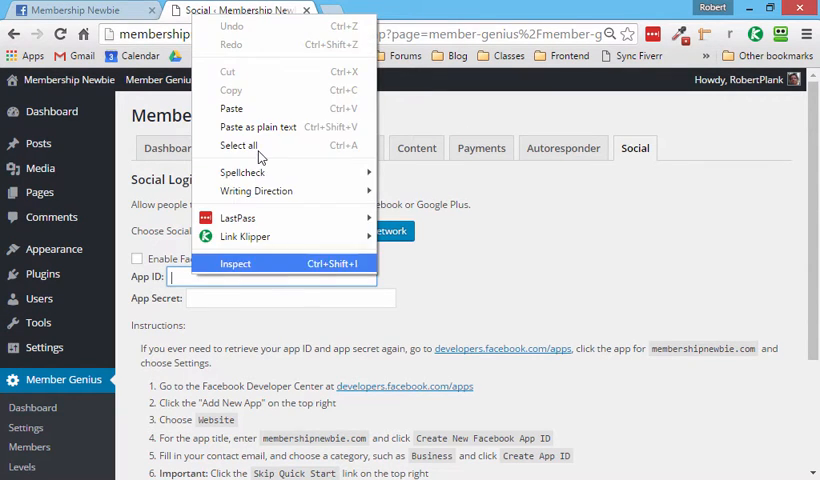
click(76, 12)
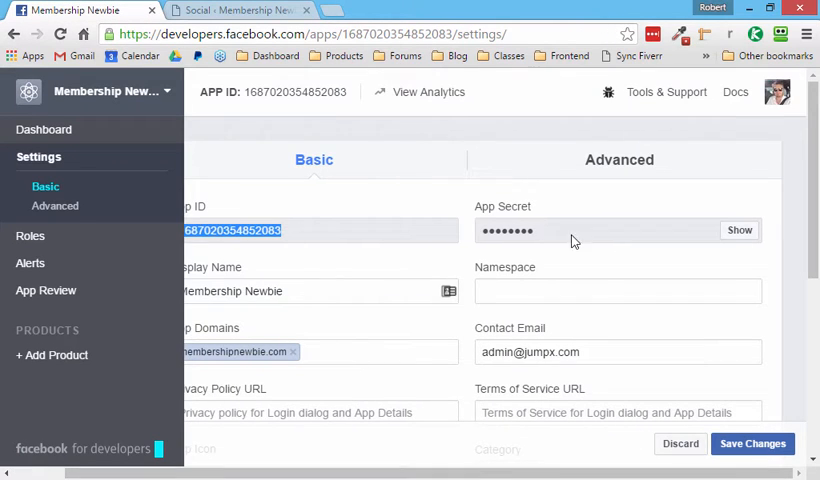
click(738, 230)
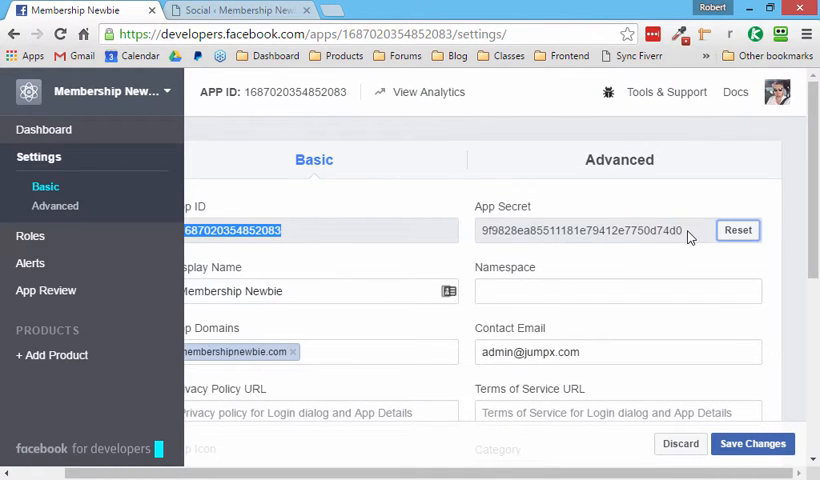
double_click(580, 230)
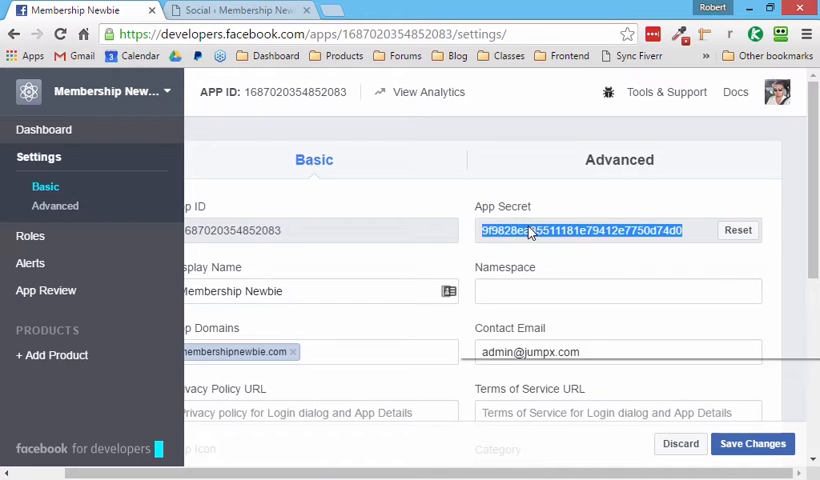
click(238, 14)
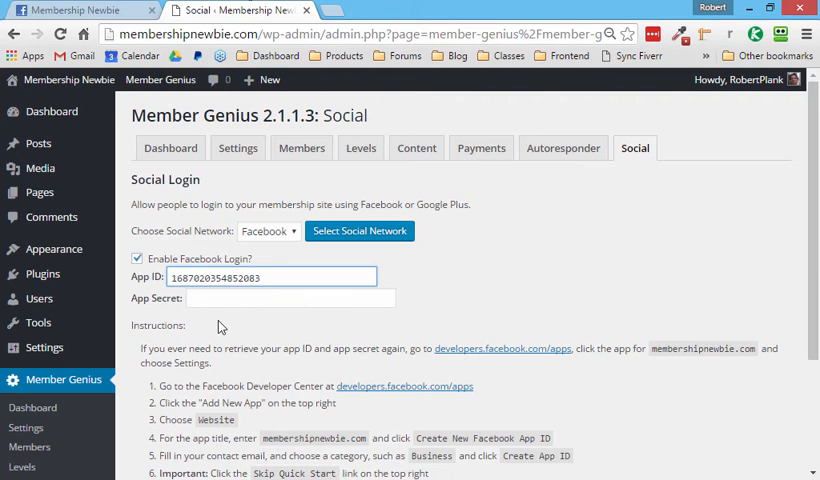
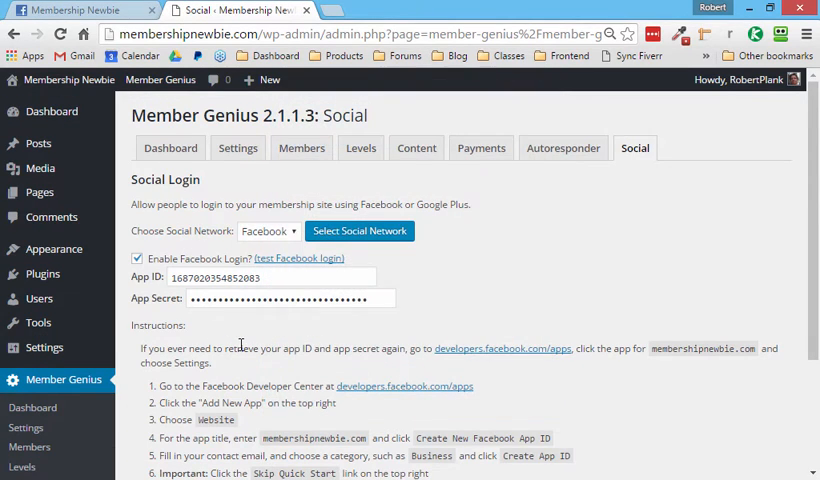
Step: In App Review, switch 'Make Membership Newbie public?' to Yes
scroll(down, 3)
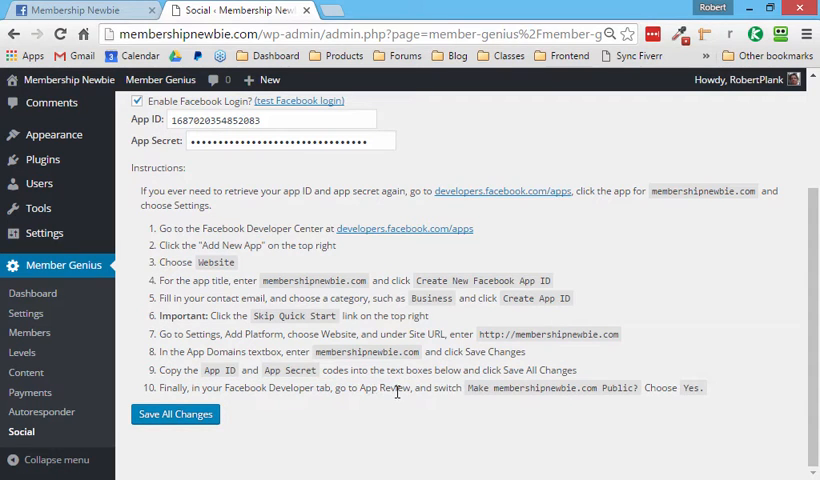
mouse_move(480, 390)
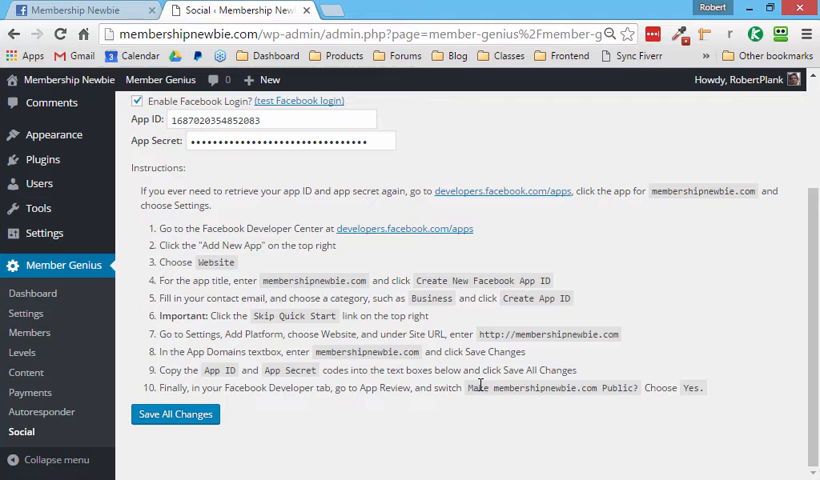
mouse_move(696, 388)
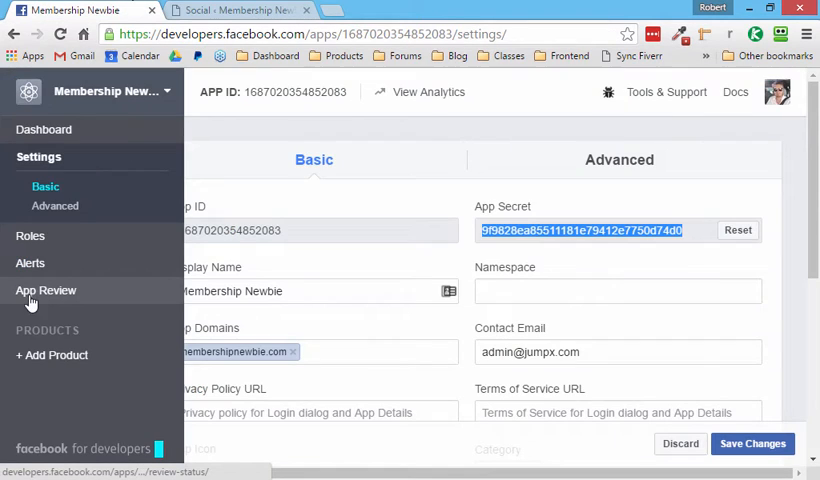
click(46, 290)
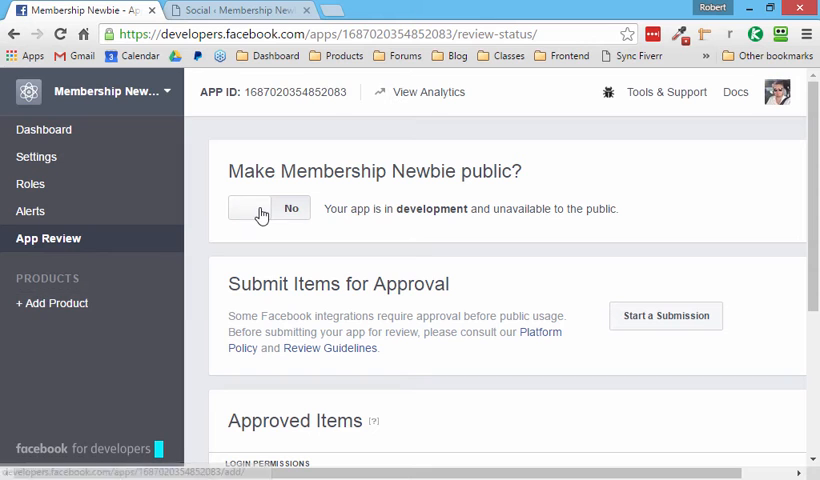
right_click(300, 188)
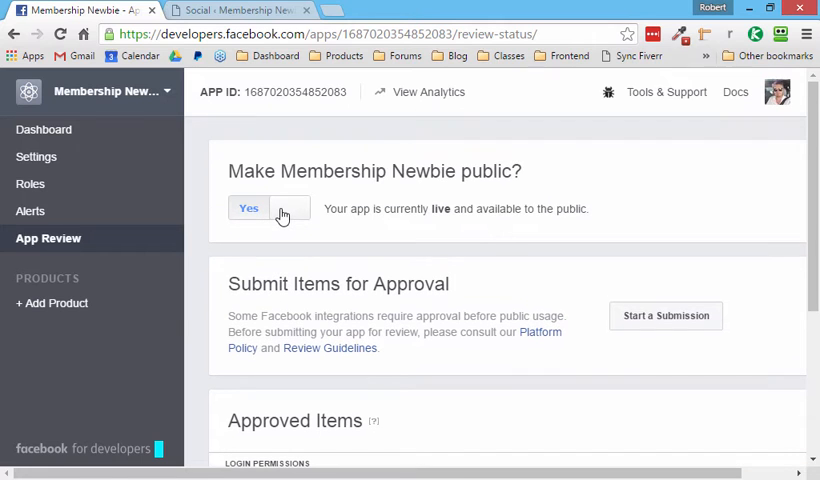
mouse_move(276, 32)
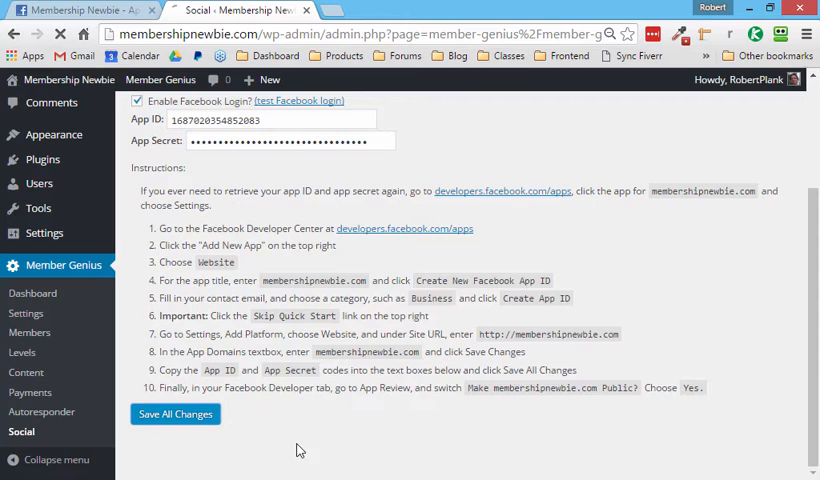
Step: Log out via the Howdy menu, log in with Facebook and approve profile and email access
click(740, 80)
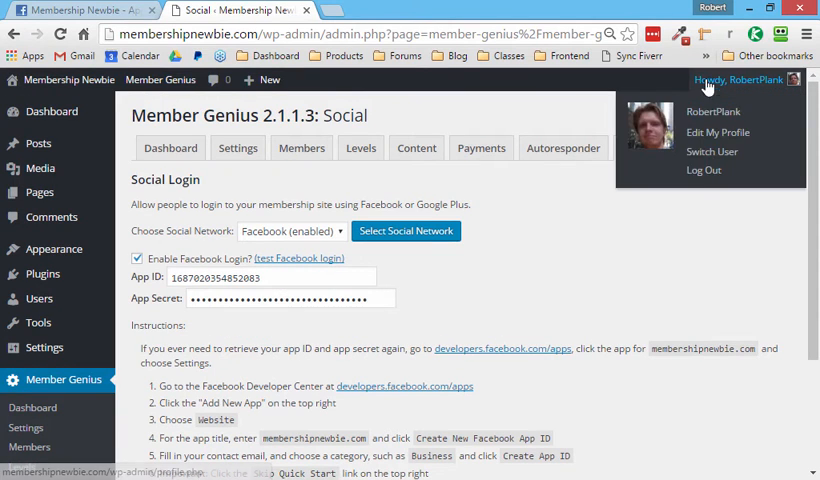
click(704, 170)
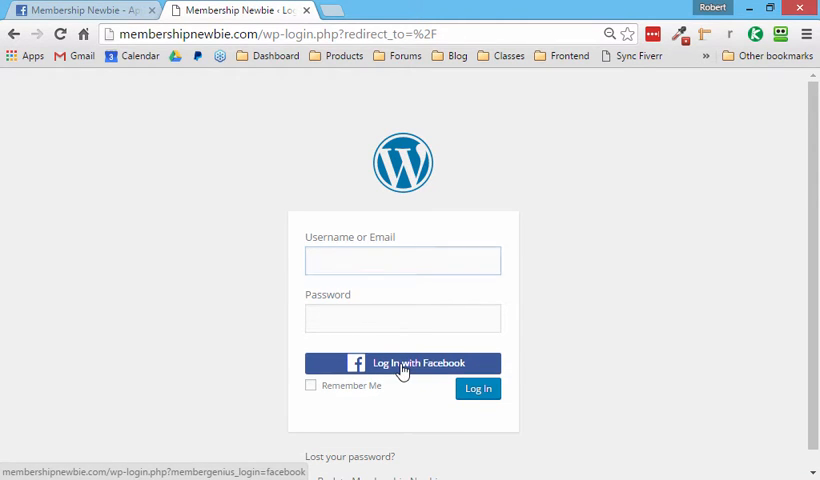
click(402, 364)
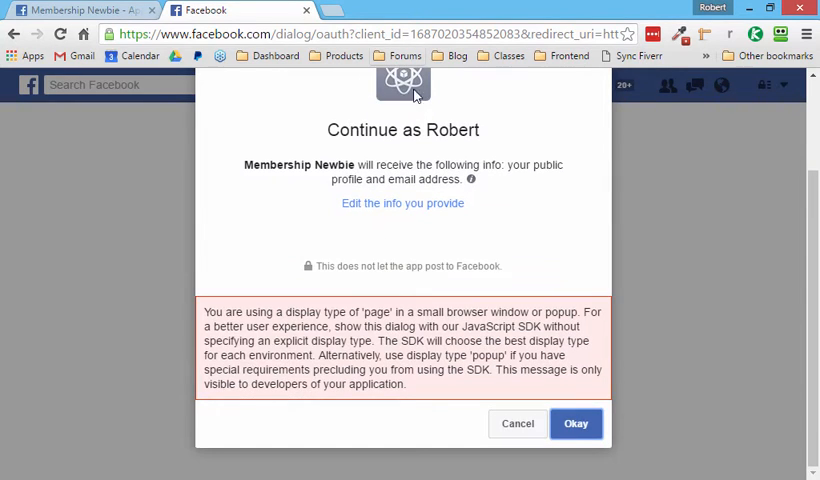
mouse_move(576, 424)
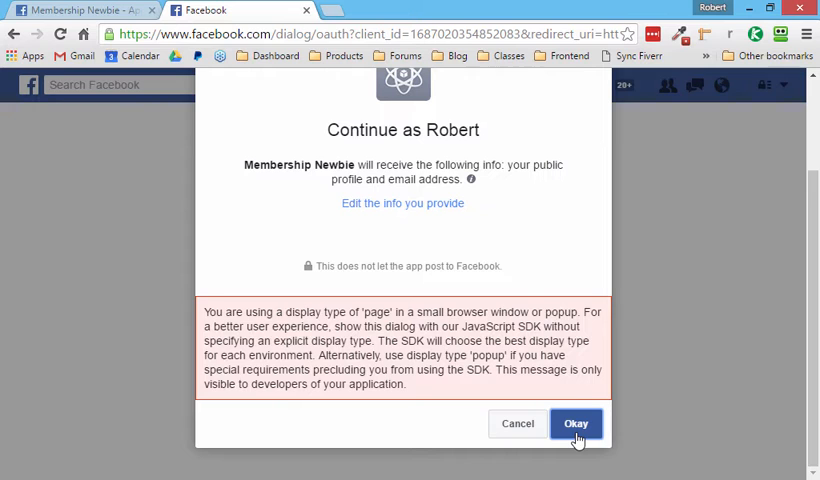
click(576, 424)
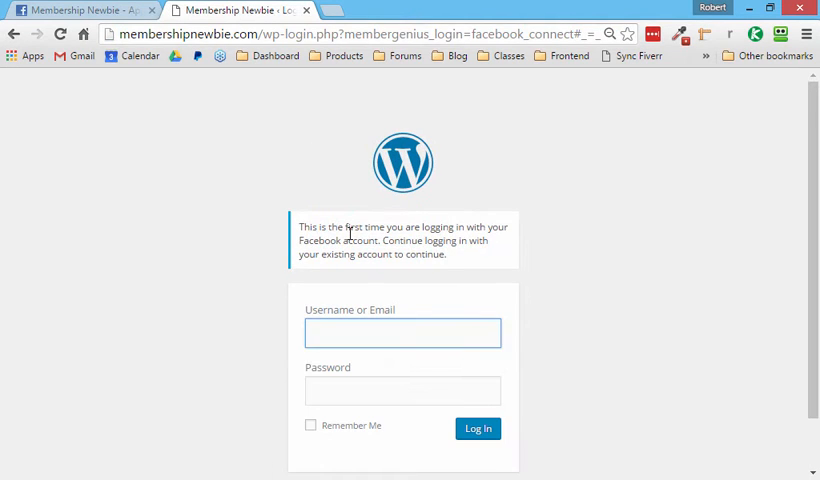
Step: Enter the existing account's username on the login form to link the Facebook login
scroll(down, 3)
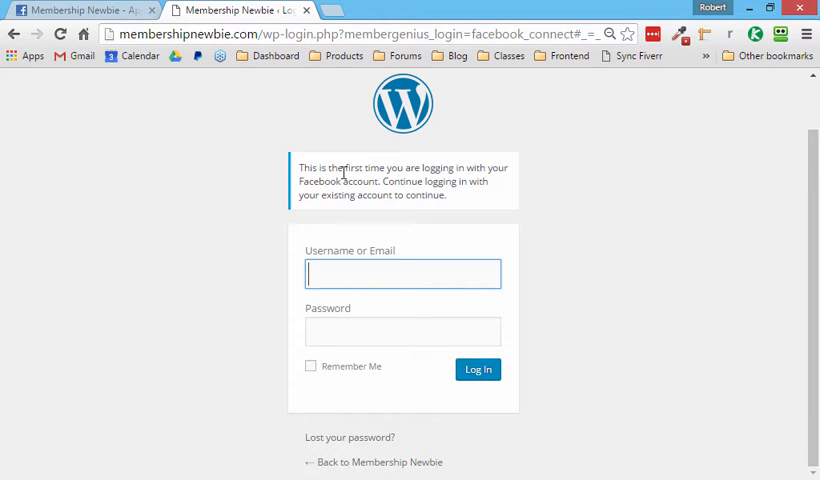
mouse_move(300, 168)
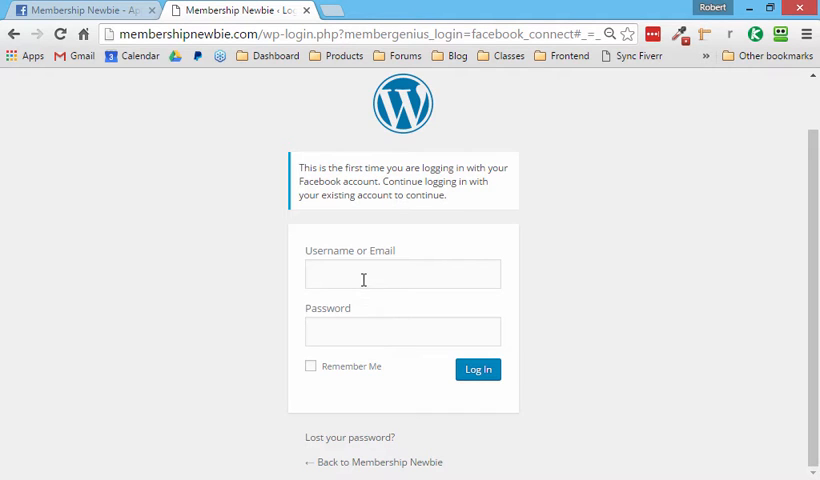
click(780, 32)
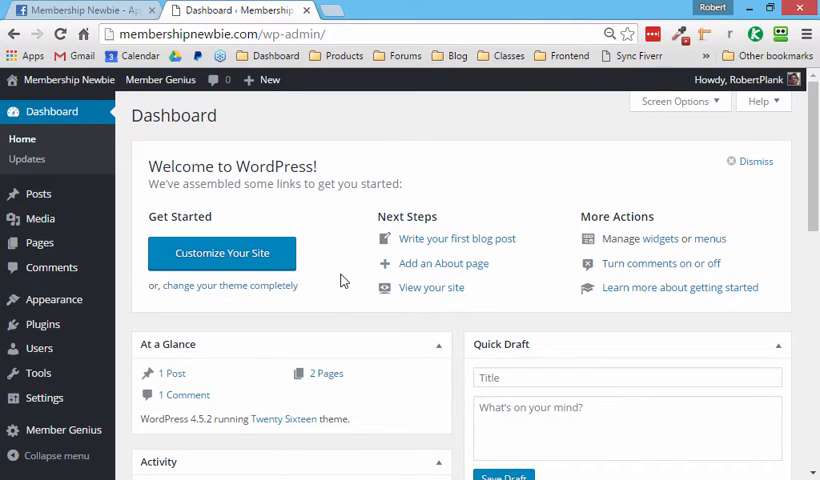
mouse_move(330, 288)
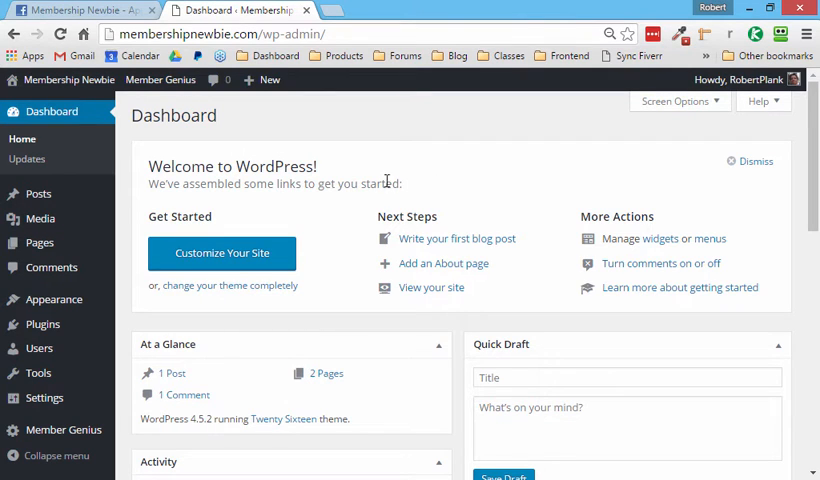
Step: View my user profile from the account menu, showing the Facebook social integration entry
click(738, 76)
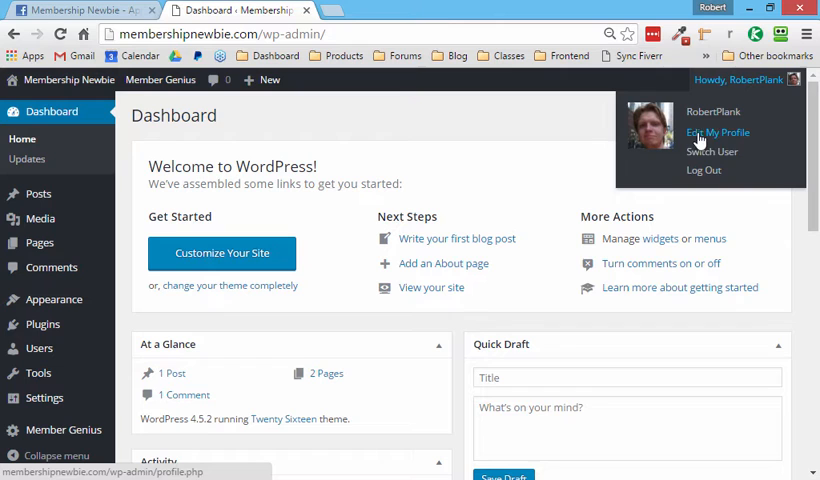
click(714, 132)
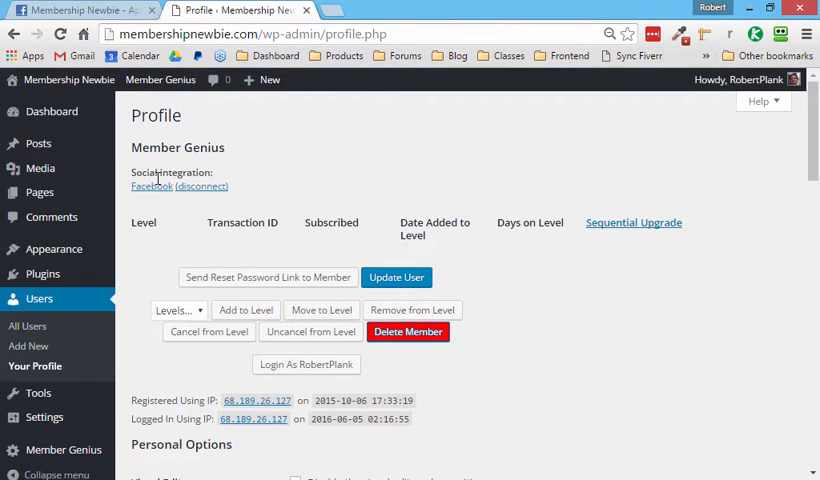
mouse_move(150, 188)
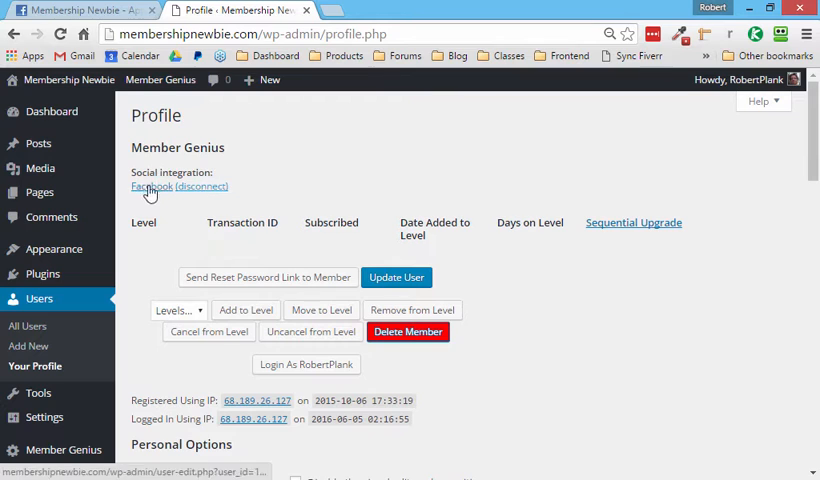
mouse_move(212, 190)
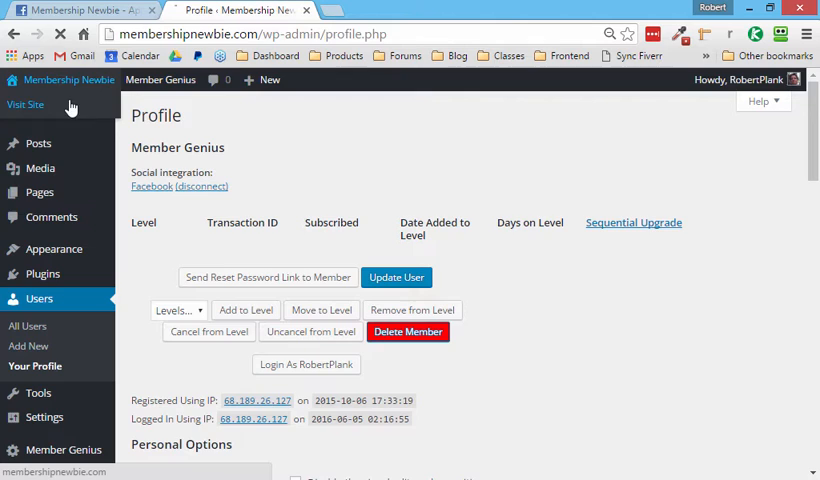
Step: Log out from the public front page and sign back in with Facebook
click(26, 104)
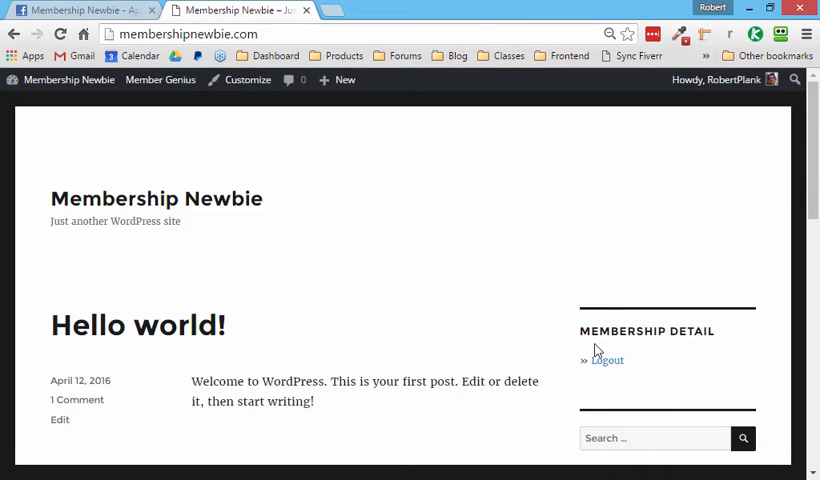
click(608, 360)
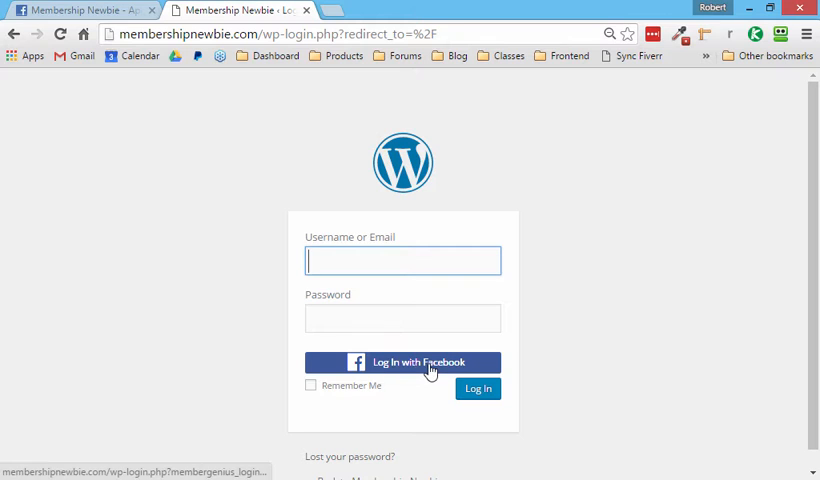
click(402, 362)
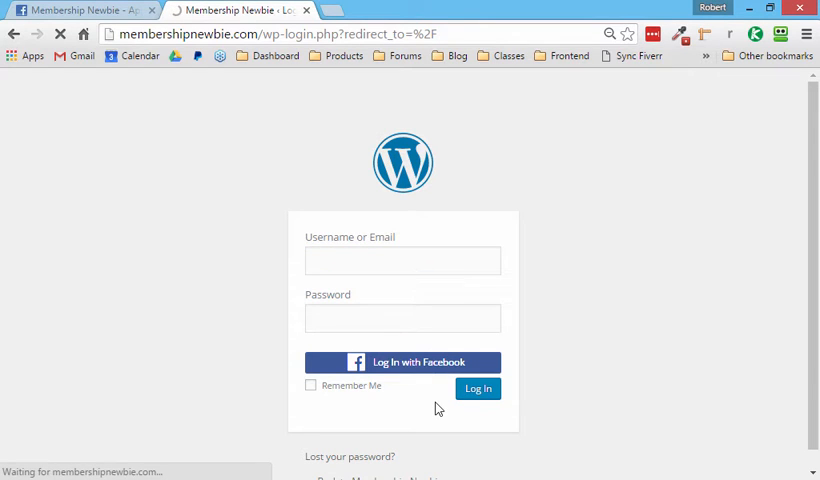
click(478, 388)
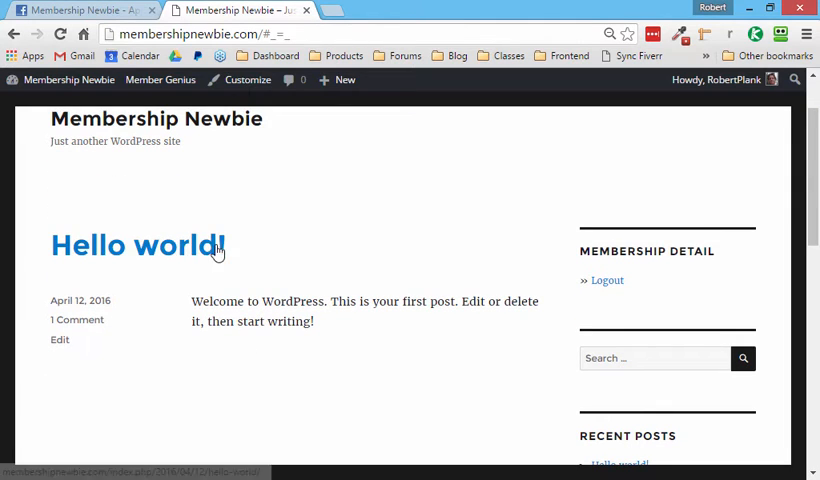
Step: Go to the Hello world! post on the front page
scroll(down, 3)
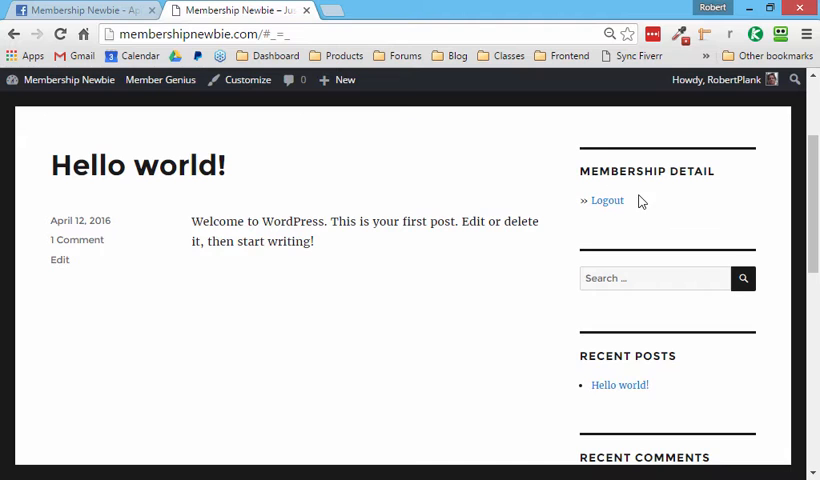
click(138, 164)
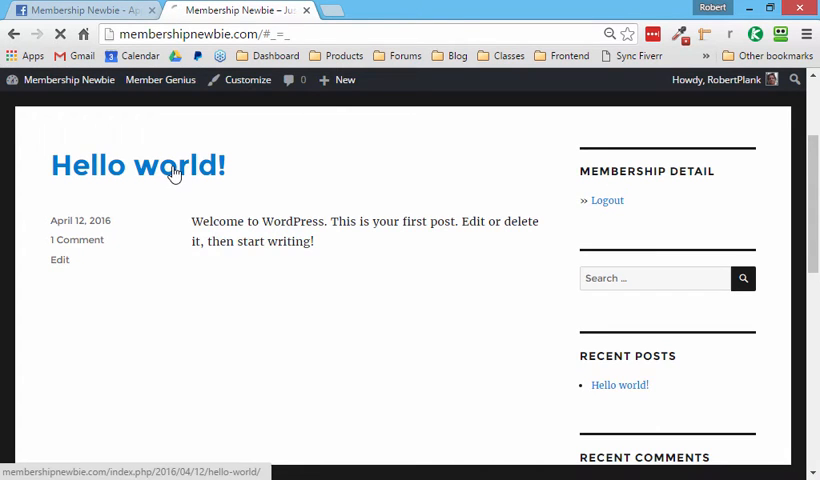
Step: Set the Hello world! post's Member Genius access to Everyone, update it, and return to the Dashboard
click(138, 164)
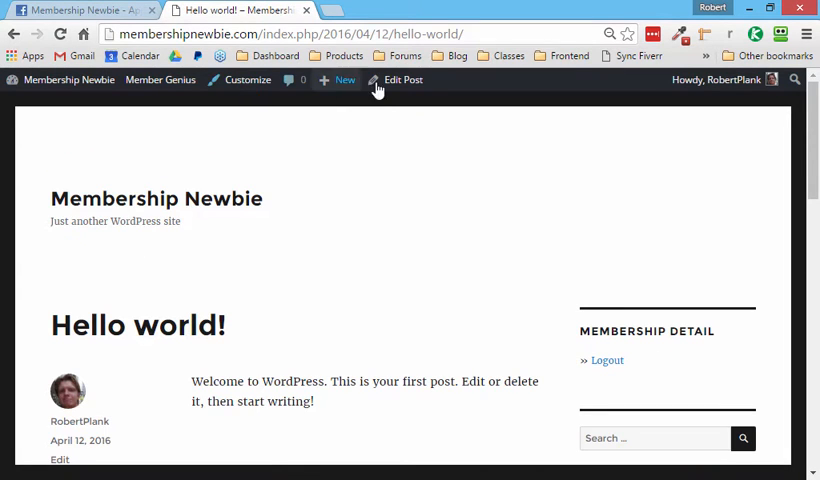
click(404, 80)
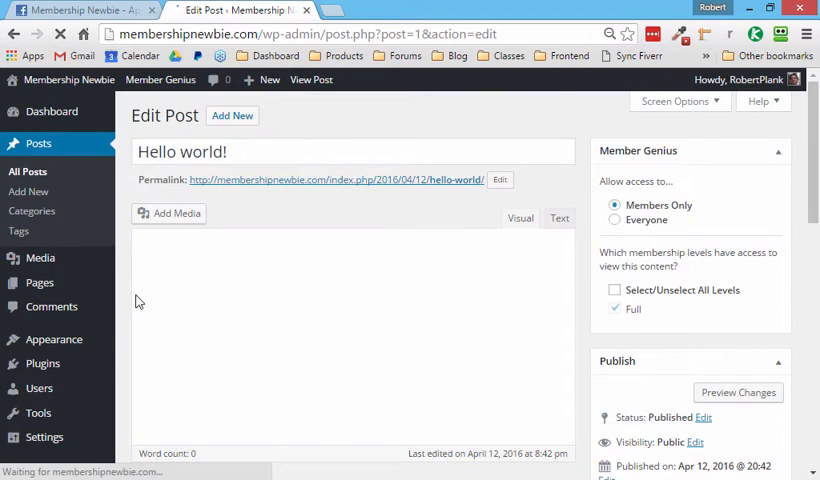
scroll(down, 3)
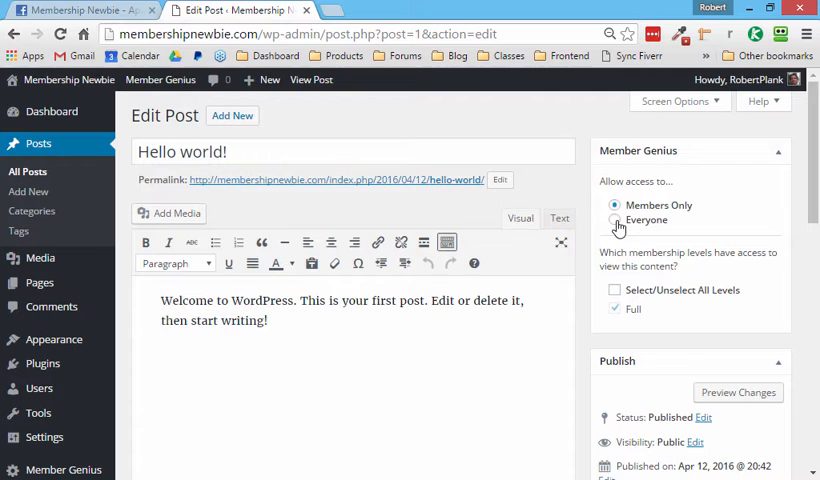
scroll(down, 3)
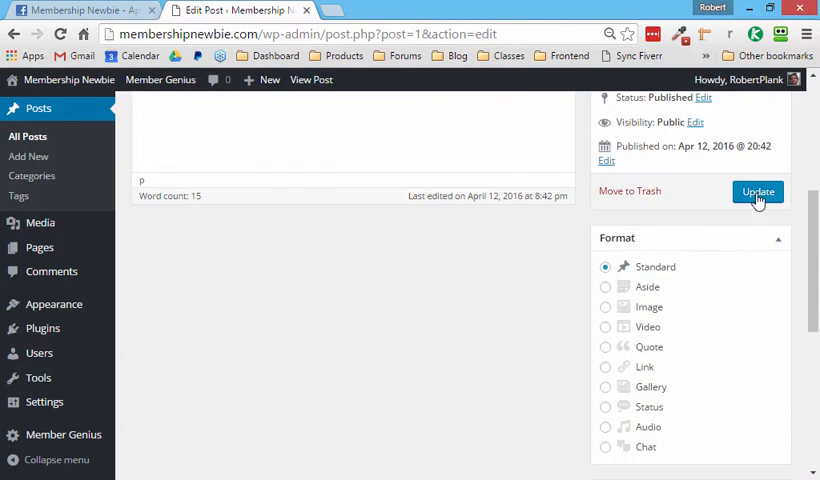
click(756, 192)
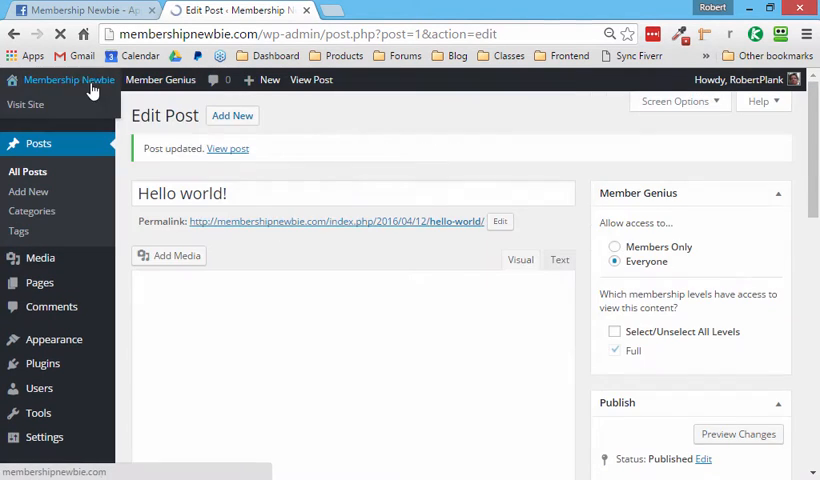
click(68, 80)
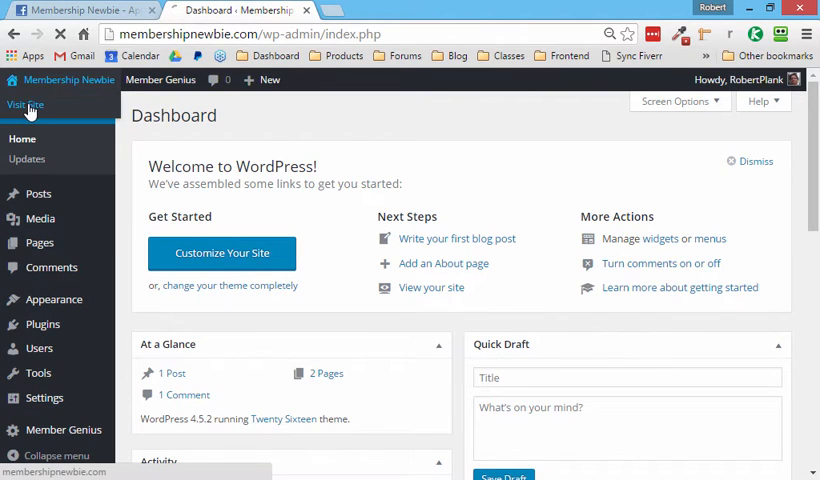
Step: Log out of the live Membership Newbie site and log back in through Facebook
click(24, 104)
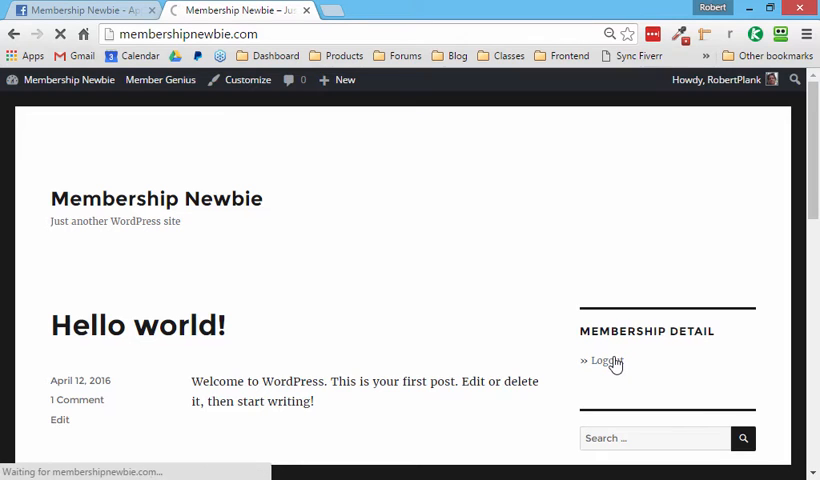
click(604, 360)
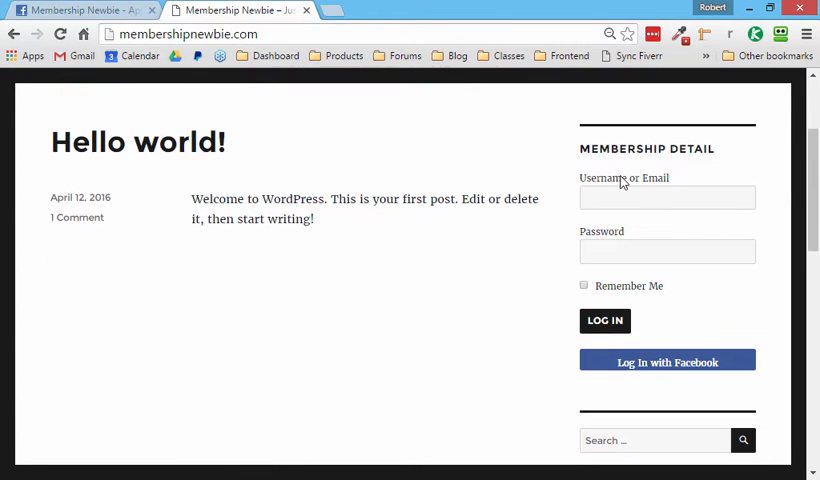
mouse_move(650, 362)
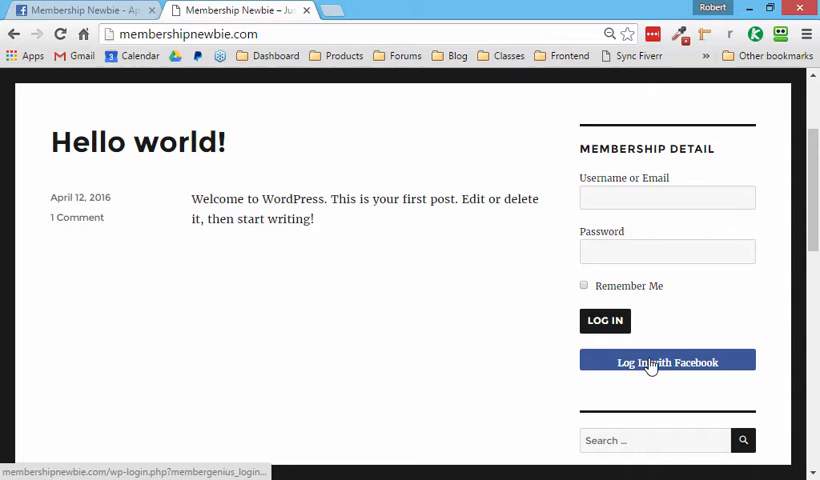
mouse_move(684, 370)
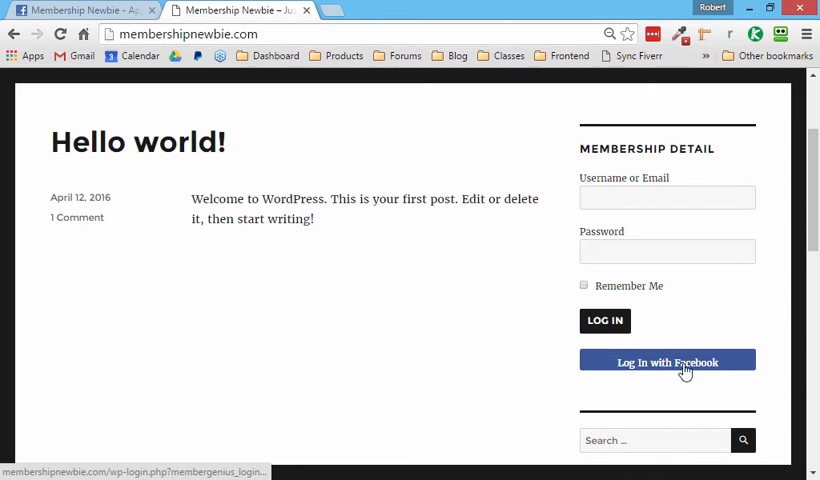
click(668, 360)
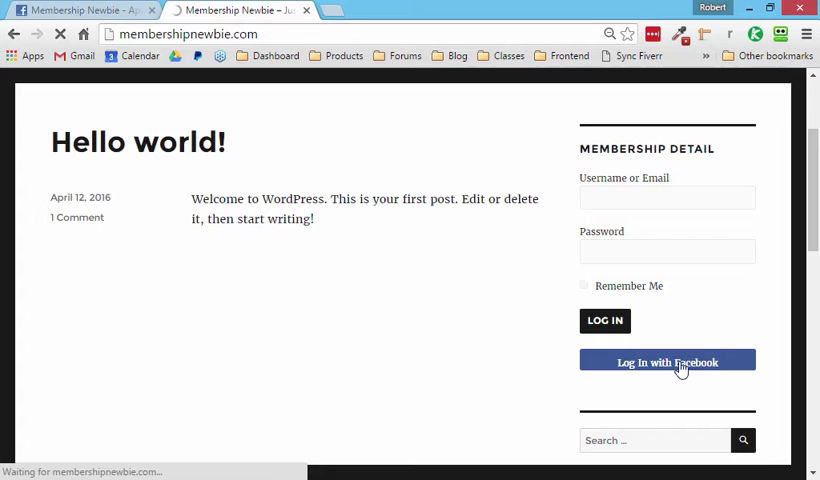
click(668, 360)
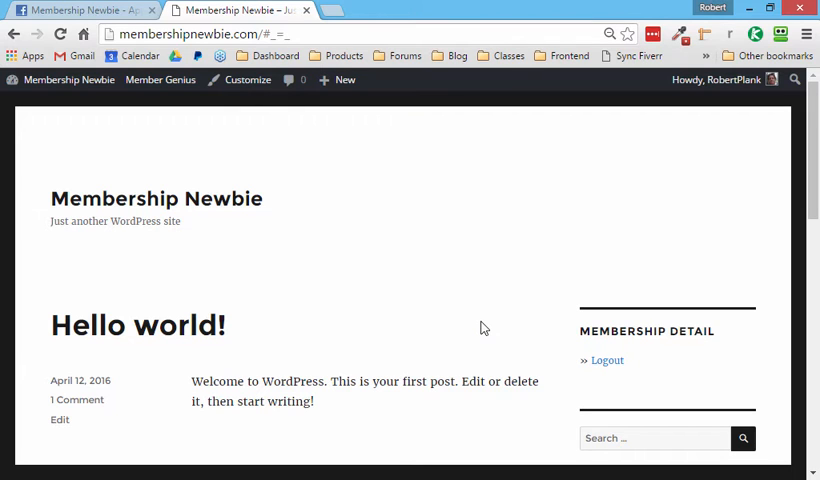
Step: From Member Genius Levels, follow the Full level's registration URL offering Register with Facebook
click(160, 80)
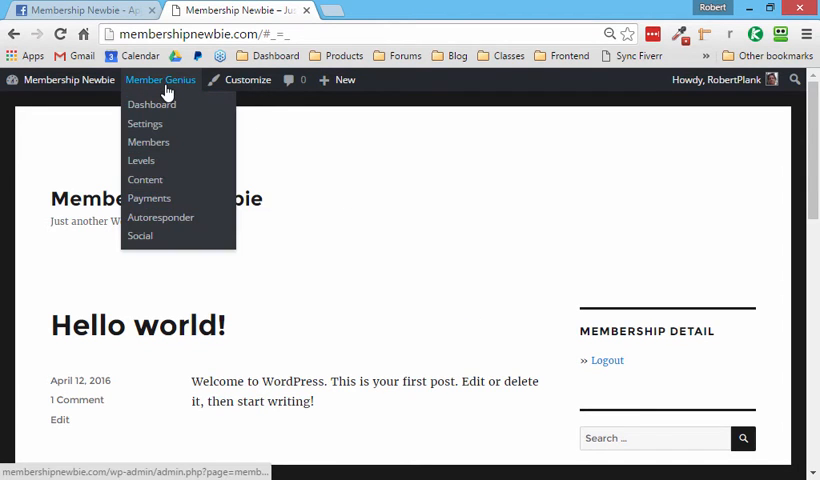
click(140, 160)
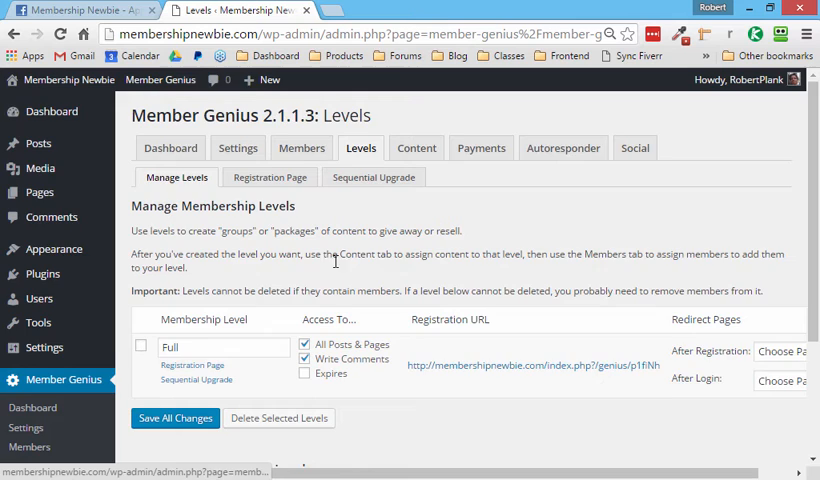
scroll(down, 3)
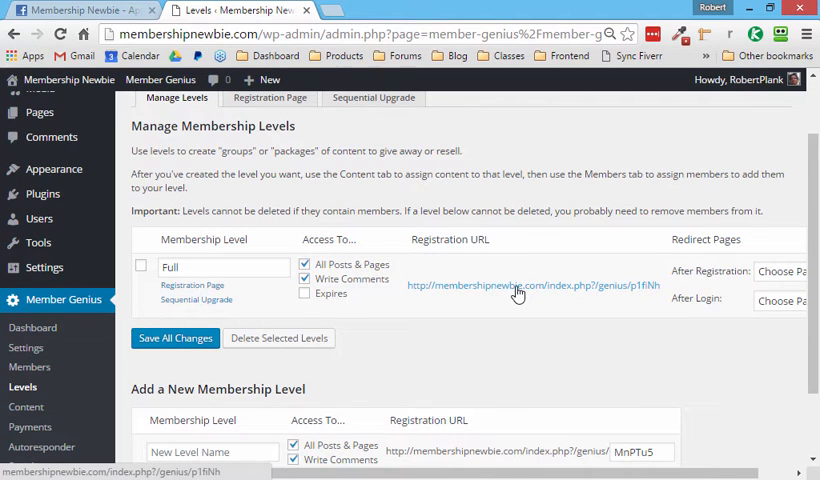
click(516, 292)
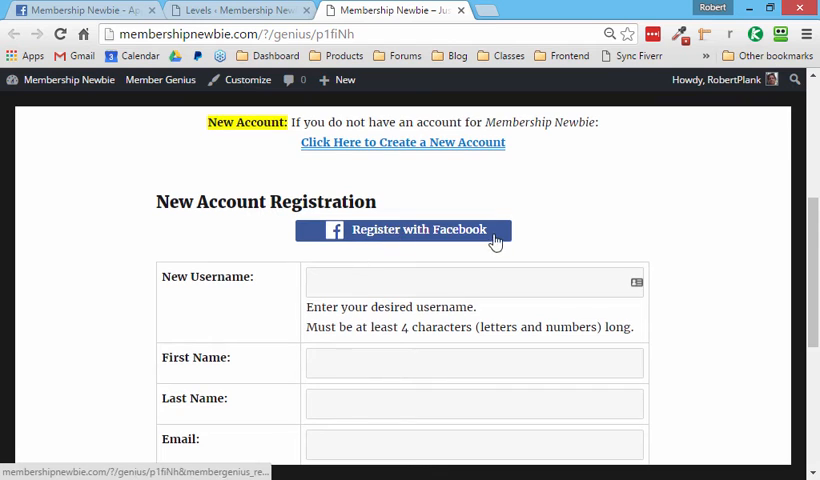
mouse_move(332, 240)
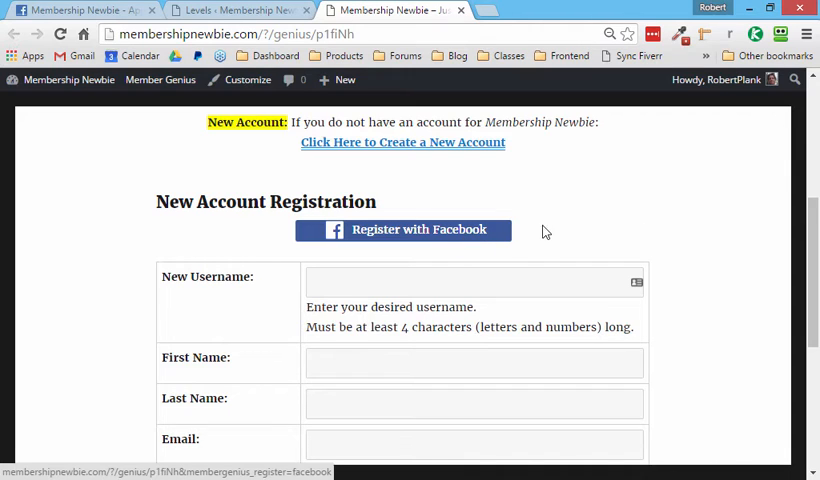
mouse_move(380, 236)
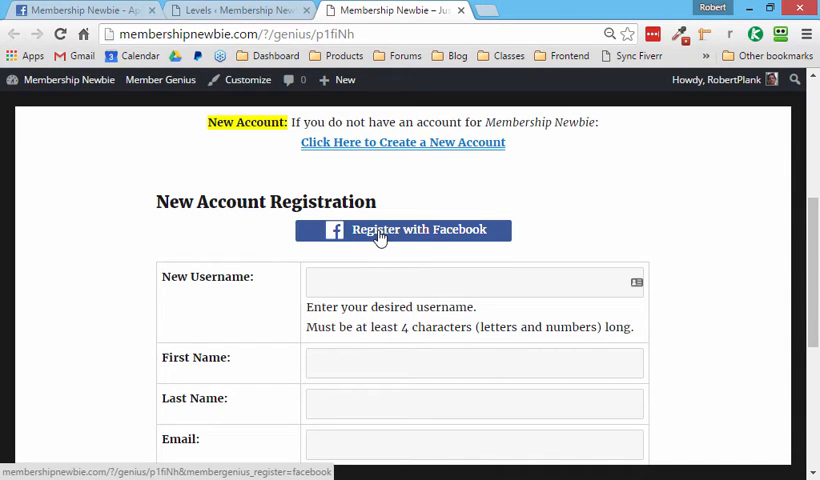
mouse_move(320, 246)
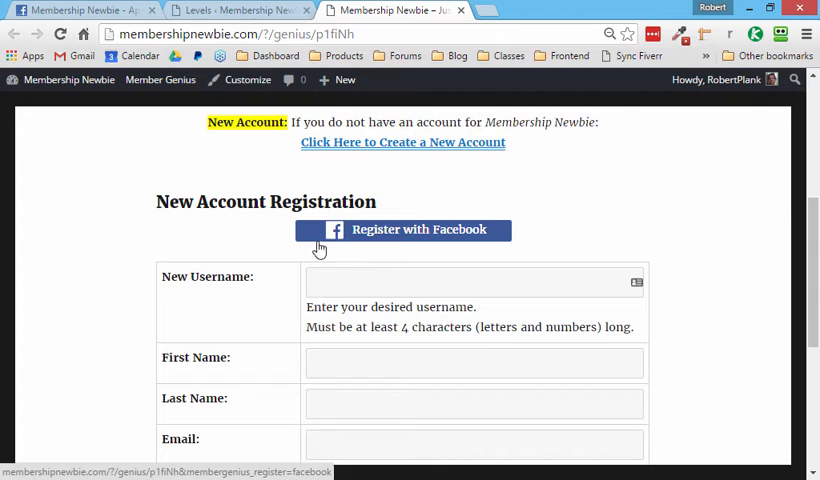
mouse_move(262, 220)
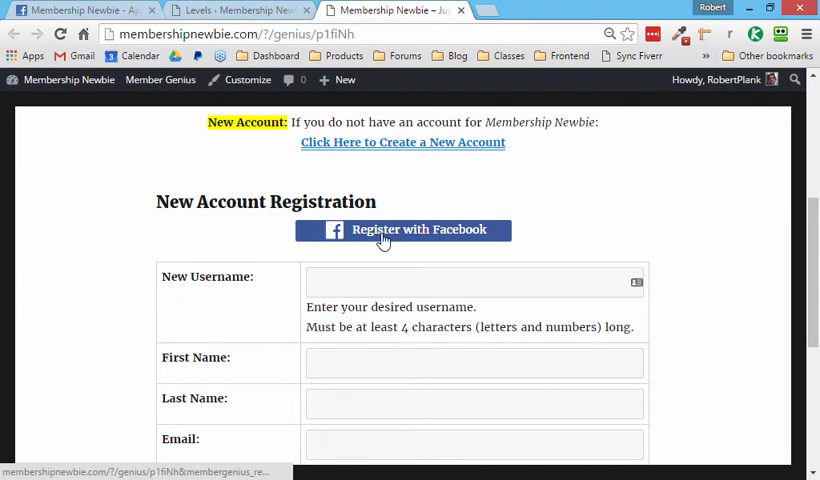
mouse_move(396, 236)
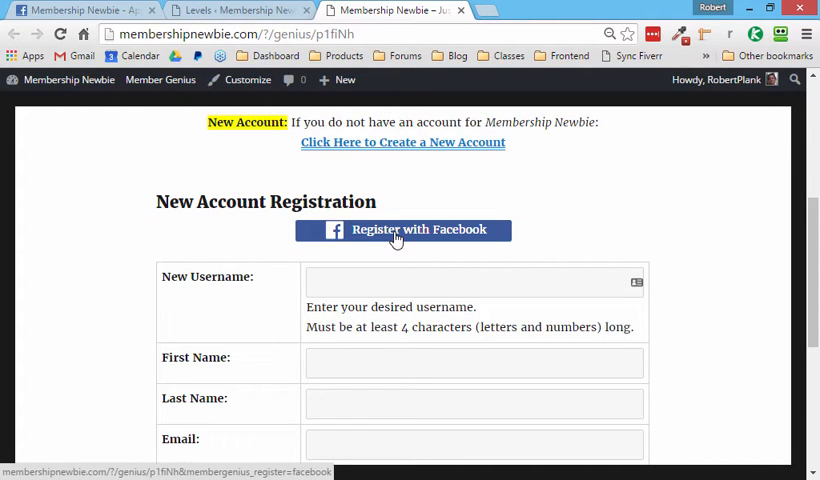
mouse_move(364, 238)
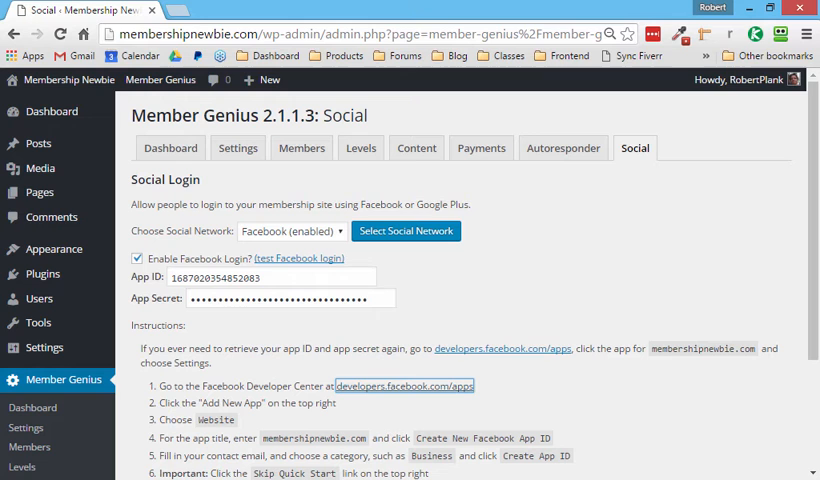
Step: Visit the Facebook developer apps page before returning to the Social settings
click(290, 232)
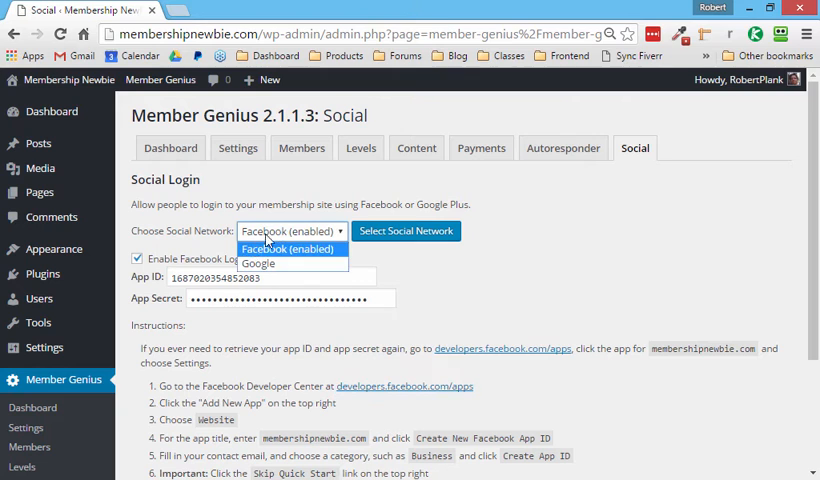
Step: Choose Google as the social network, select the registration redirect URI, and view the setup instructions
click(256, 264)
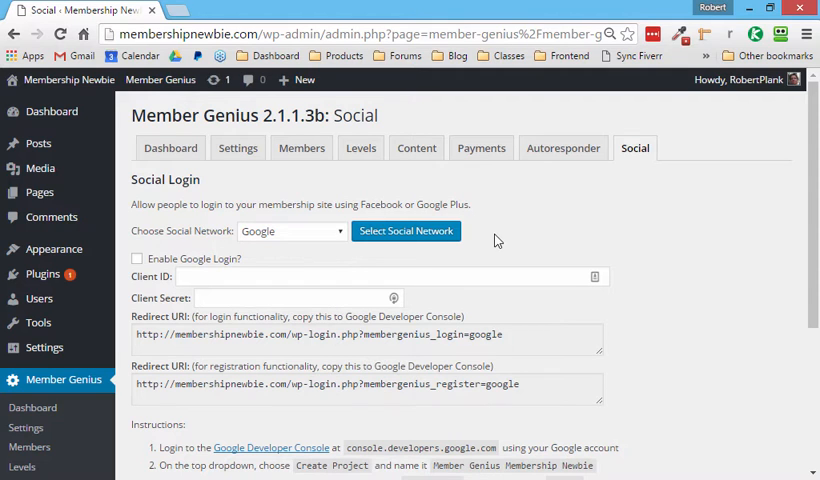
mouse_move(274, 108)
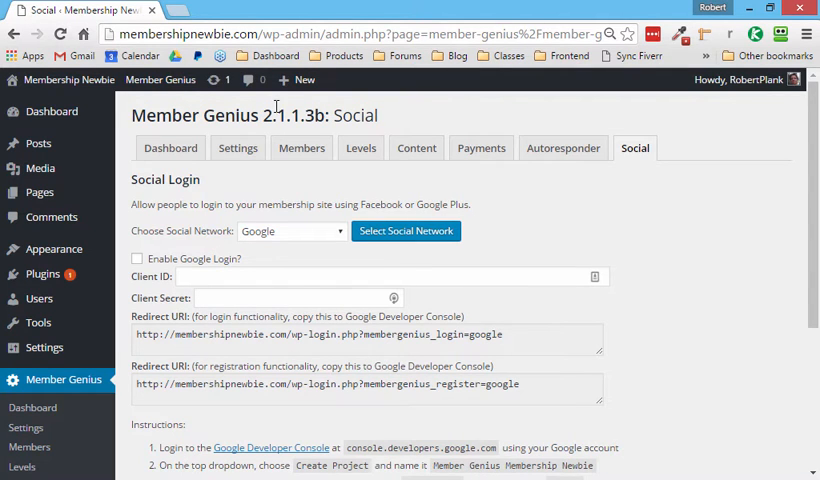
click(292, 232)
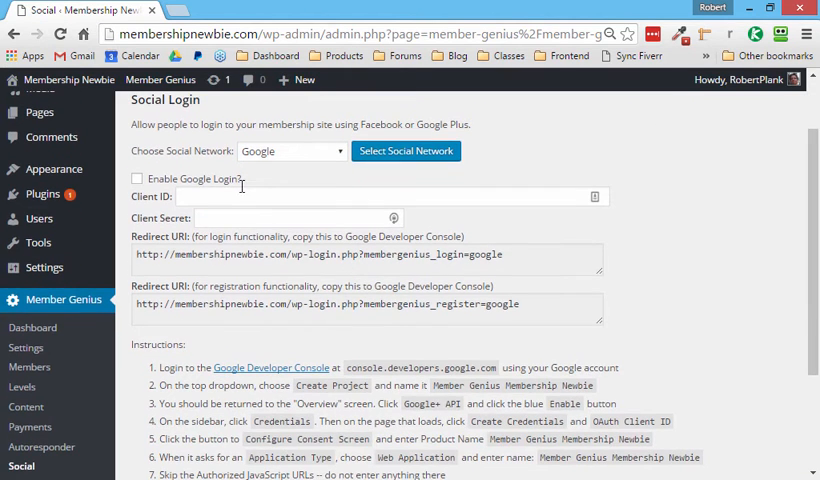
mouse_move(160, 232)
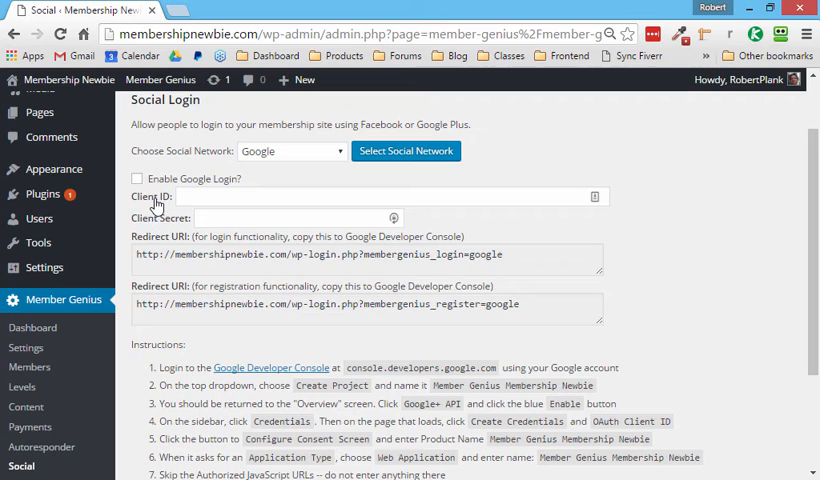
mouse_move(312, 324)
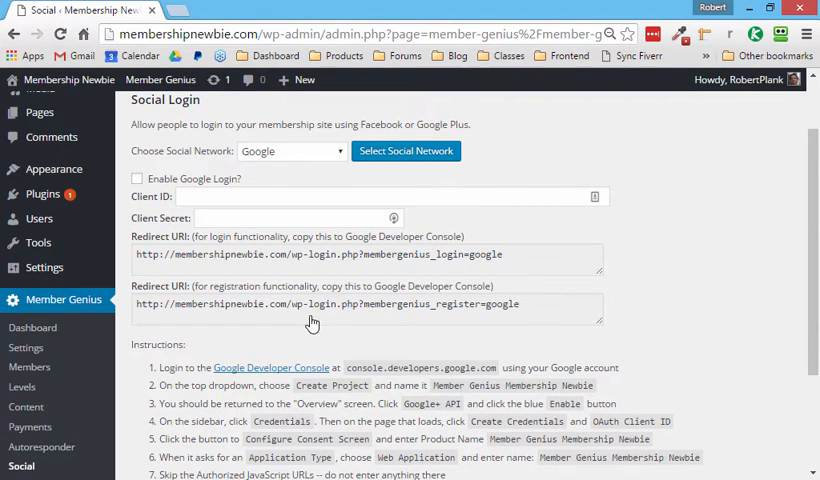
triple_click(328, 304)
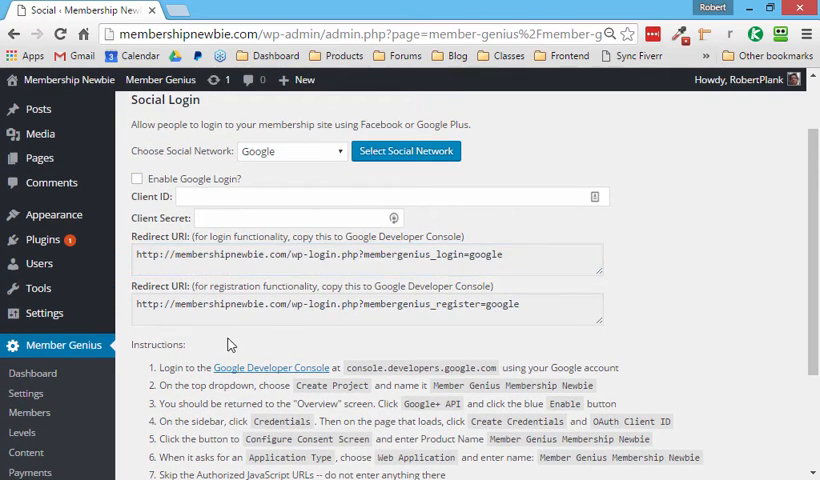
scroll(down, 3)
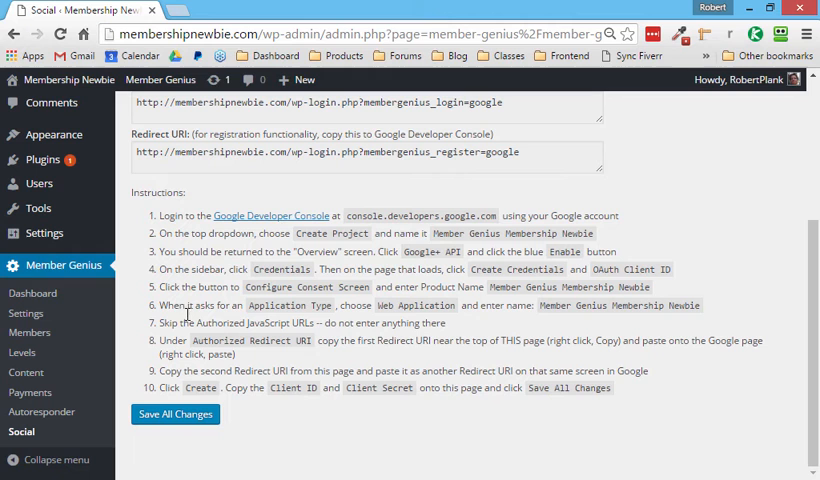
mouse_move(270, 216)
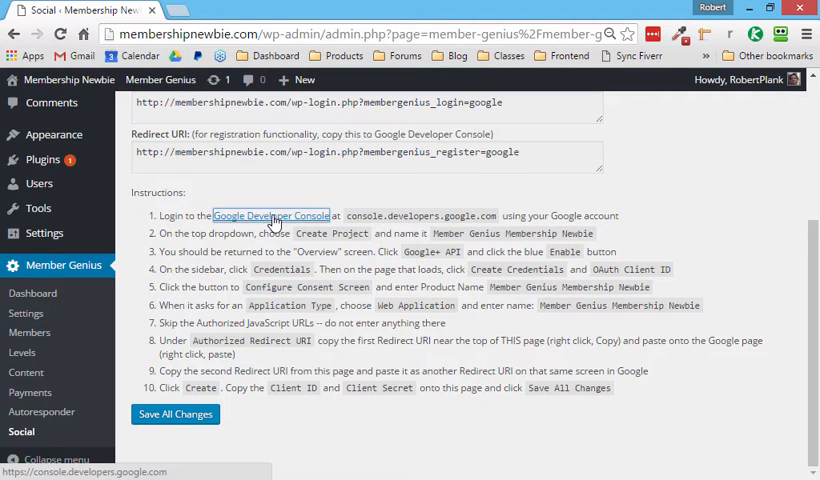
Step: Create a new project named Membership Newbie in the Developer Console and switch to it
click(270, 216)
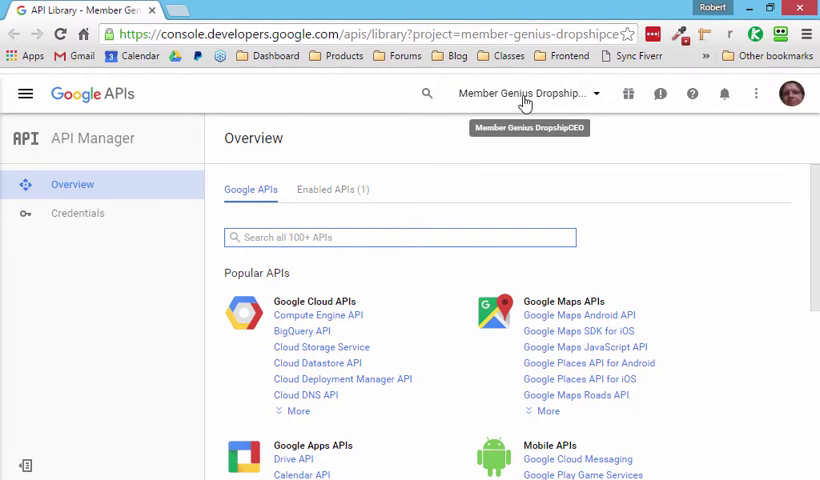
click(520, 92)
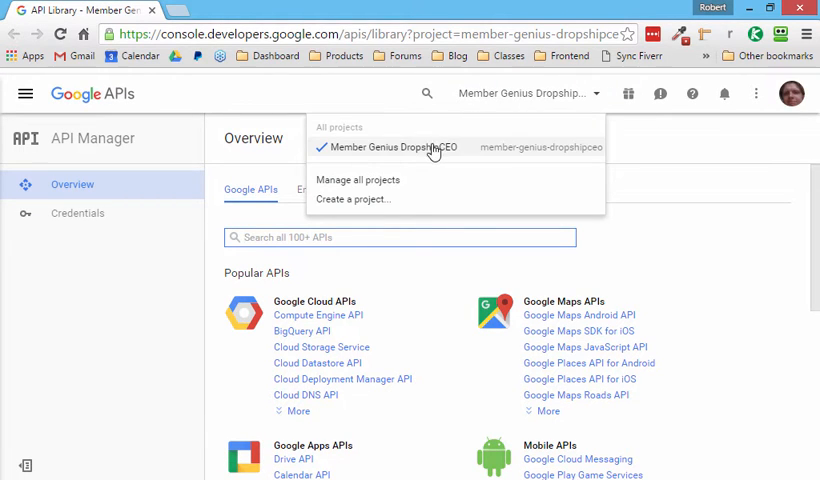
click(388, 148)
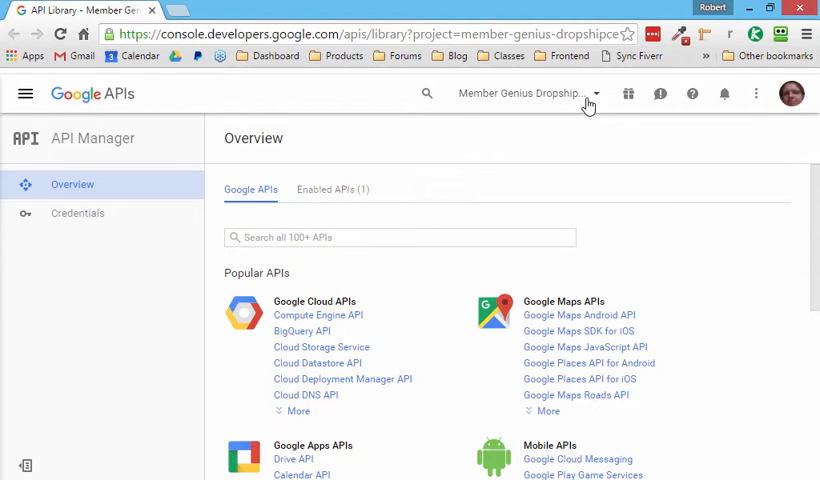
mouse_move(544, 96)
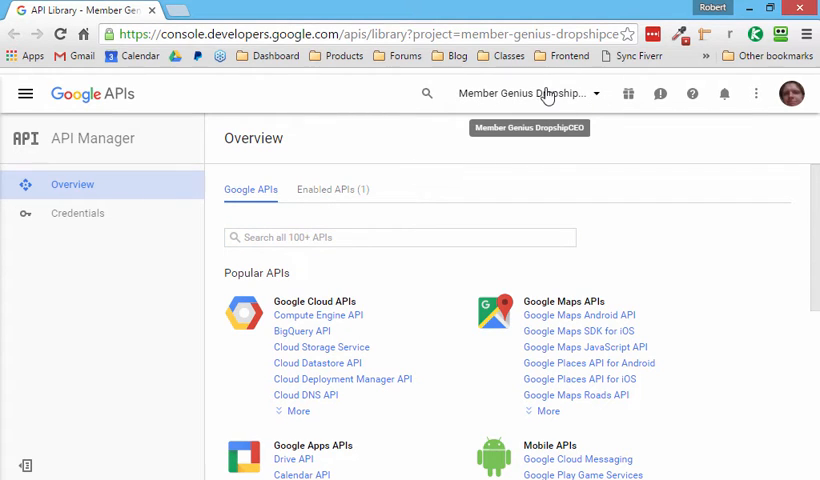
mouse_move(544, 96)
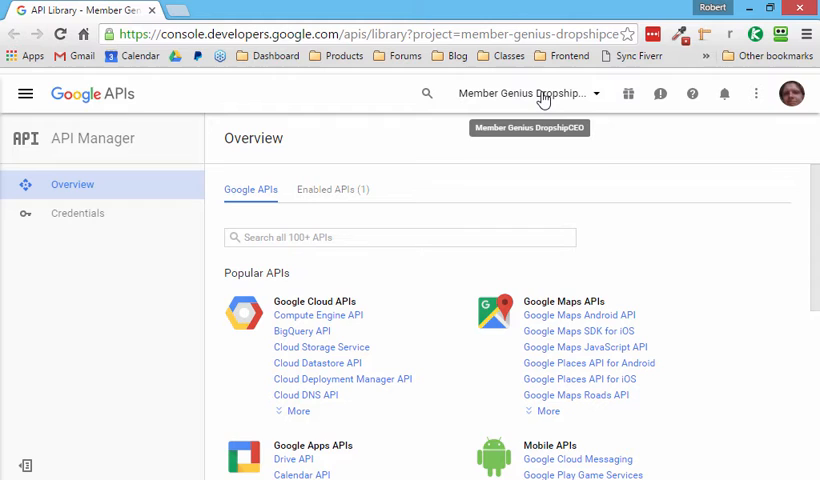
mouse_move(518, 98)
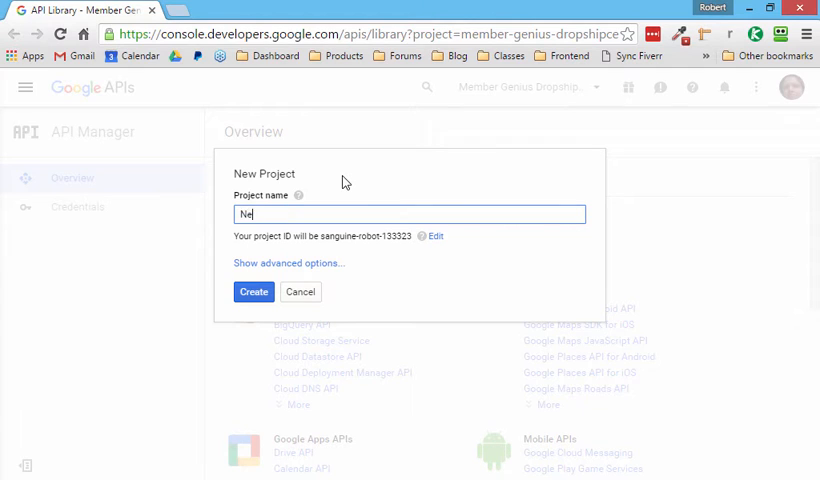
text(Member Genius Membership Newbie)
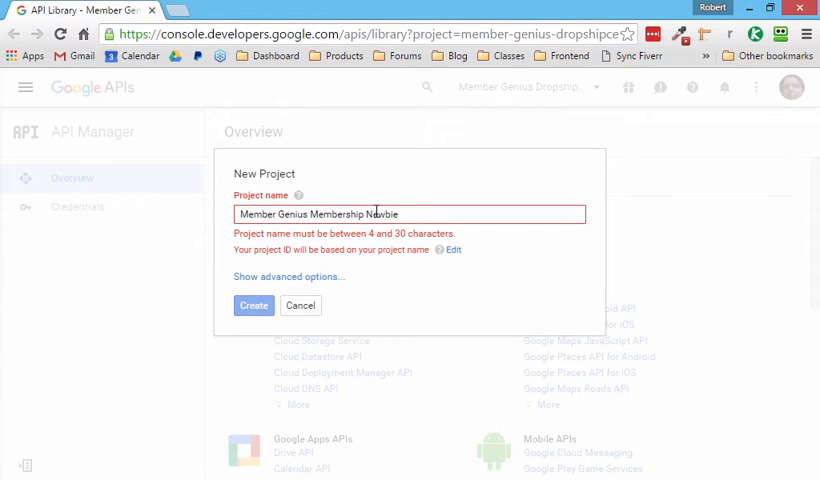
text(Membership Newbie)
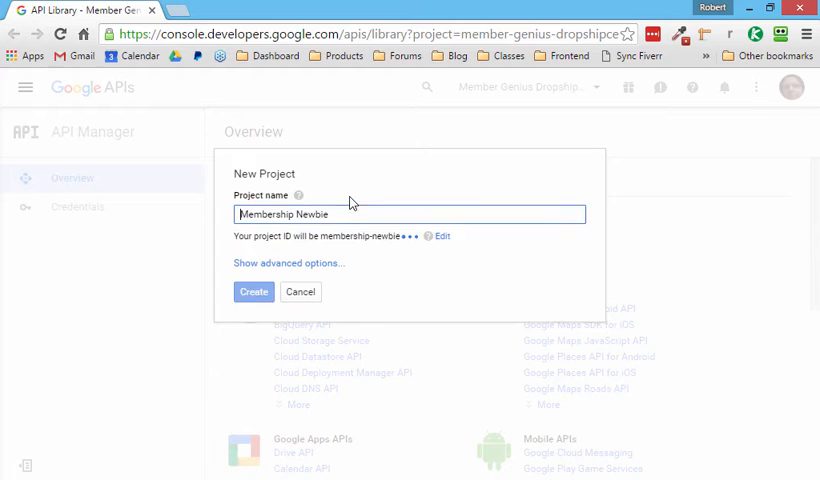
double_click(290, 214)
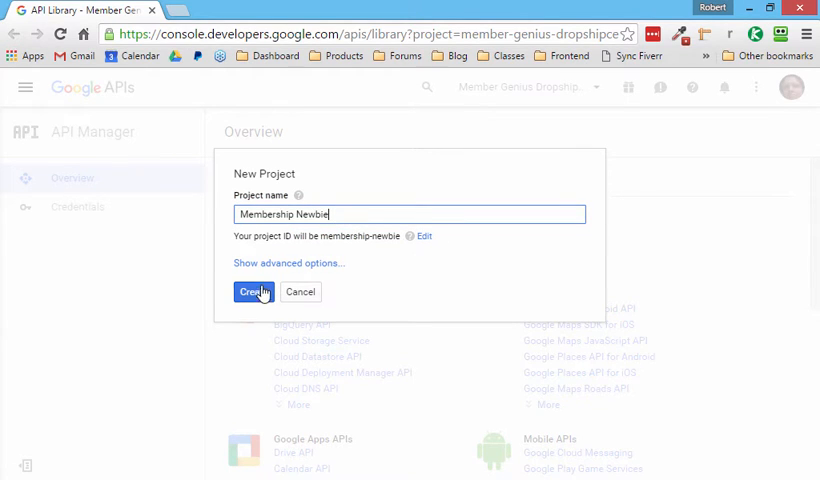
click(248, 292)
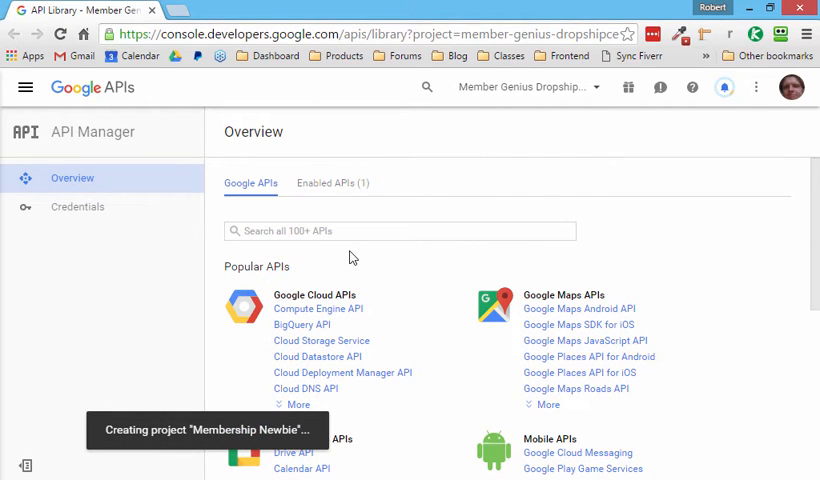
mouse_move(724, 90)
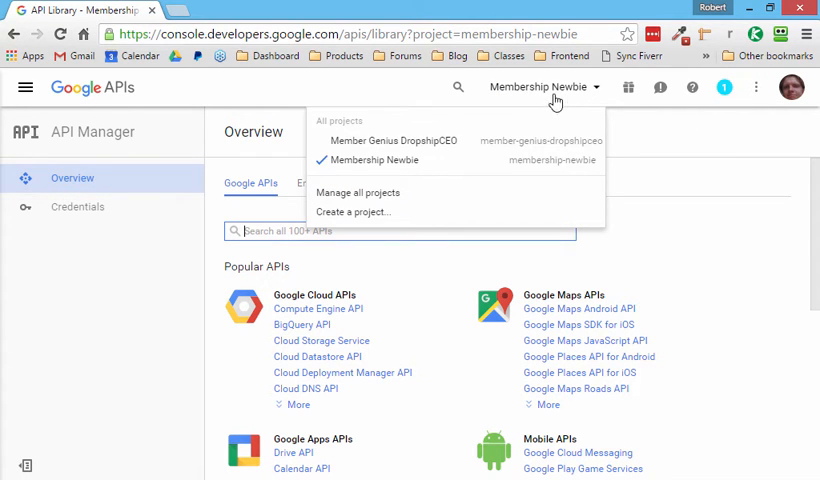
mouse_move(604, 170)
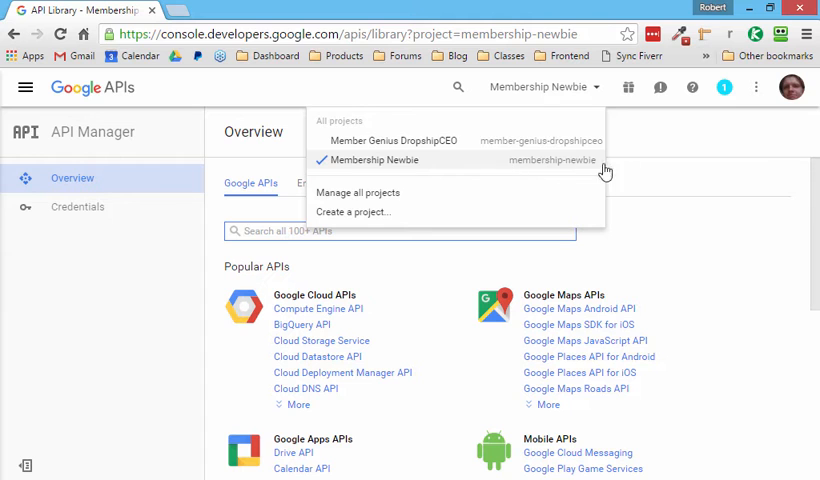
click(376, 160)
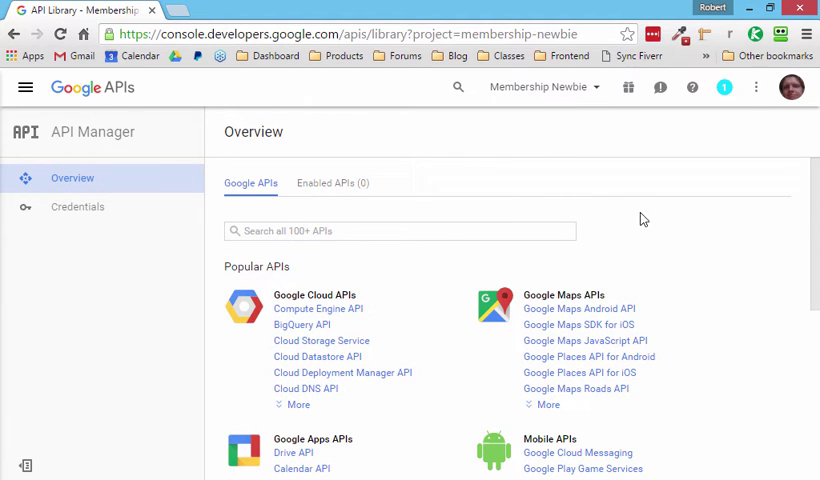
Step: Find the Google+ API under Social APIs and enable it for the project
scroll(down, 3)
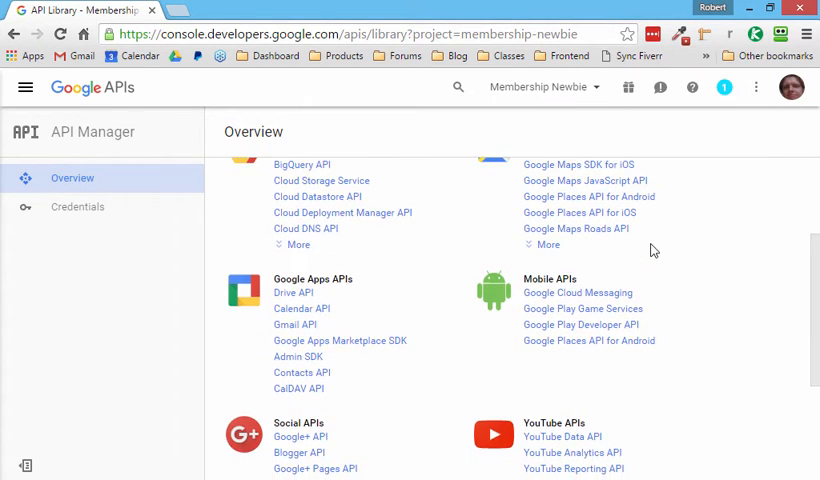
scroll(down, 3)
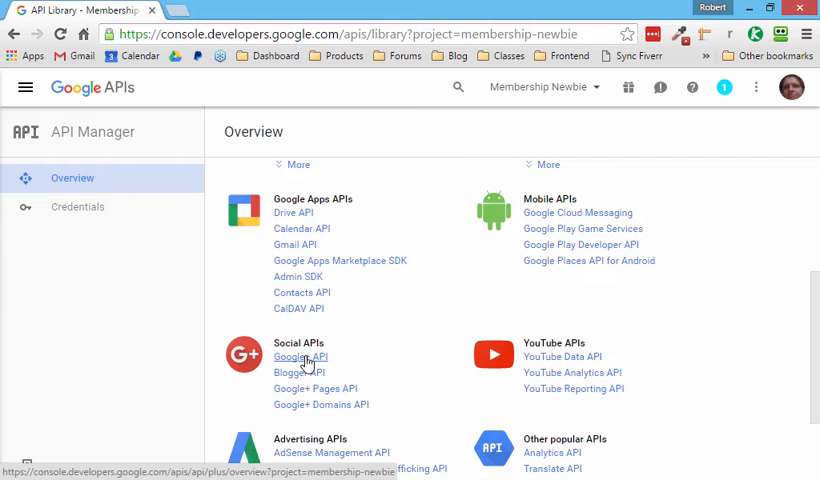
click(300, 356)
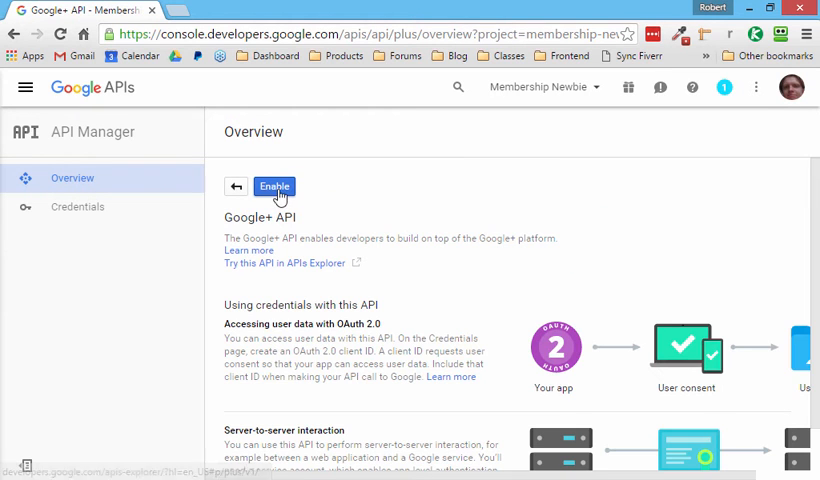
click(274, 188)
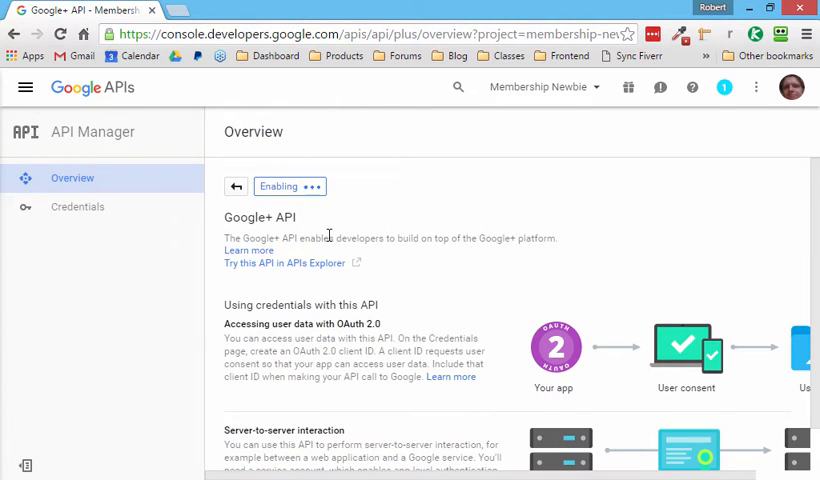
mouse_move(312, 224)
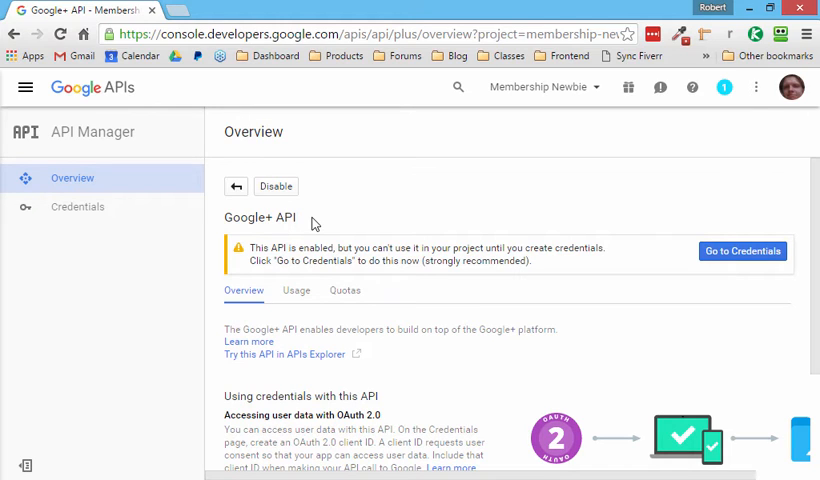
mouse_move(296, 240)
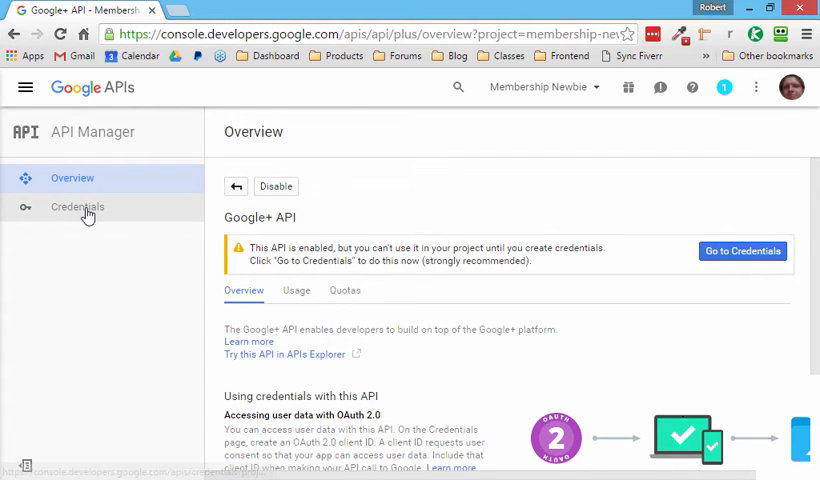
Step: Start creating an OAuth client ID credential and go to configure the consent screen
click(76, 206)
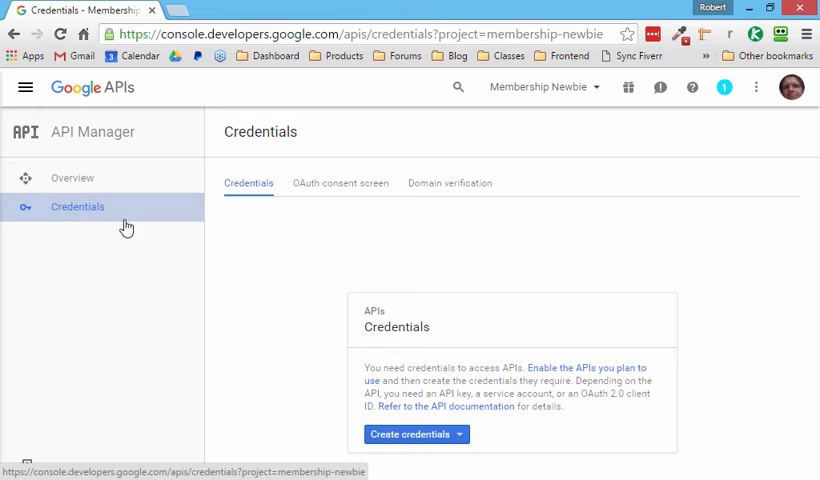
click(412, 434)
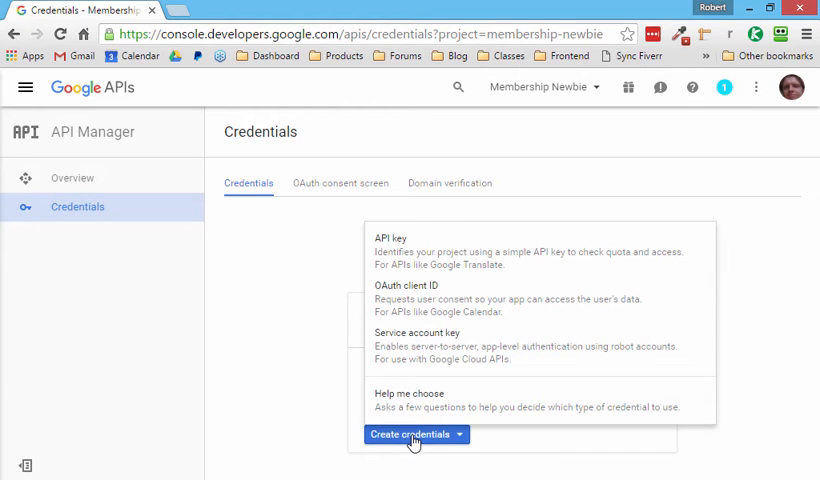
mouse_move(410, 292)
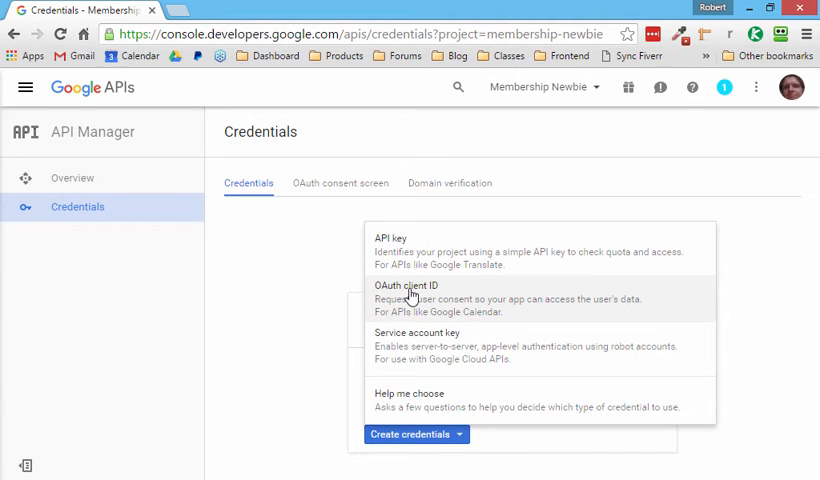
mouse_move(484, 300)
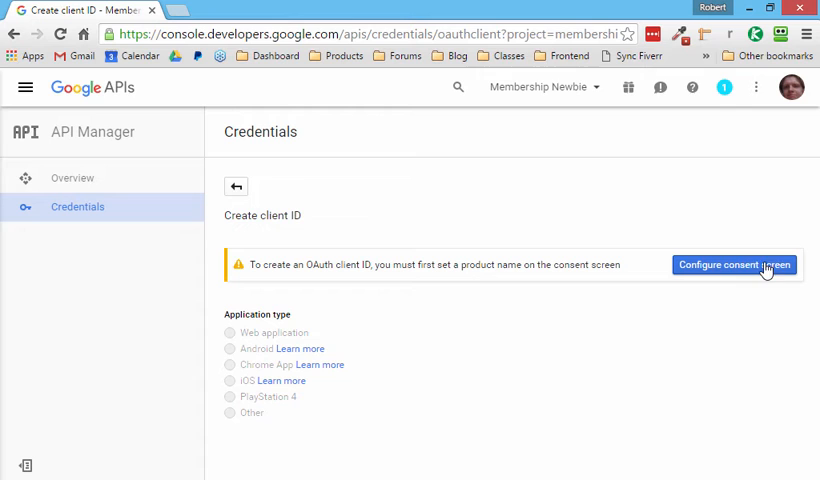
click(736, 264)
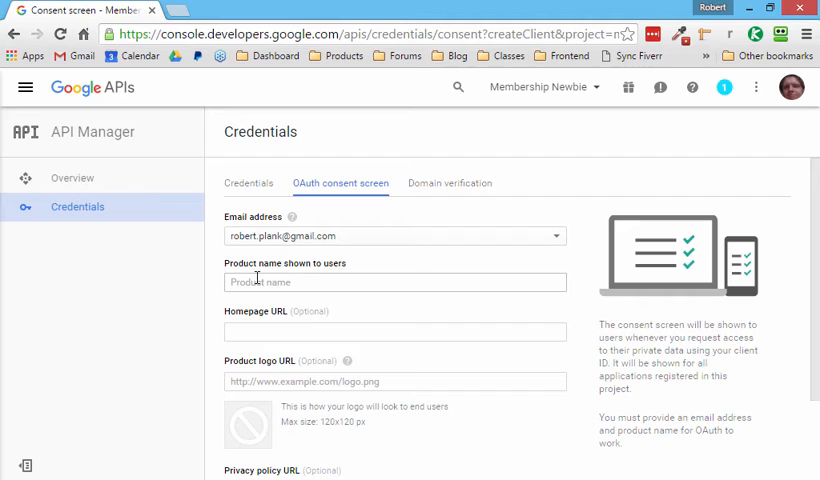
Step: Enter Membership Newbie as the consent screen product name and save it
click(394, 282)
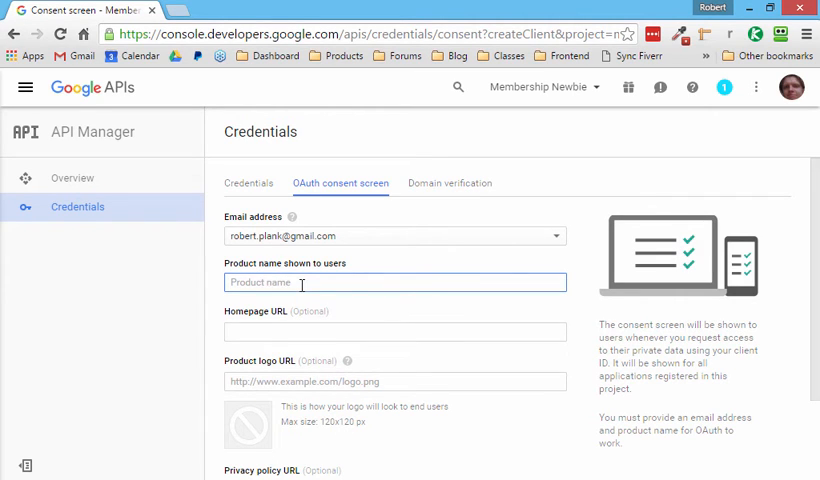
text(Membership Newbie)
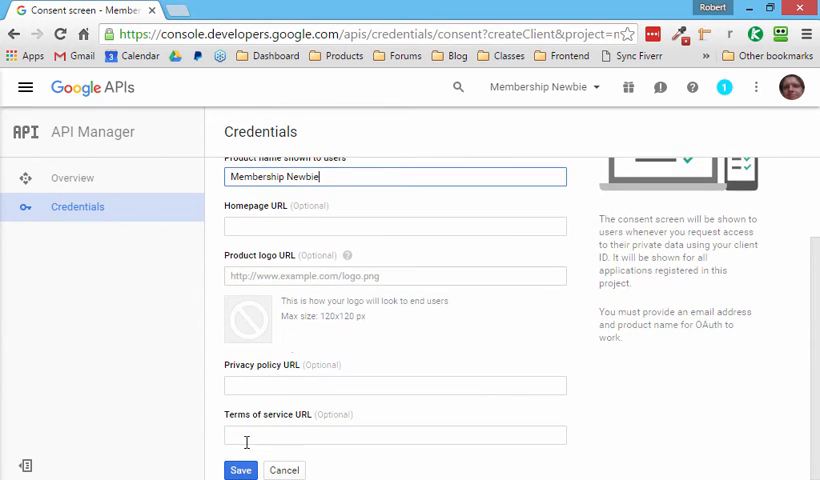
click(240, 470)
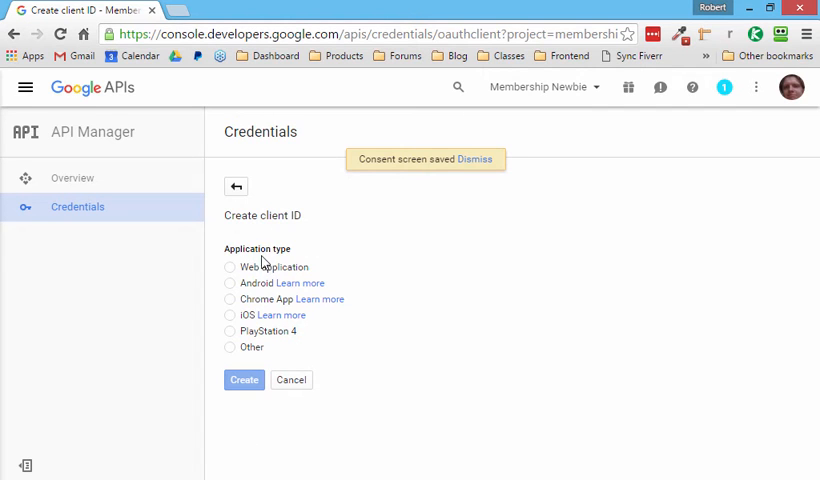
Step: Choose Web application as the client type and name it 'Membership Newbie'
click(230, 268)
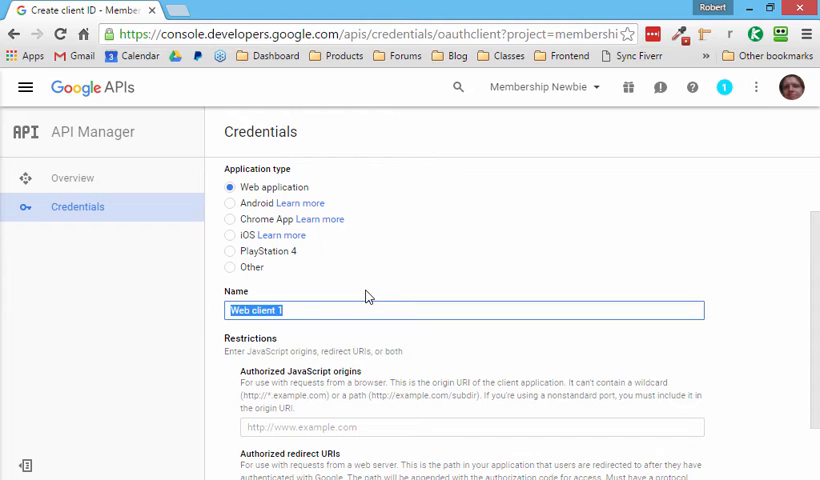
text(Membership Newb)
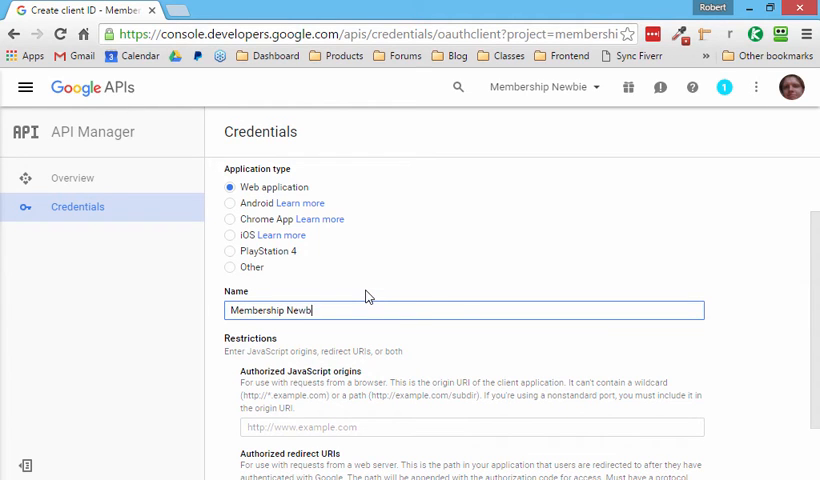
text(ie)
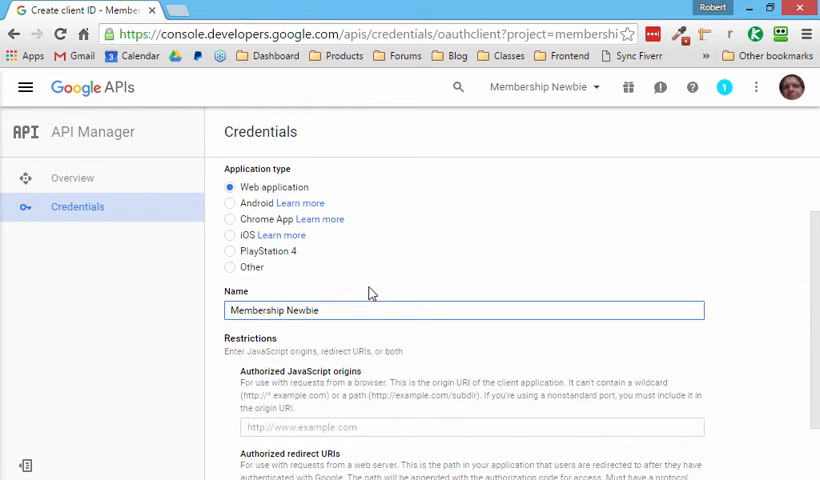
scroll(down, 3)
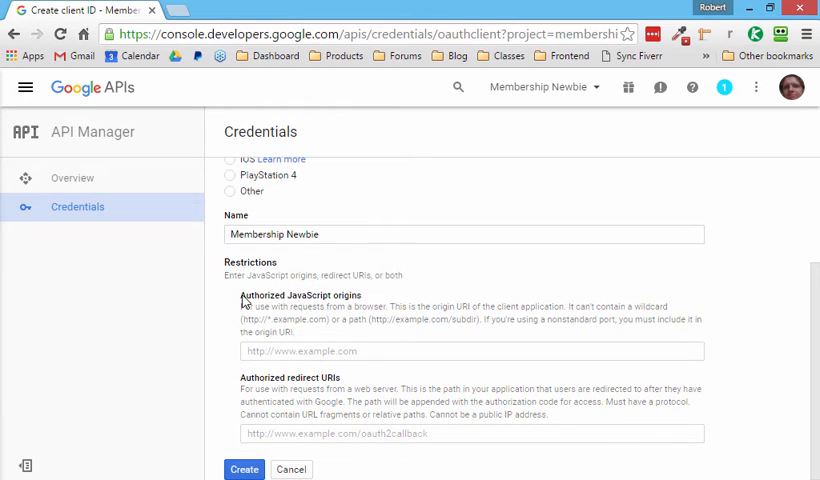
double_click(300, 294)
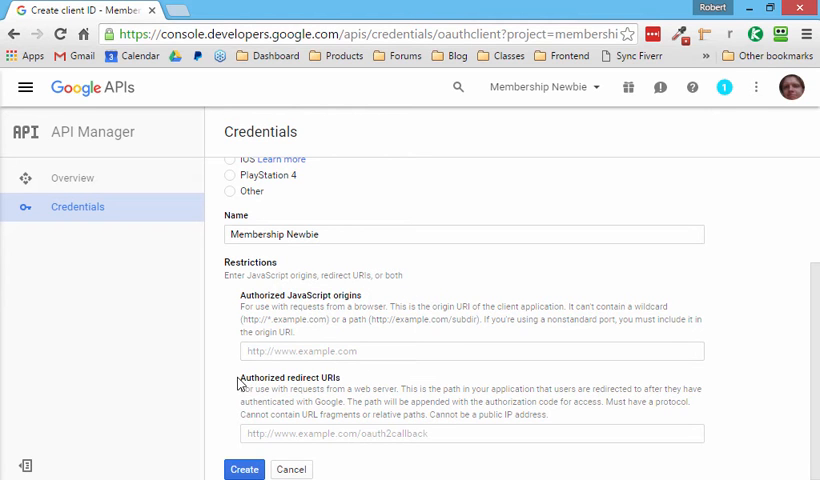
mouse_move(238, 382)
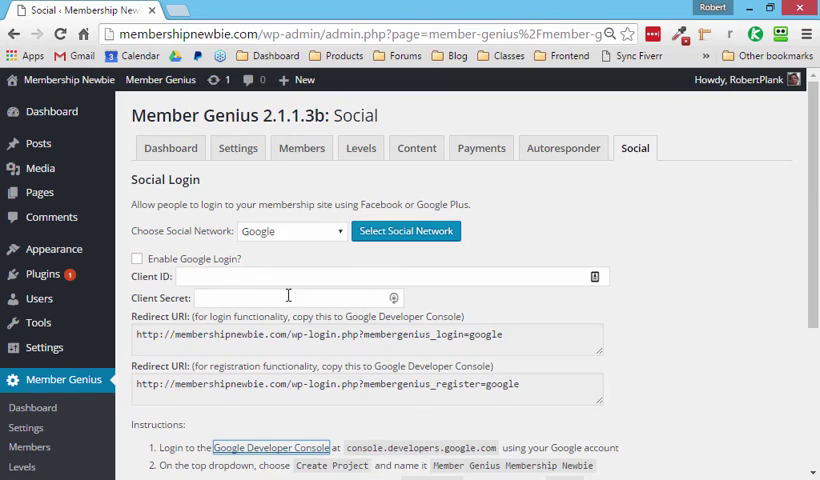
scroll(down, 3)
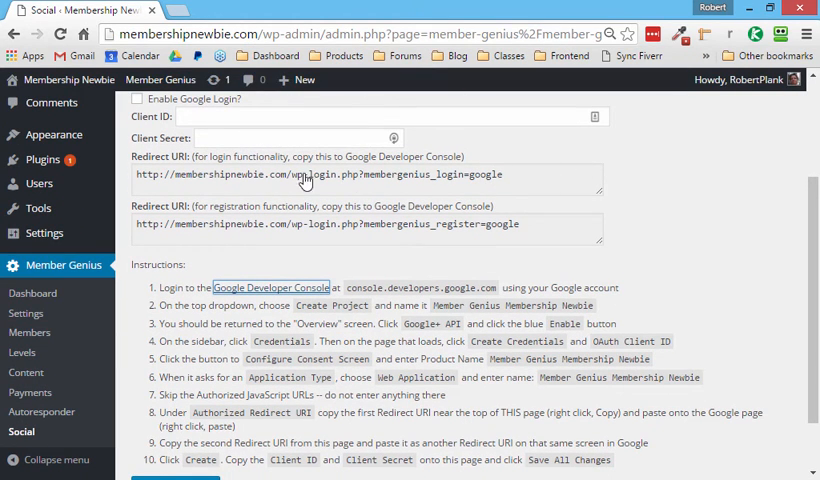
right_click(330, 174)
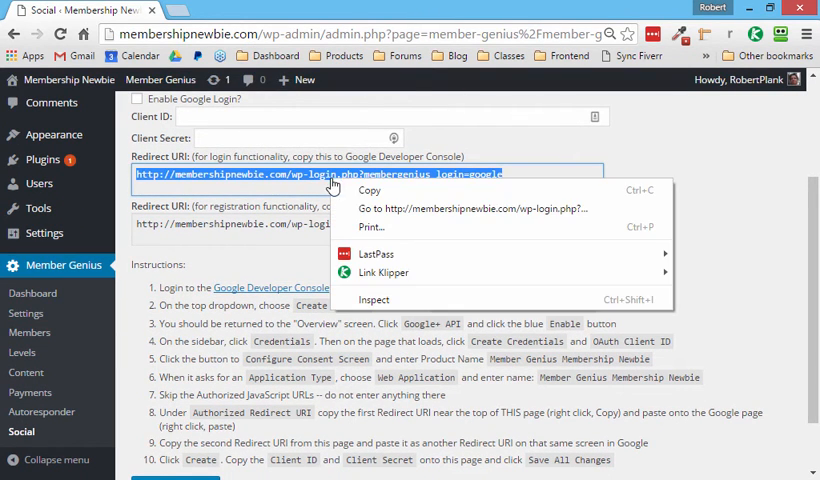
click(368, 190)
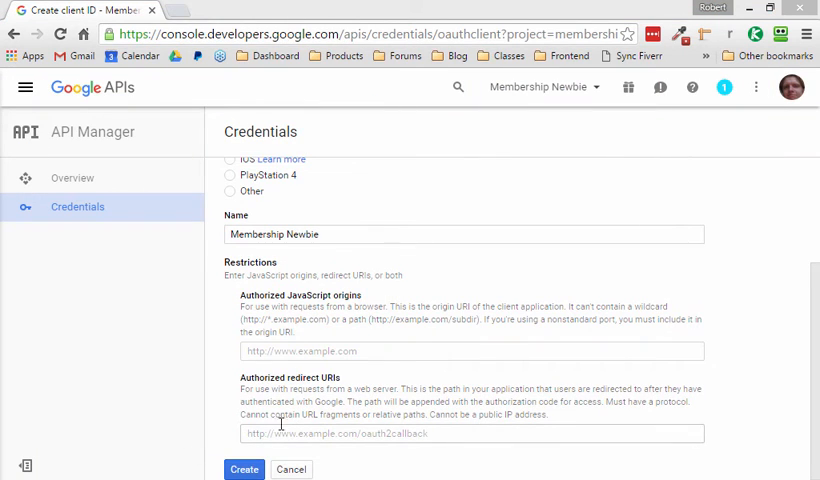
click(464, 436)
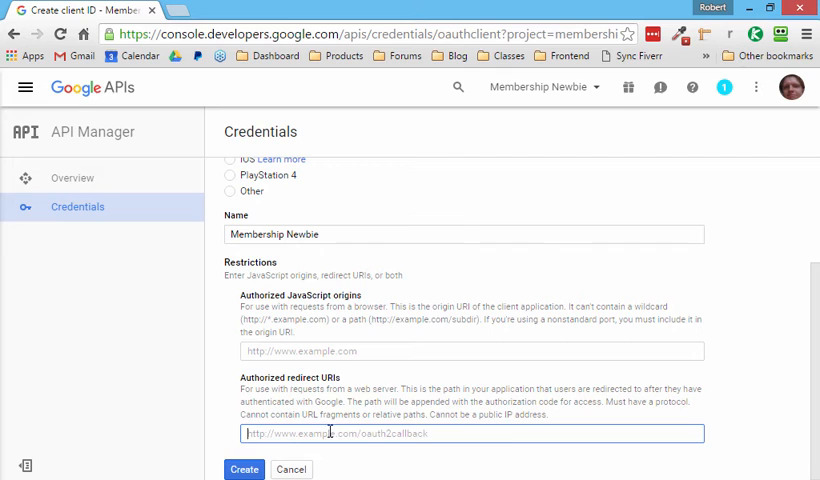
text(http://membershipnewbie.com/wp-login.php?membergenius_login=google)
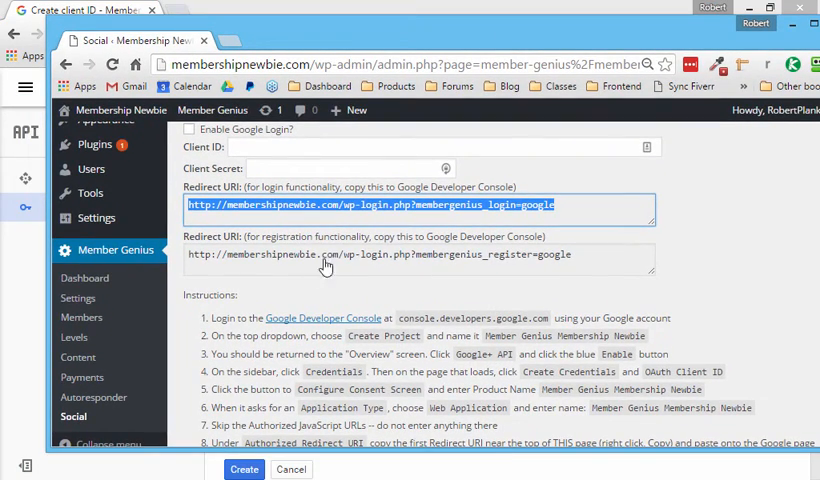
mouse_move(358, 268)
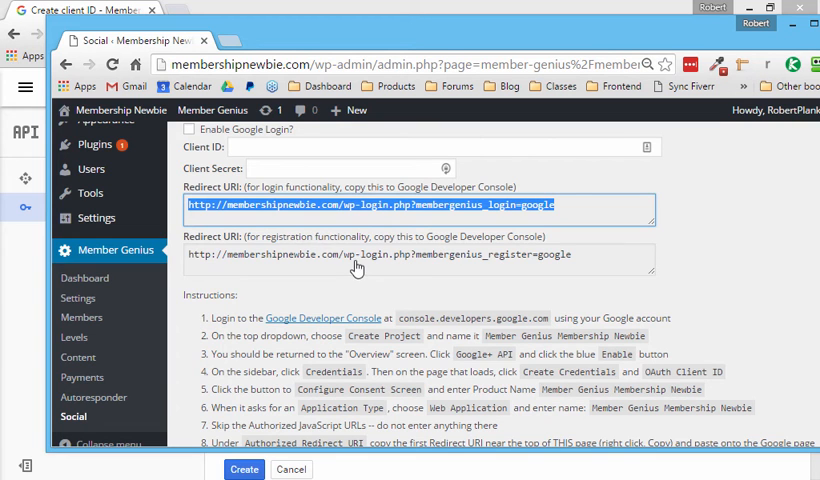
Step: Add the registration redirect URI as a second authorized redirect URI and create the OAuth client
click(390, 254)
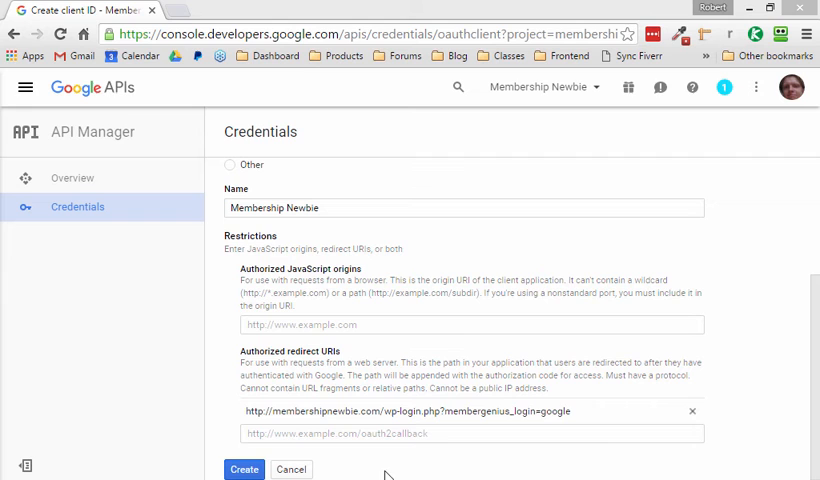
right_click(344, 442)
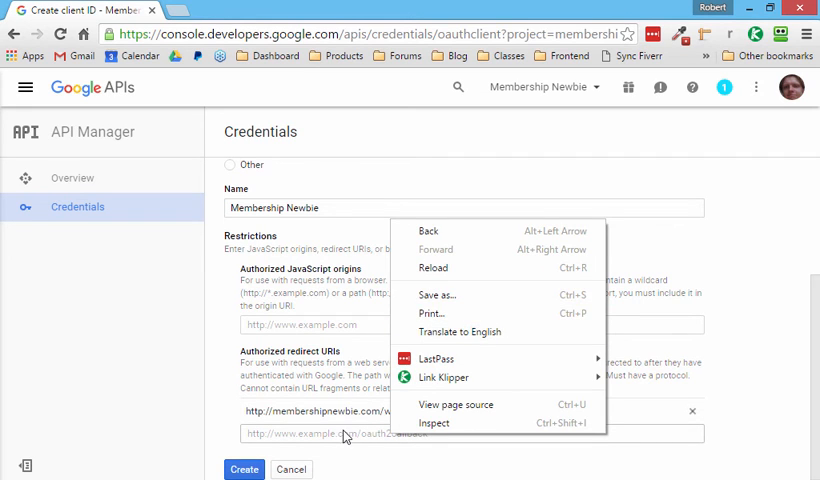
right_click(342, 442)
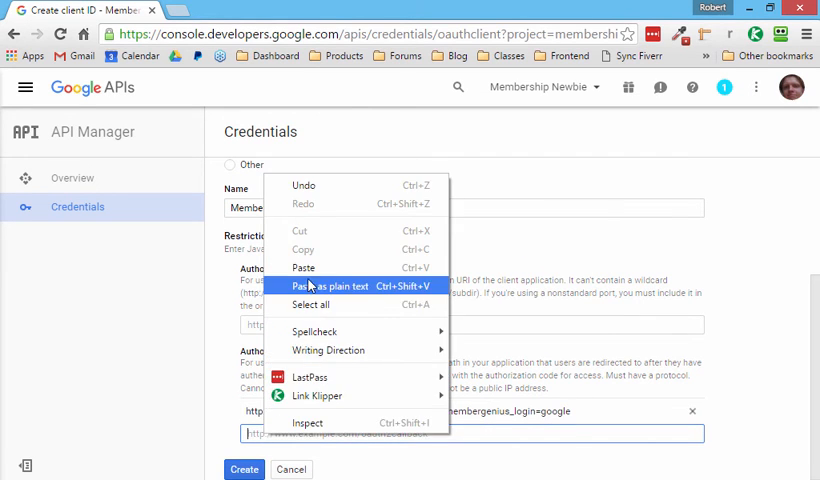
click(330, 286)
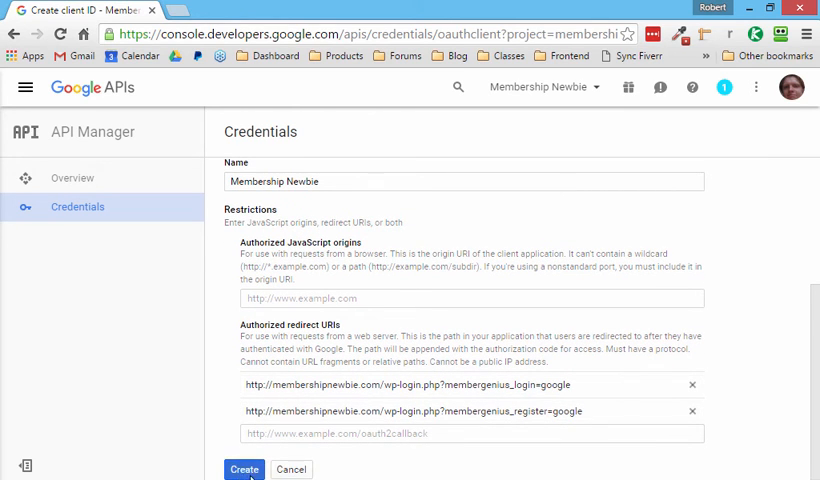
click(244, 470)
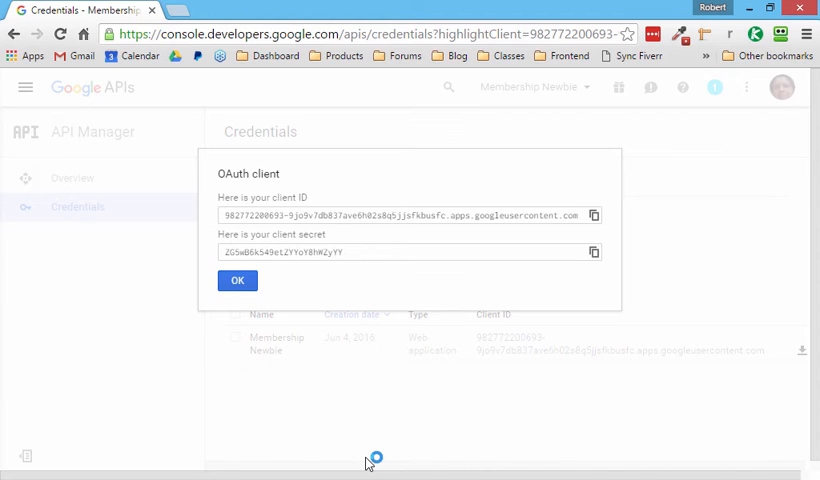
mouse_move(294, 236)
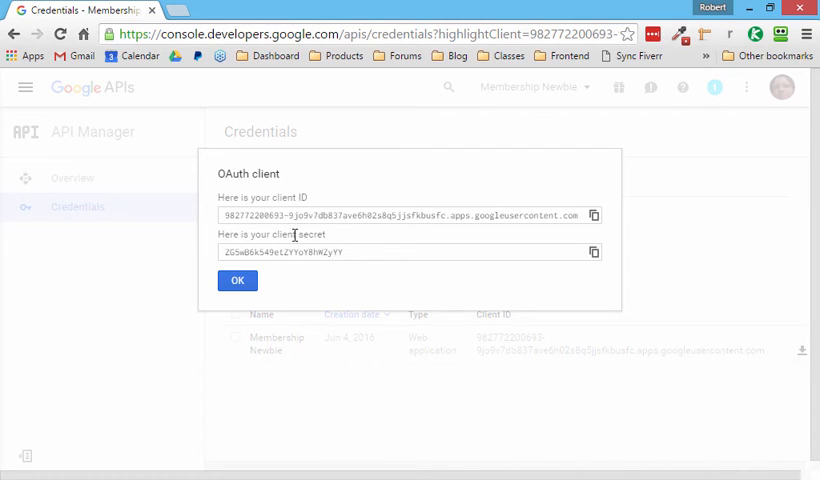
mouse_move(358, 216)
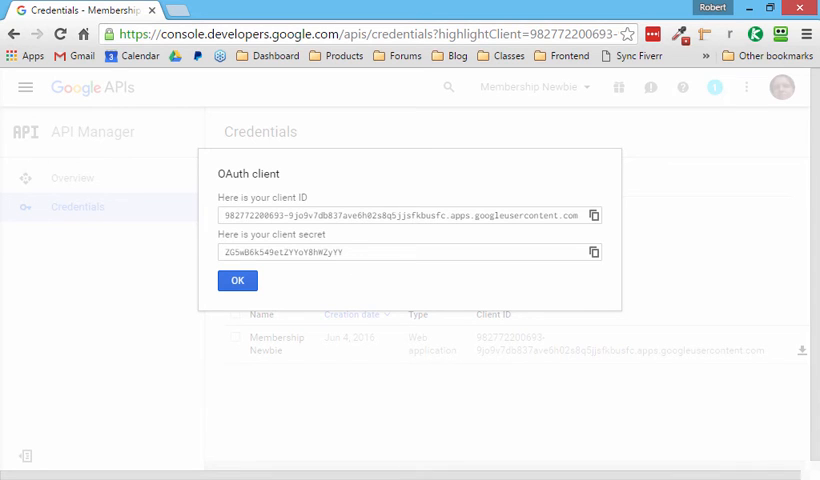
mouse_move(592, 216)
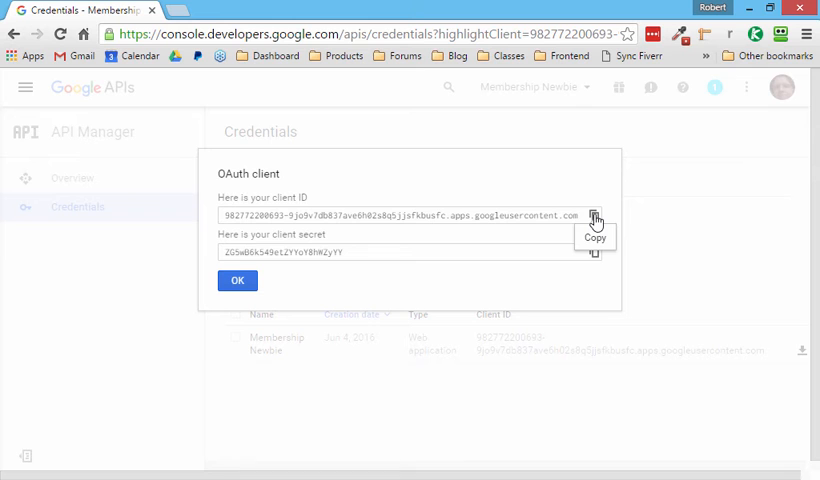
Step: Paste the new client ID and client secret into Member Genius's Google Client ID and Client Secret fields
click(592, 216)
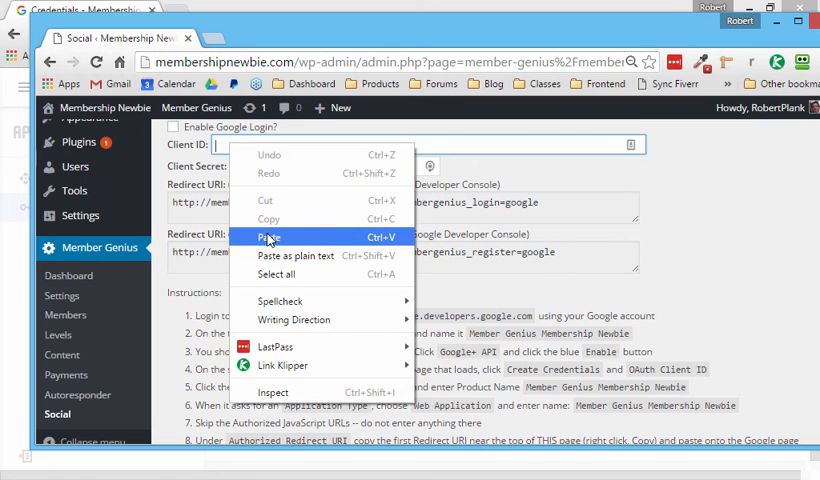
click(268, 236)
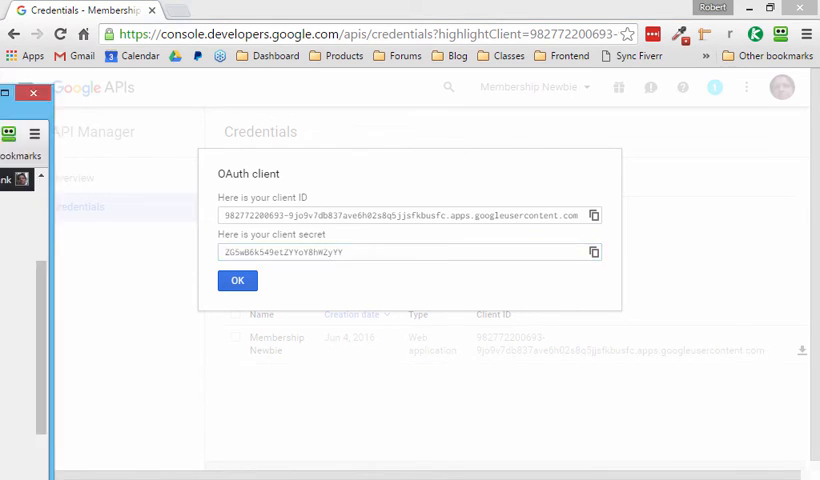
right_click(390, 176)
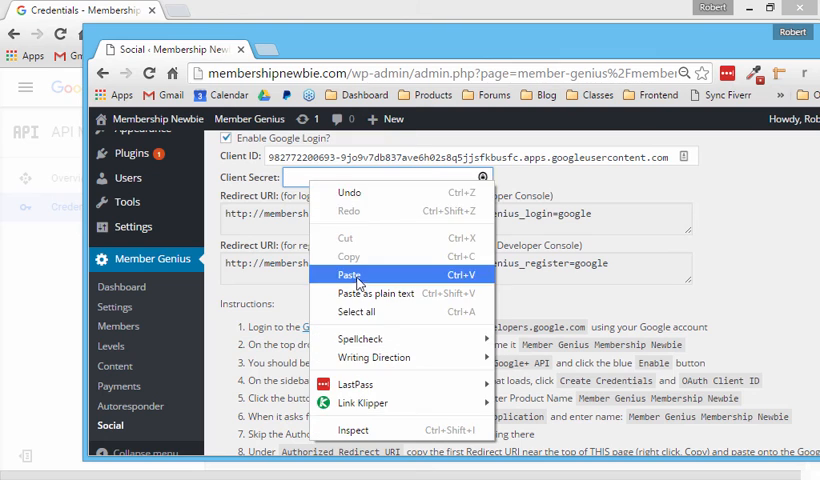
click(348, 274)
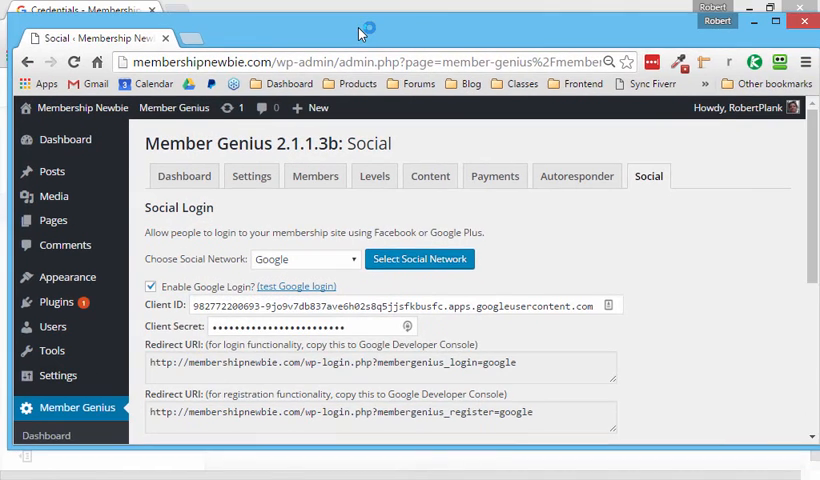
Step: Log out of the WordPress dashboard to reach the login page
click(740, 108)
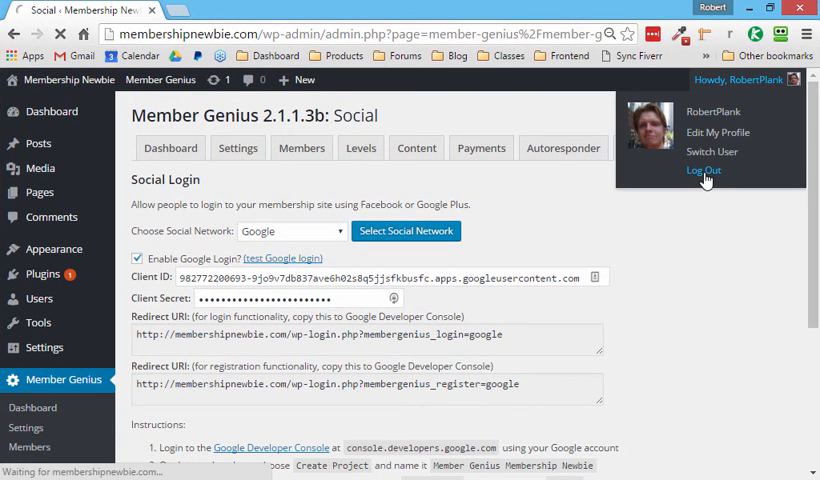
click(704, 170)
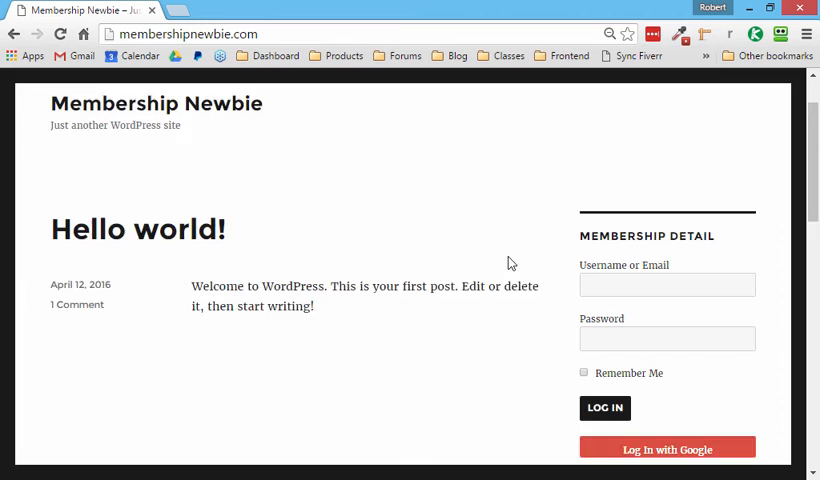
scroll(down, 3)
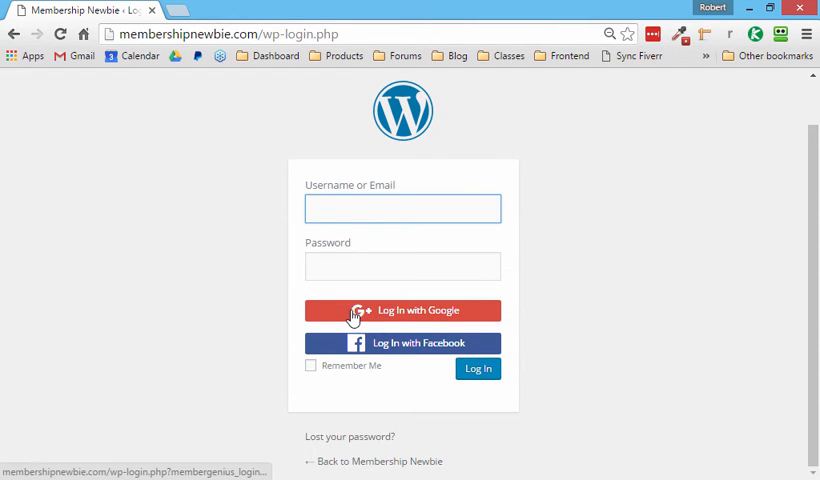
Step: Start 'Log in with Google' on wp-login so Google's permission request for Membership Newbie appears
click(402, 310)
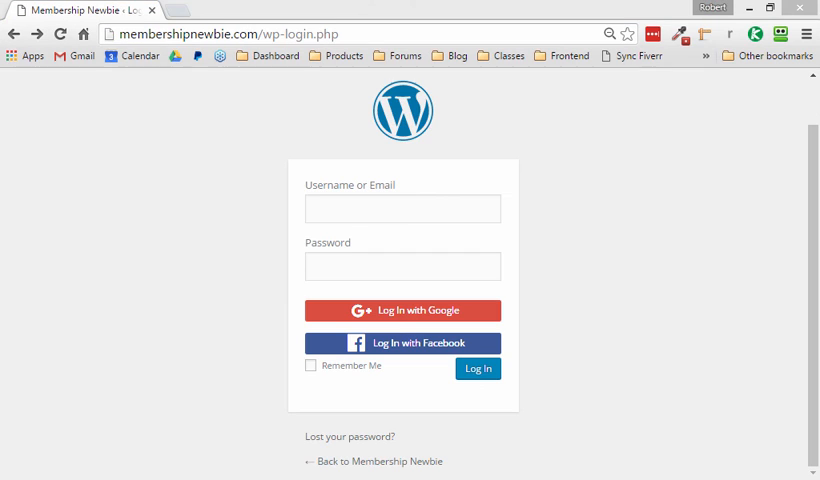
click(402, 208)
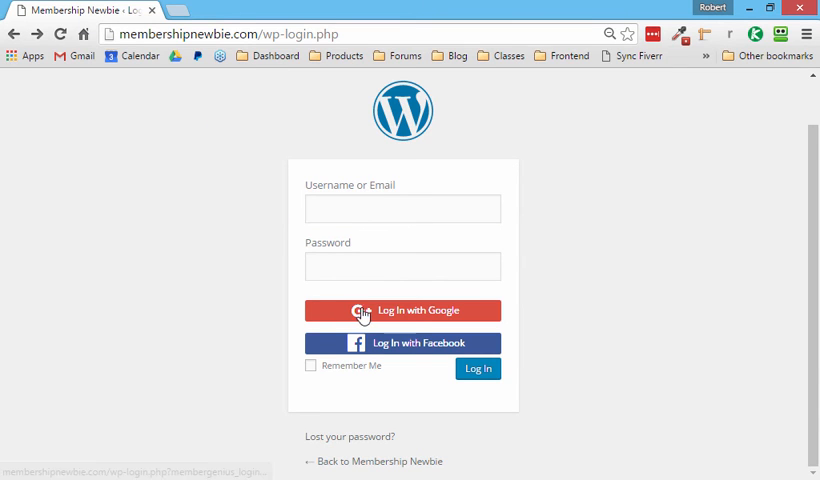
click(402, 310)
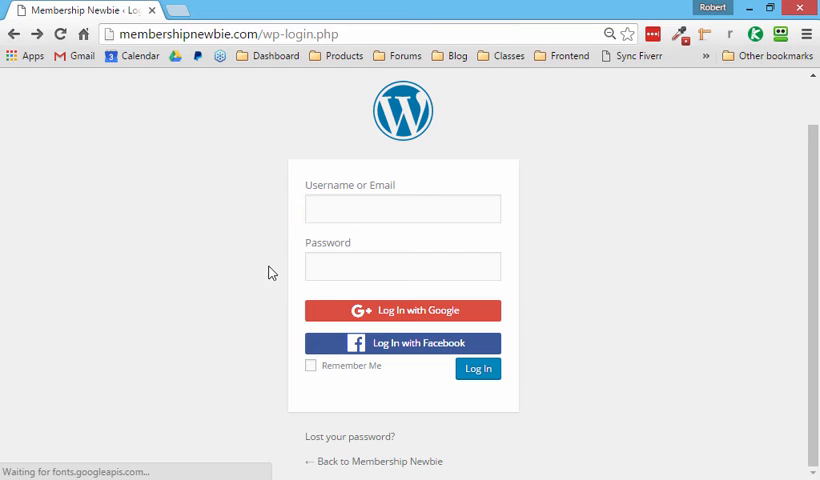
click(400, 310)
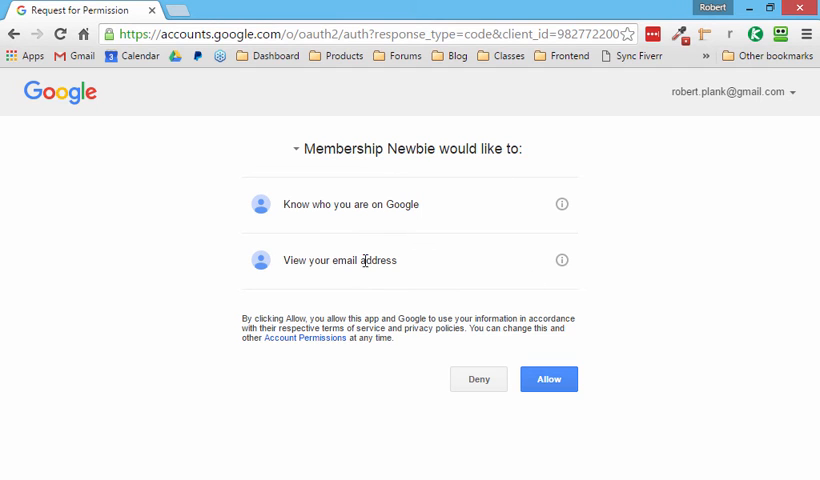
Step: Allow Google access and log in with the existing username and password to link the account
click(548, 378)
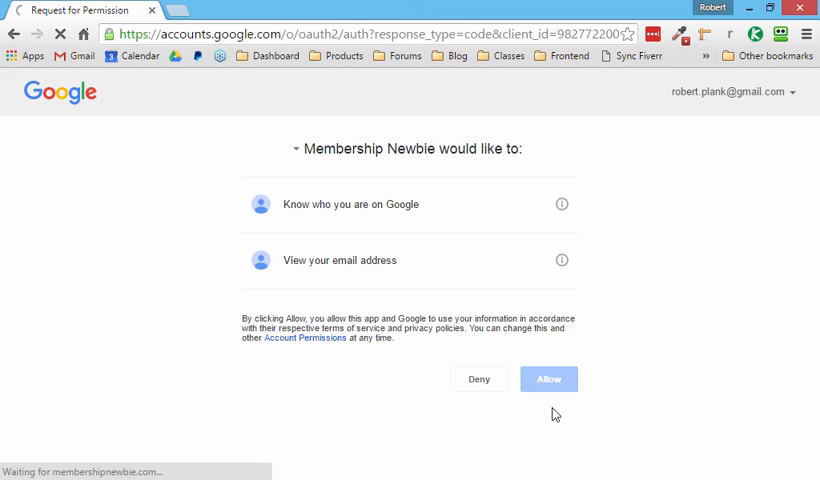
click(548, 378)
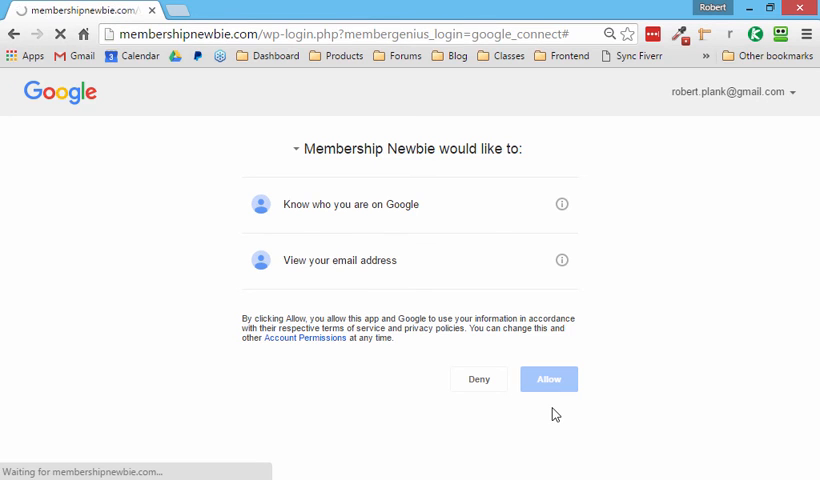
click(548, 378)
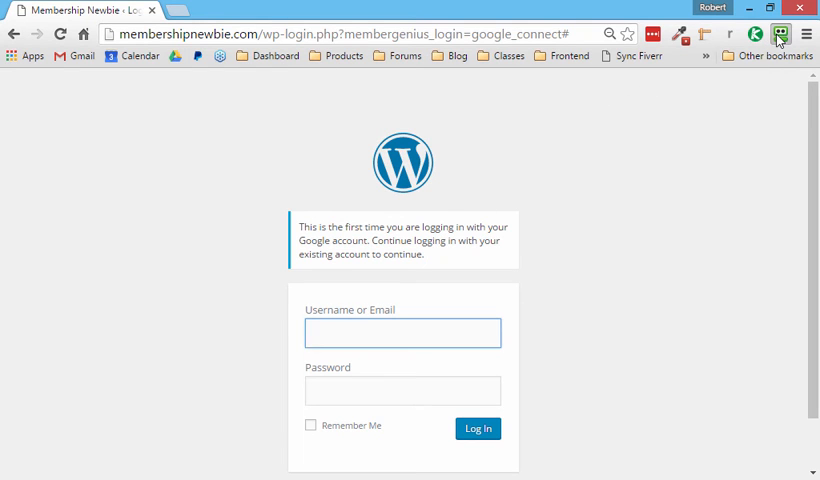
click(476, 428)
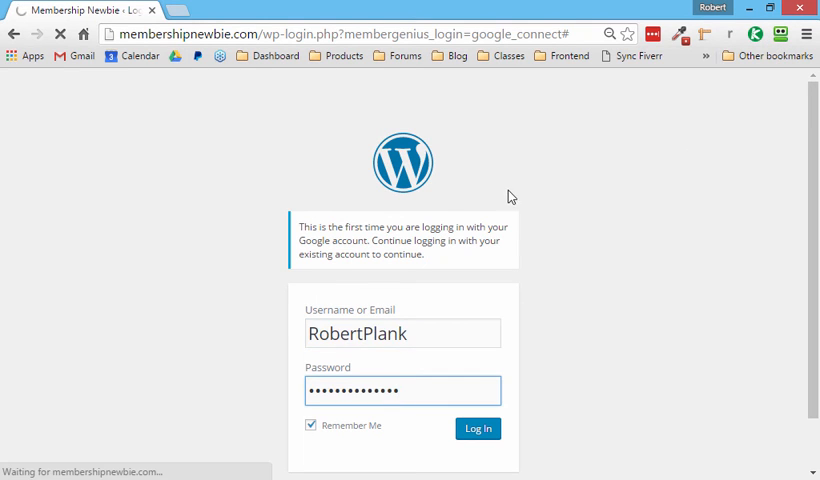
click(476, 428)
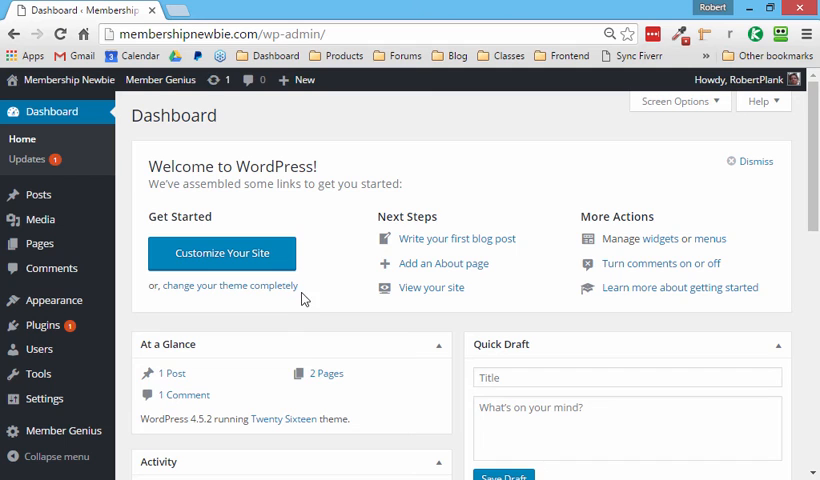
Step: View my profile to confirm Google appears under social integration
click(740, 80)
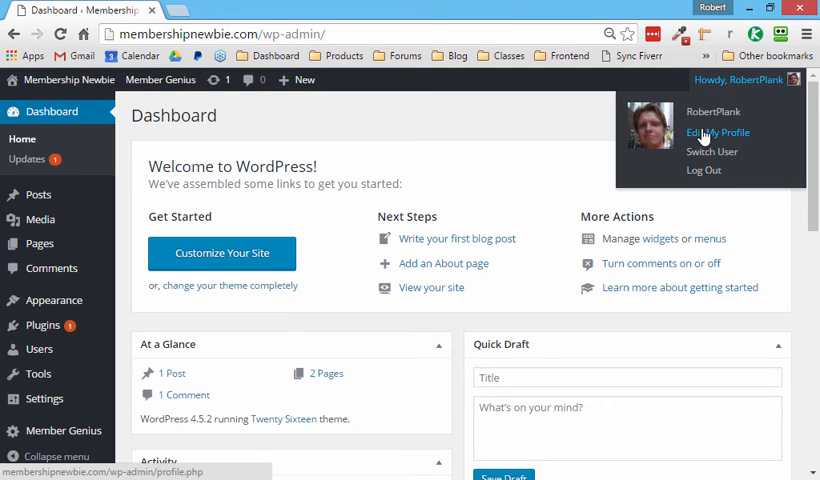
click(714, 132)
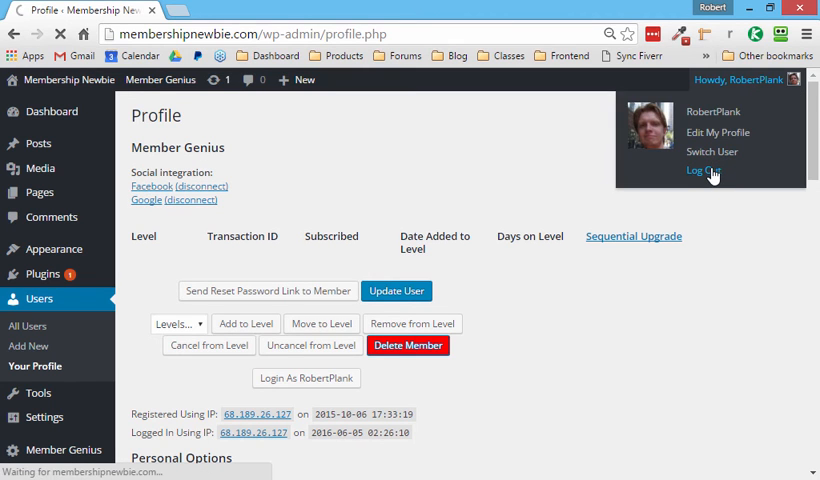
Step: Log out and sign back in with Google, landing logged in on the Membership Newbie home page
click(702, 172)
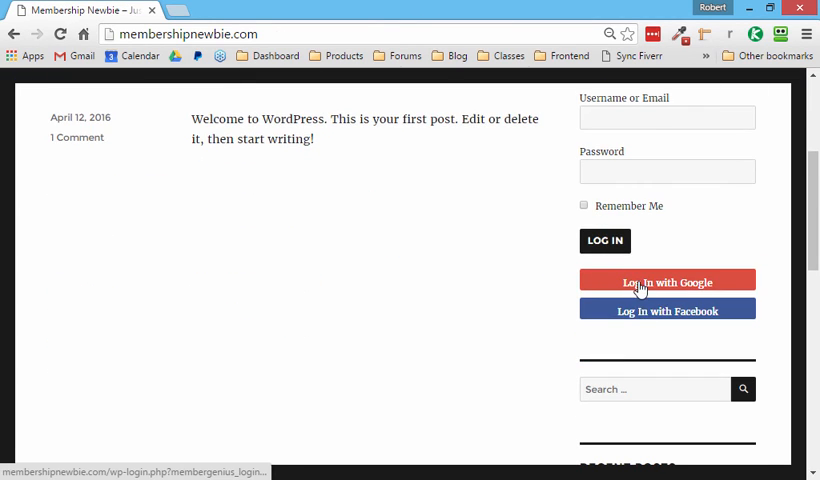
mouse_move(344, 32)
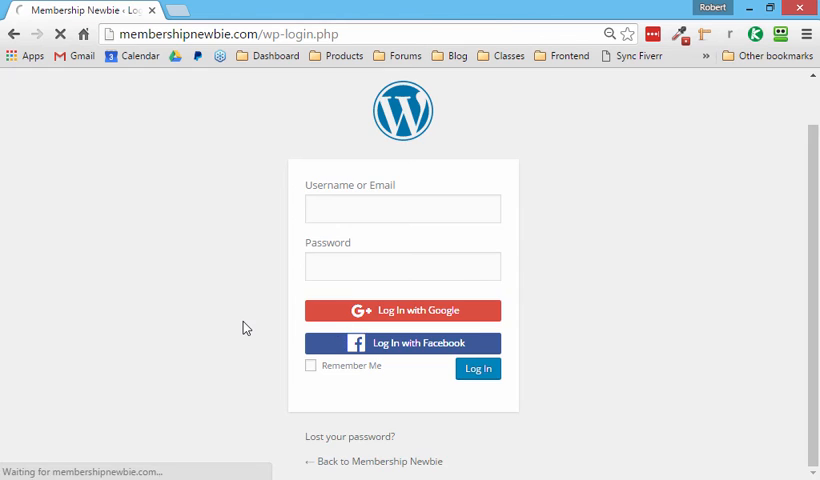
click(402, 208)
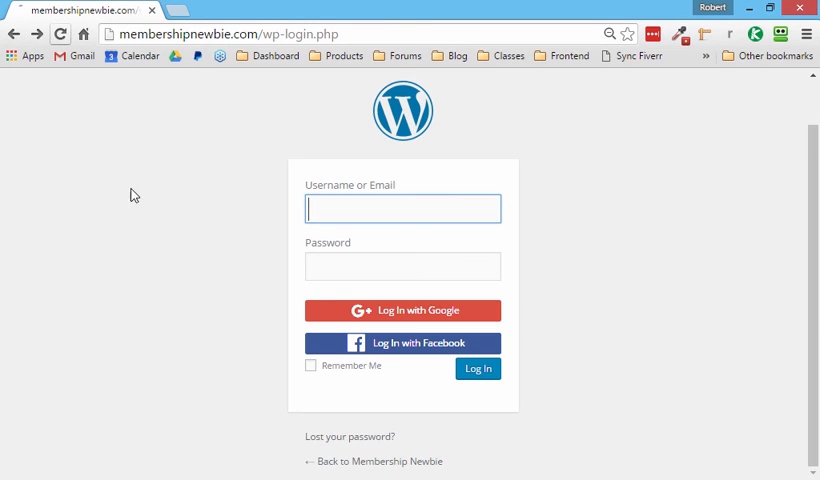
click(402, 310)
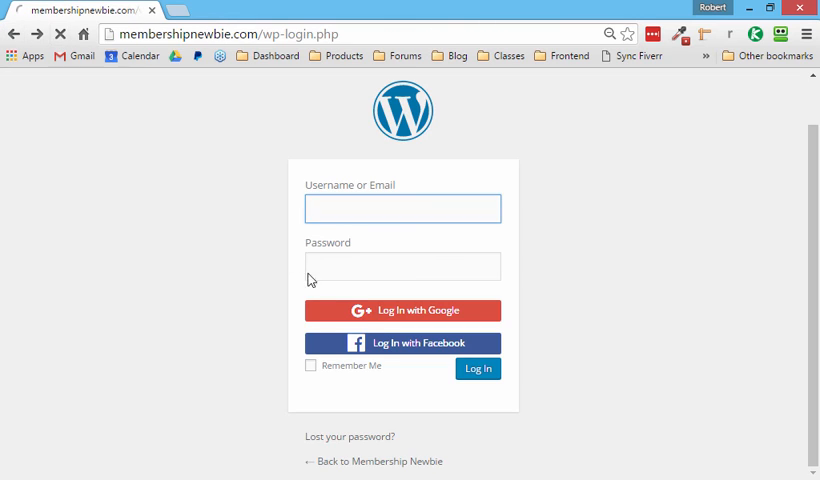
click(402, 310)
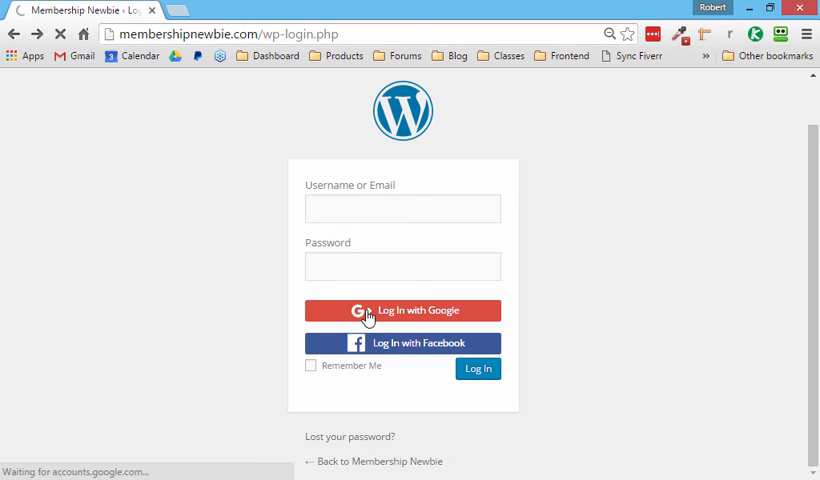
click(402, 310)
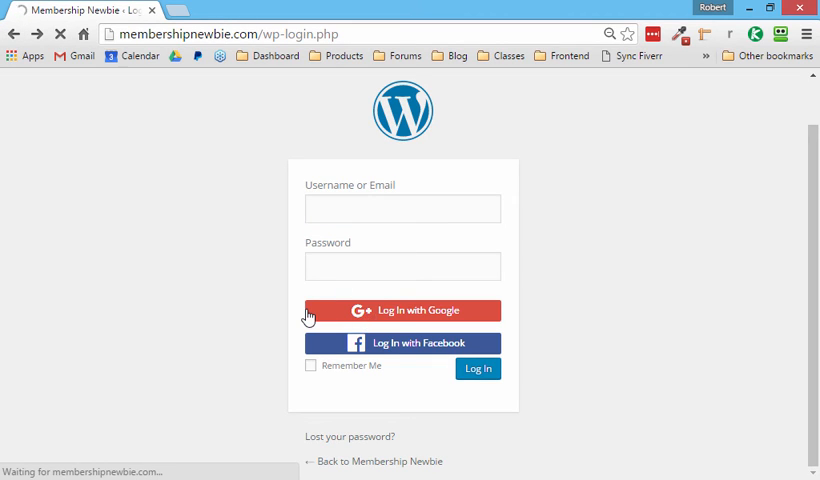
click(402, 310)
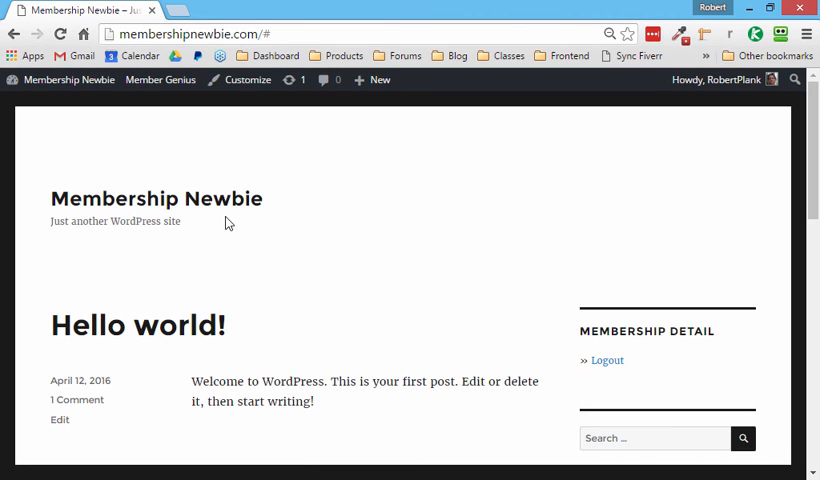
mouse_move(396, 308)
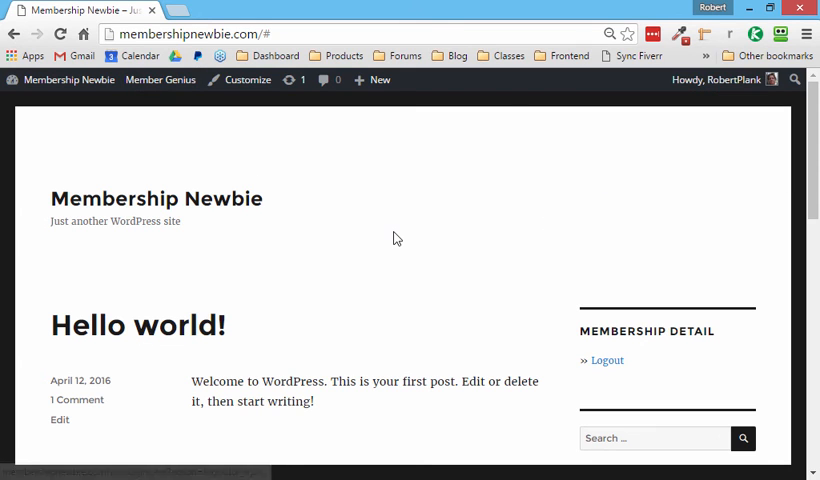
mouse_move(684, 82)
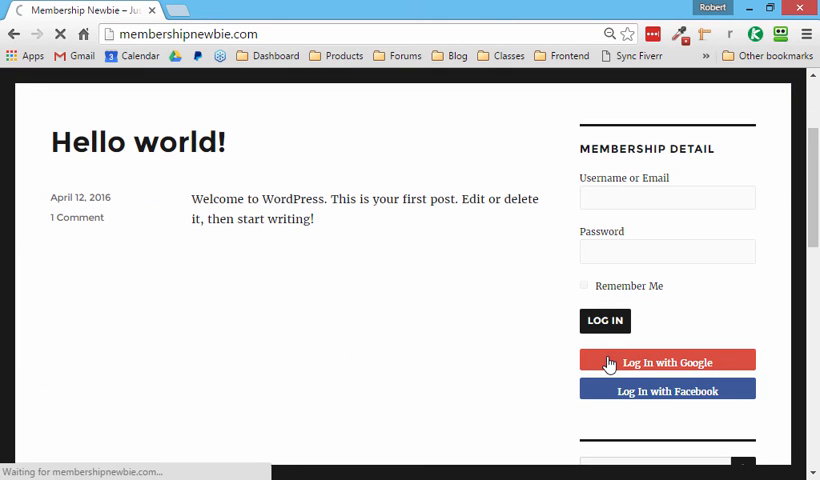
mouse_move(292, 204)
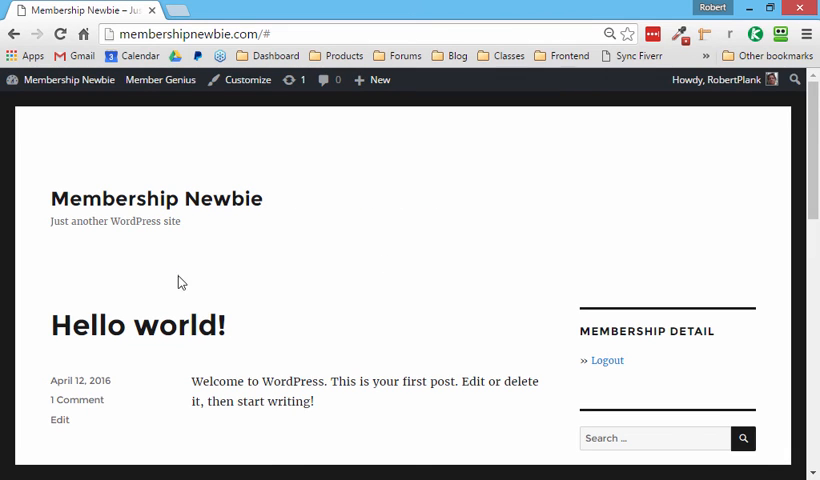
mouse_move(198, 272)
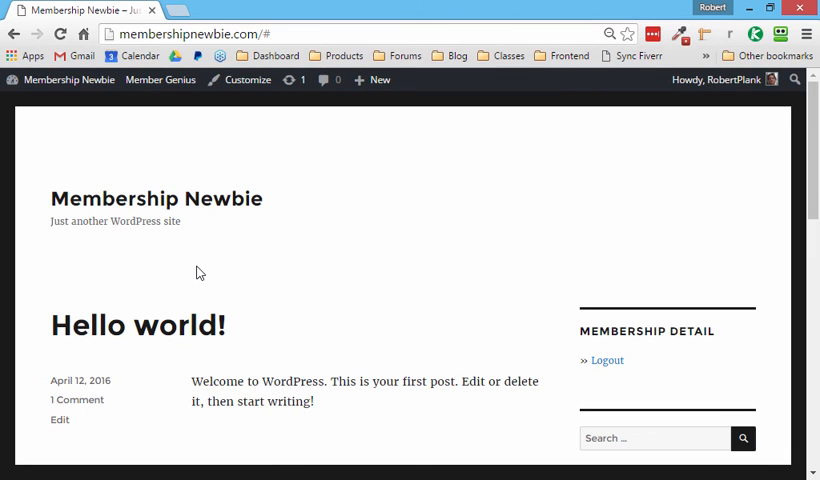
mouse_move(364, 258)
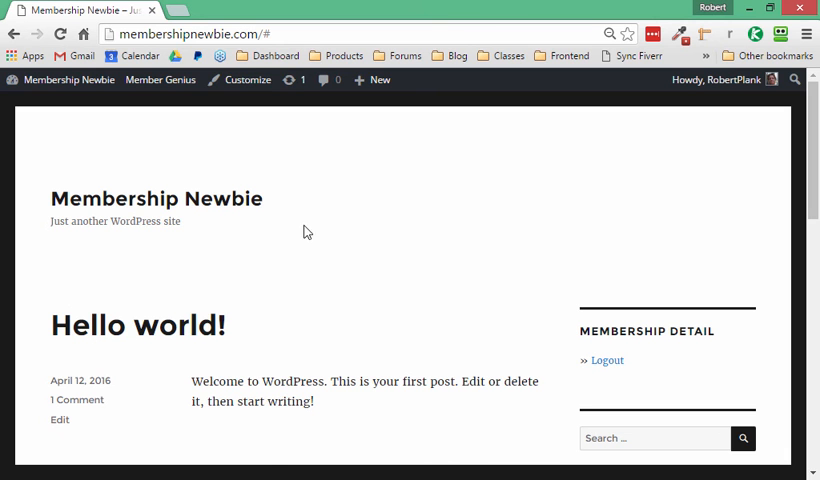
Step: Confirm Google is listed in Member Genius's Choose Social Network dropdown and the registration form offers Register with Google
click(160, 80)
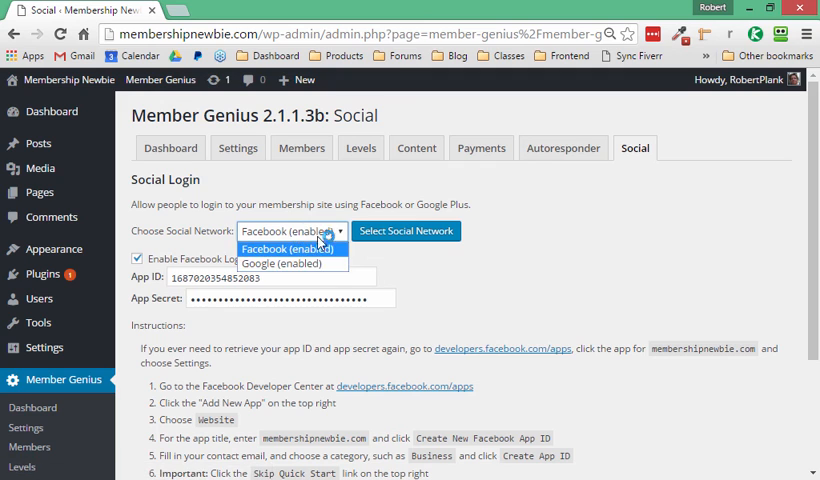
click(284, 264)
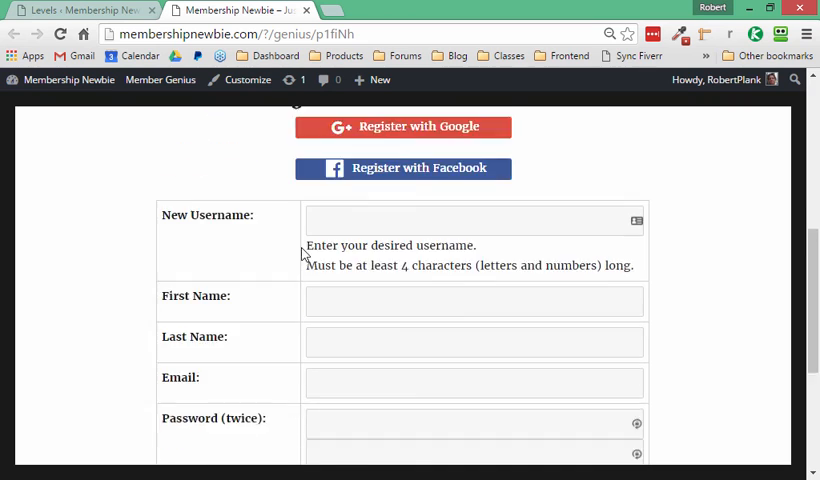
scroll(up, 3)
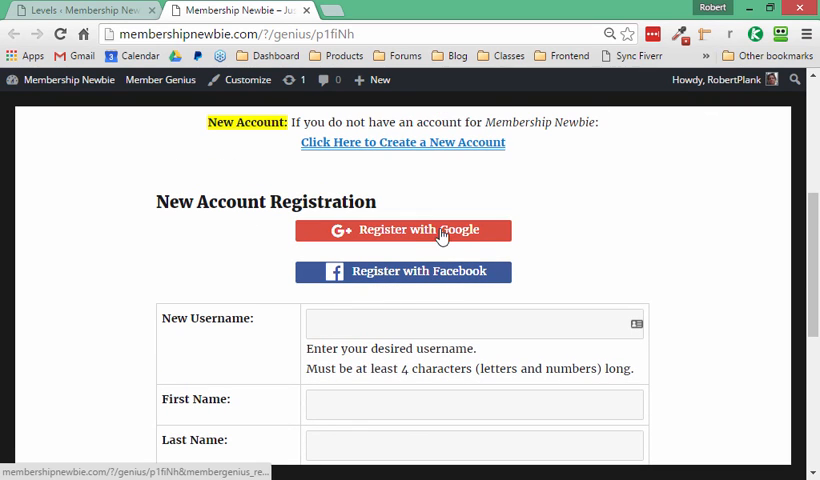